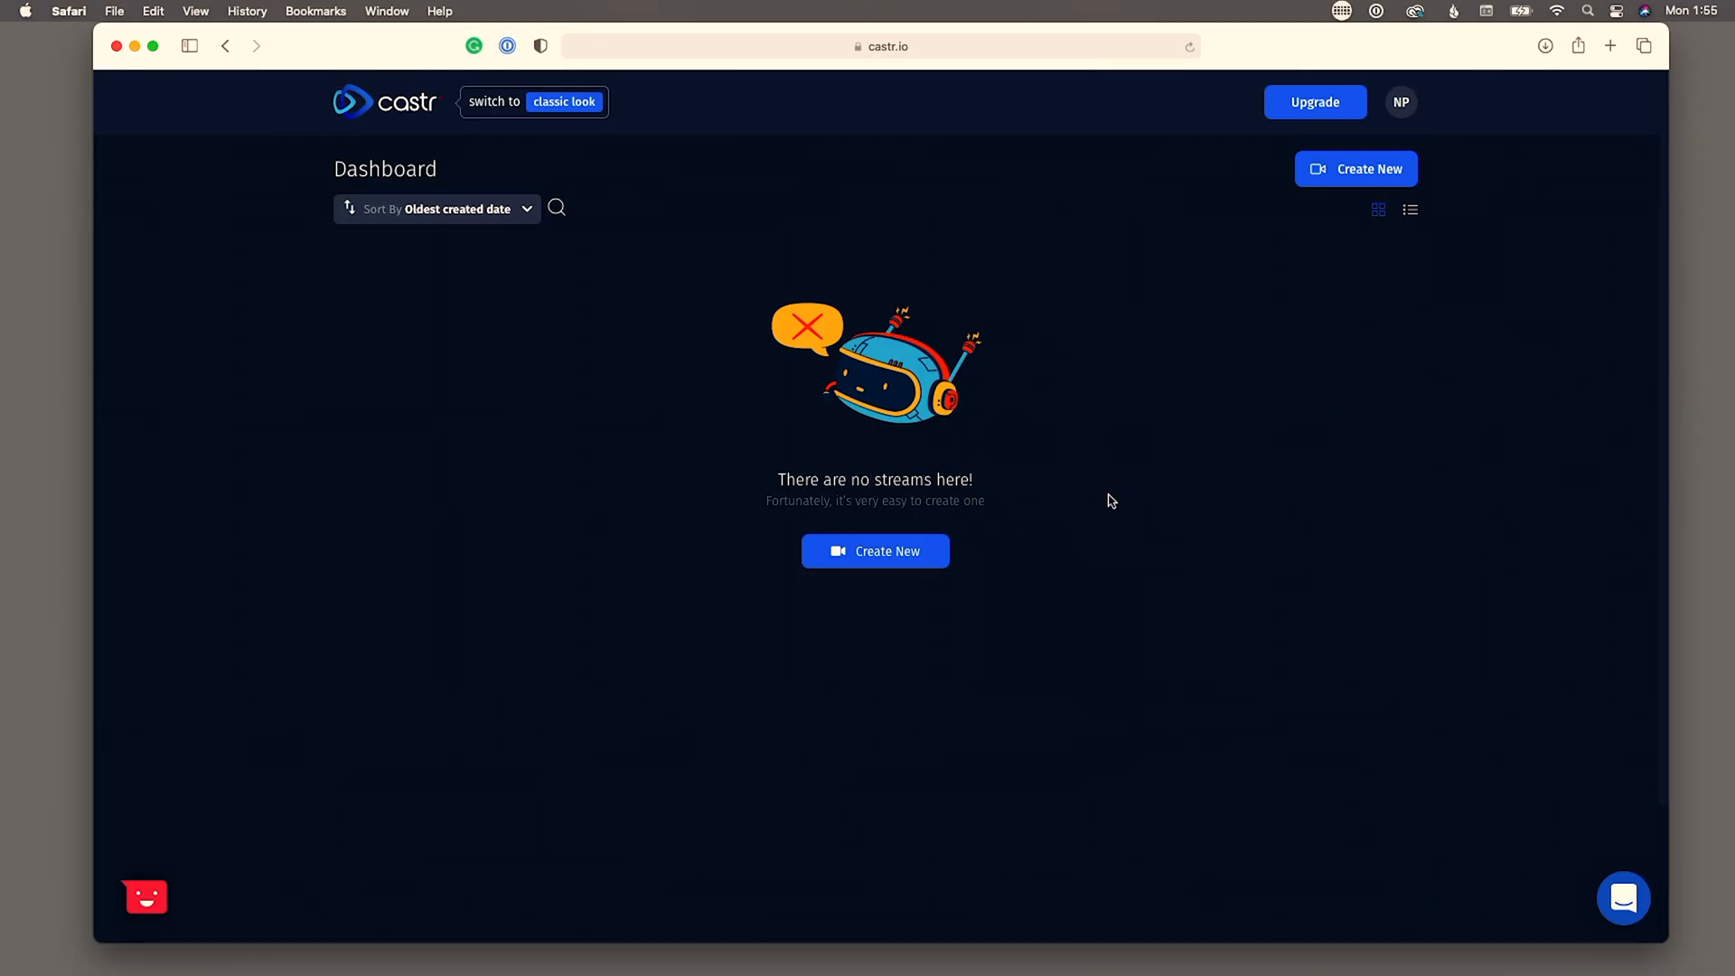
pyautogui.moveTo(1037, 620)
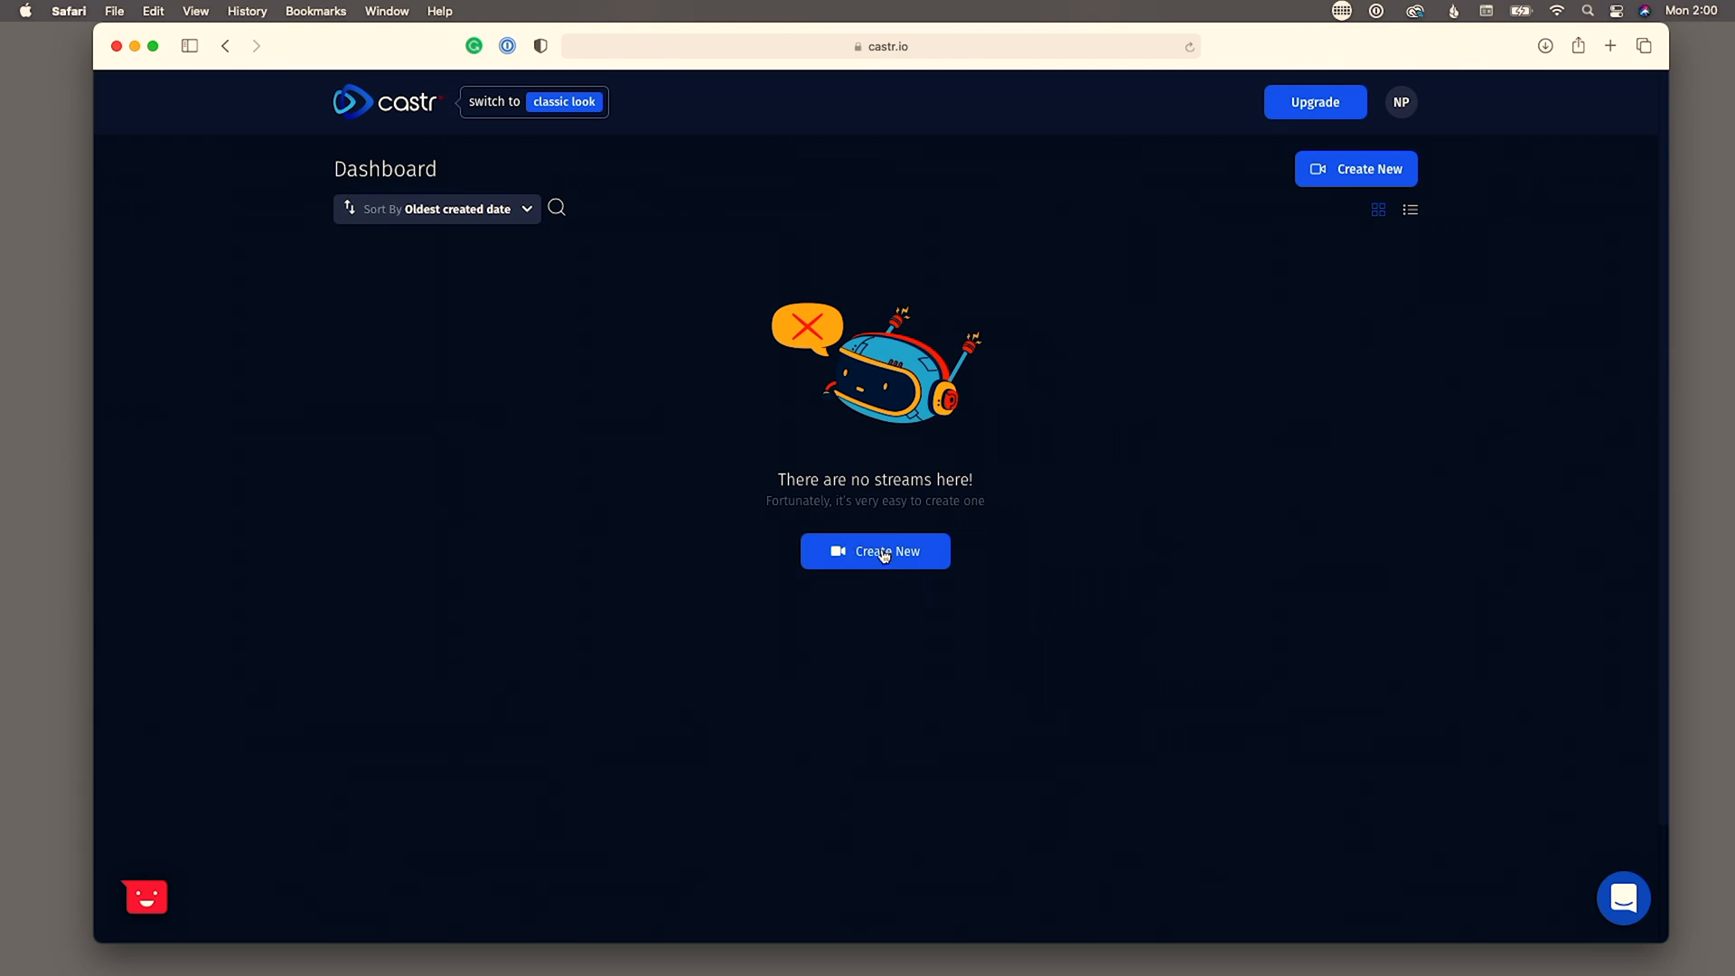
pyautogui.moveTo(553, 206)
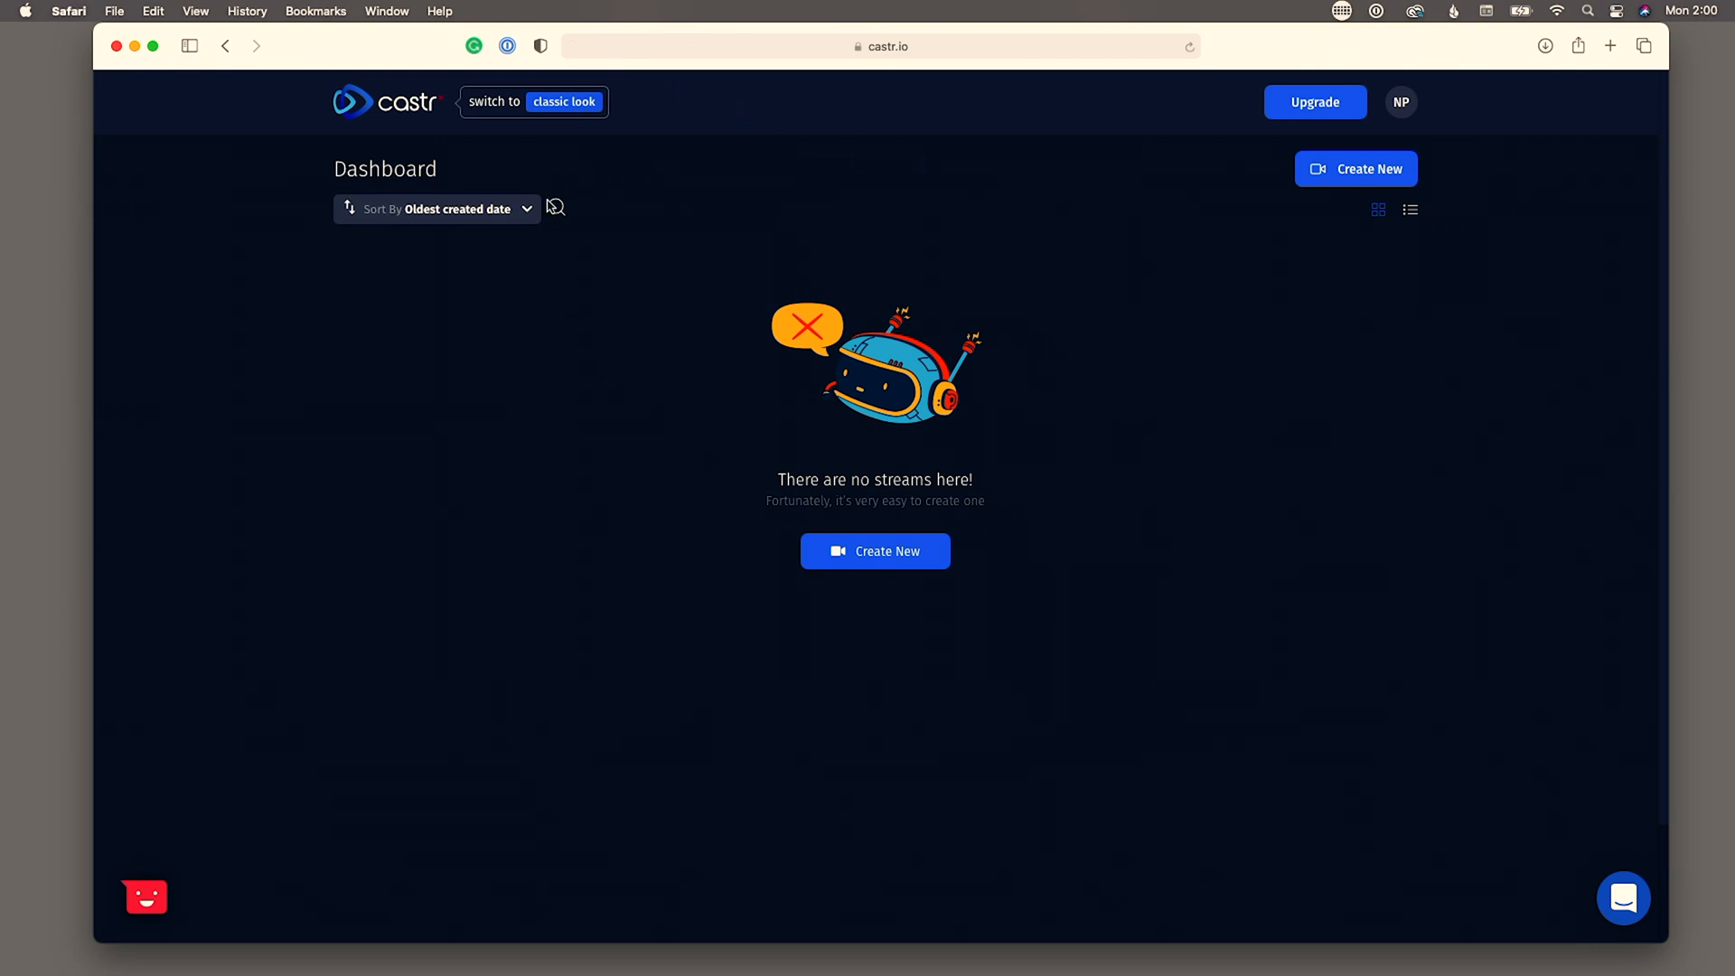
pyautogui.moveTo(589, 174)
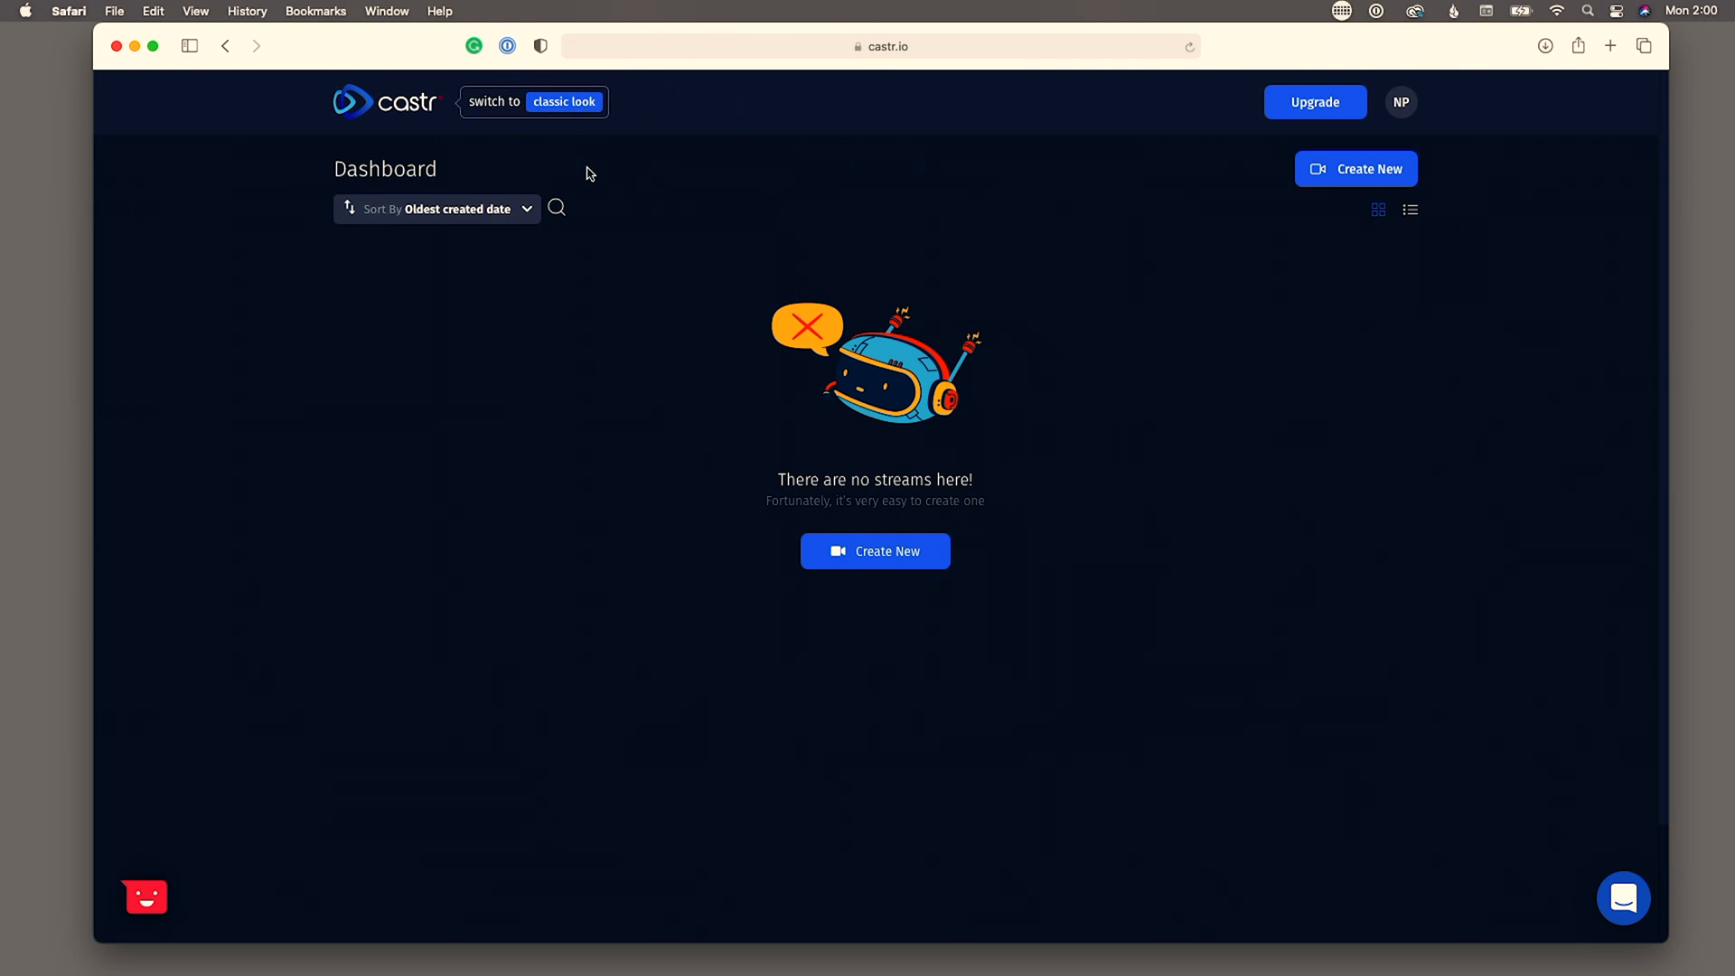
pyautogui.moveTo(737, 233)
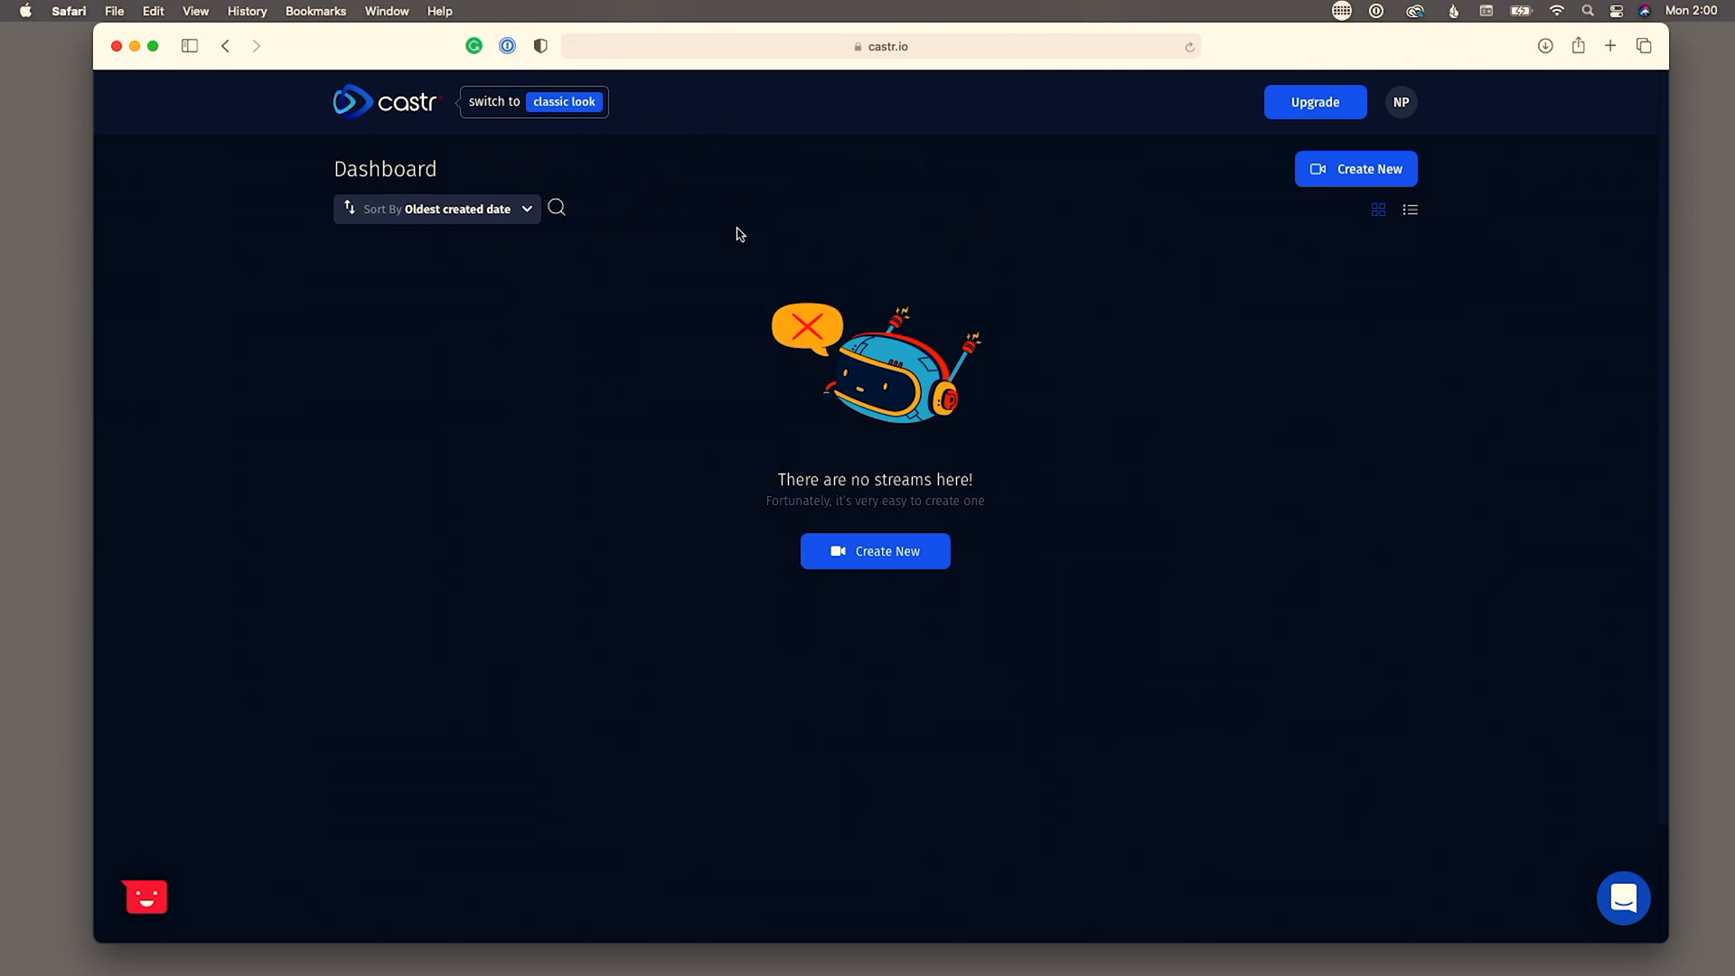
pyautogui.moveTo(911, 632)
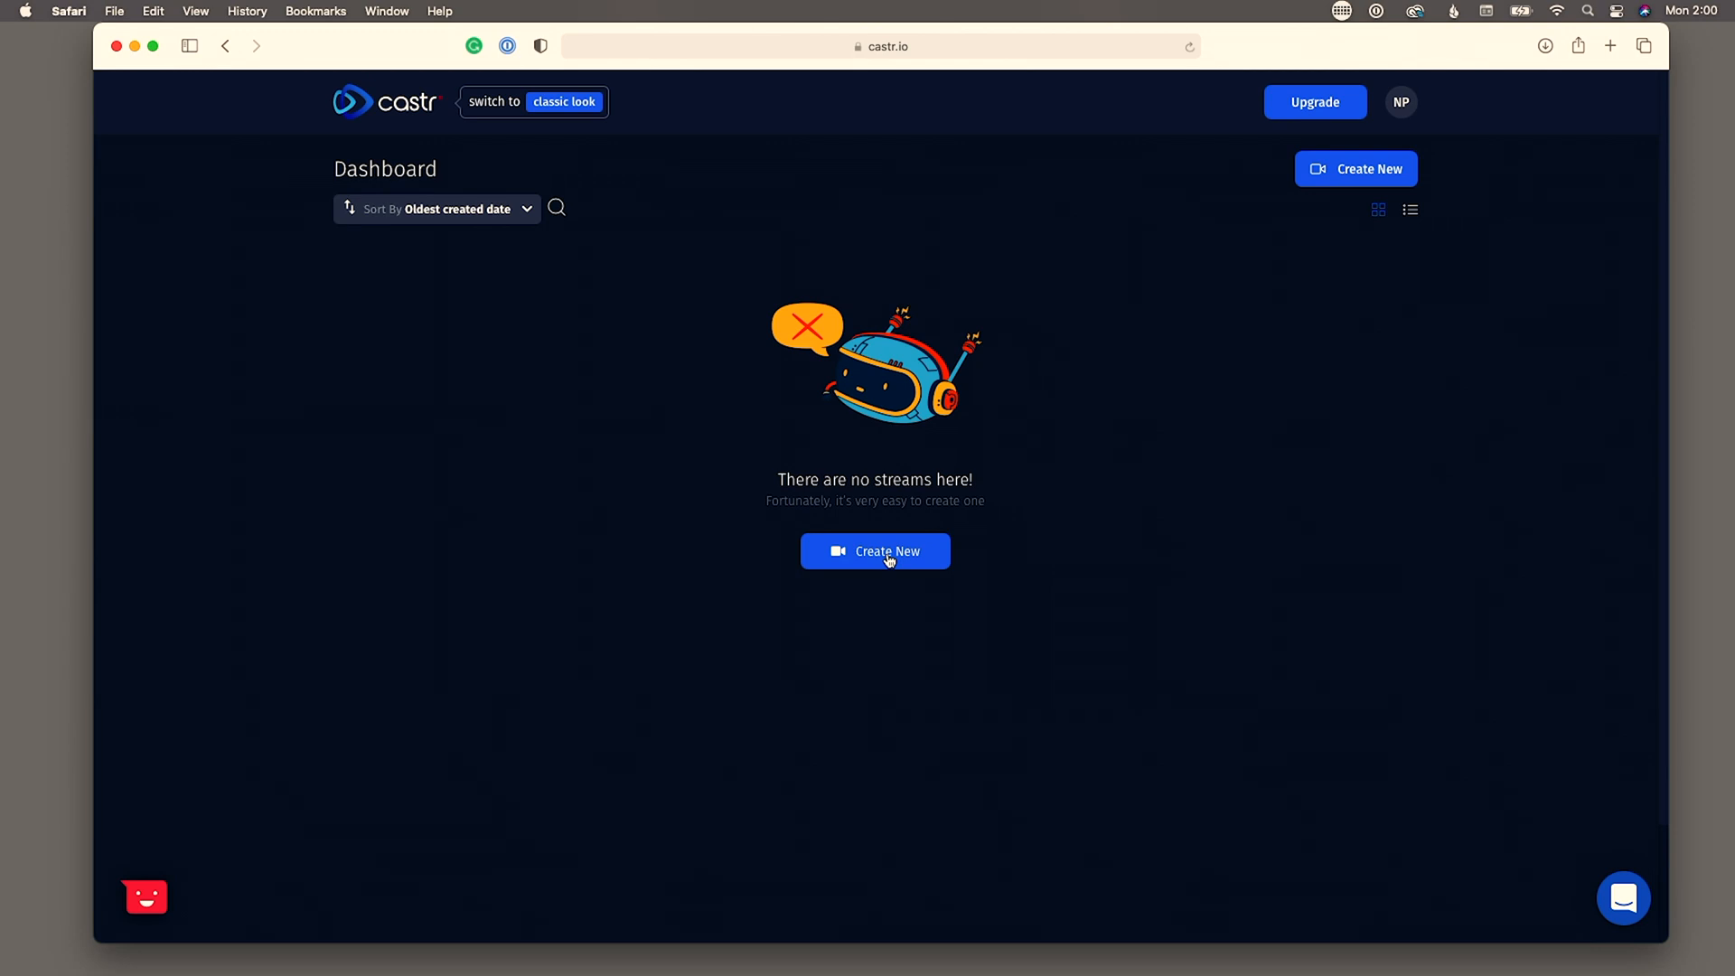
# - Create a new multistream named 'test castr' hosted in US-East (Chicago, IL)
pyautogui.click(874, 551)
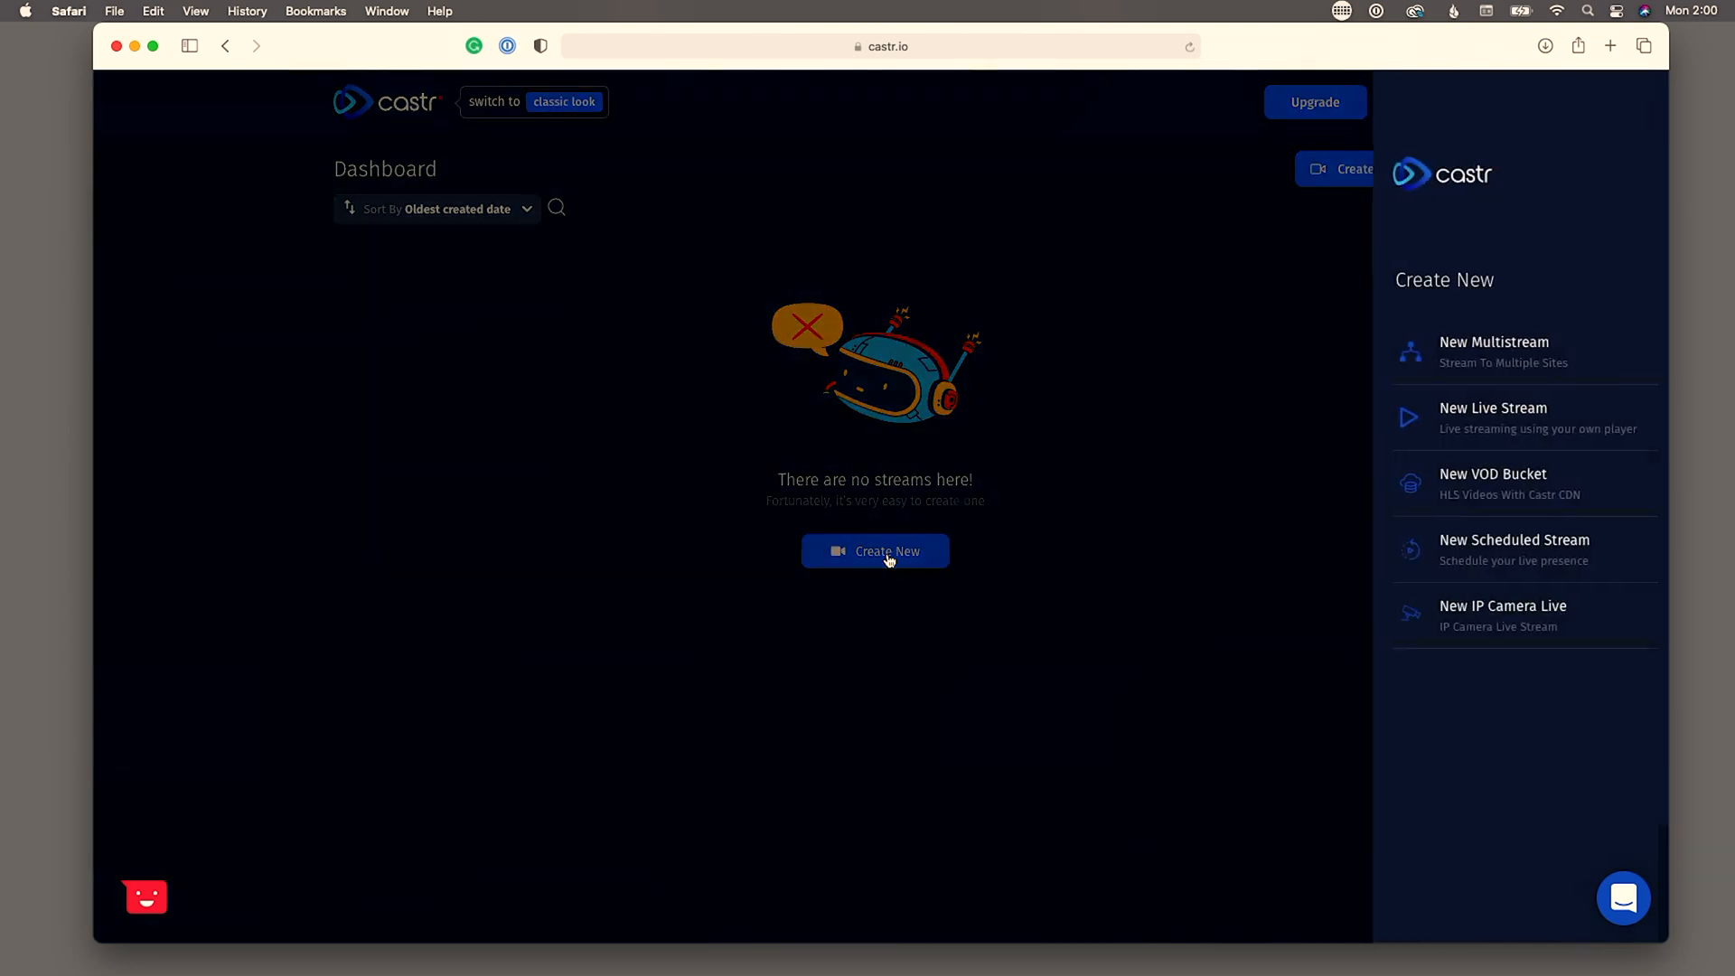
pyautogui.moveTo(1470, 352)
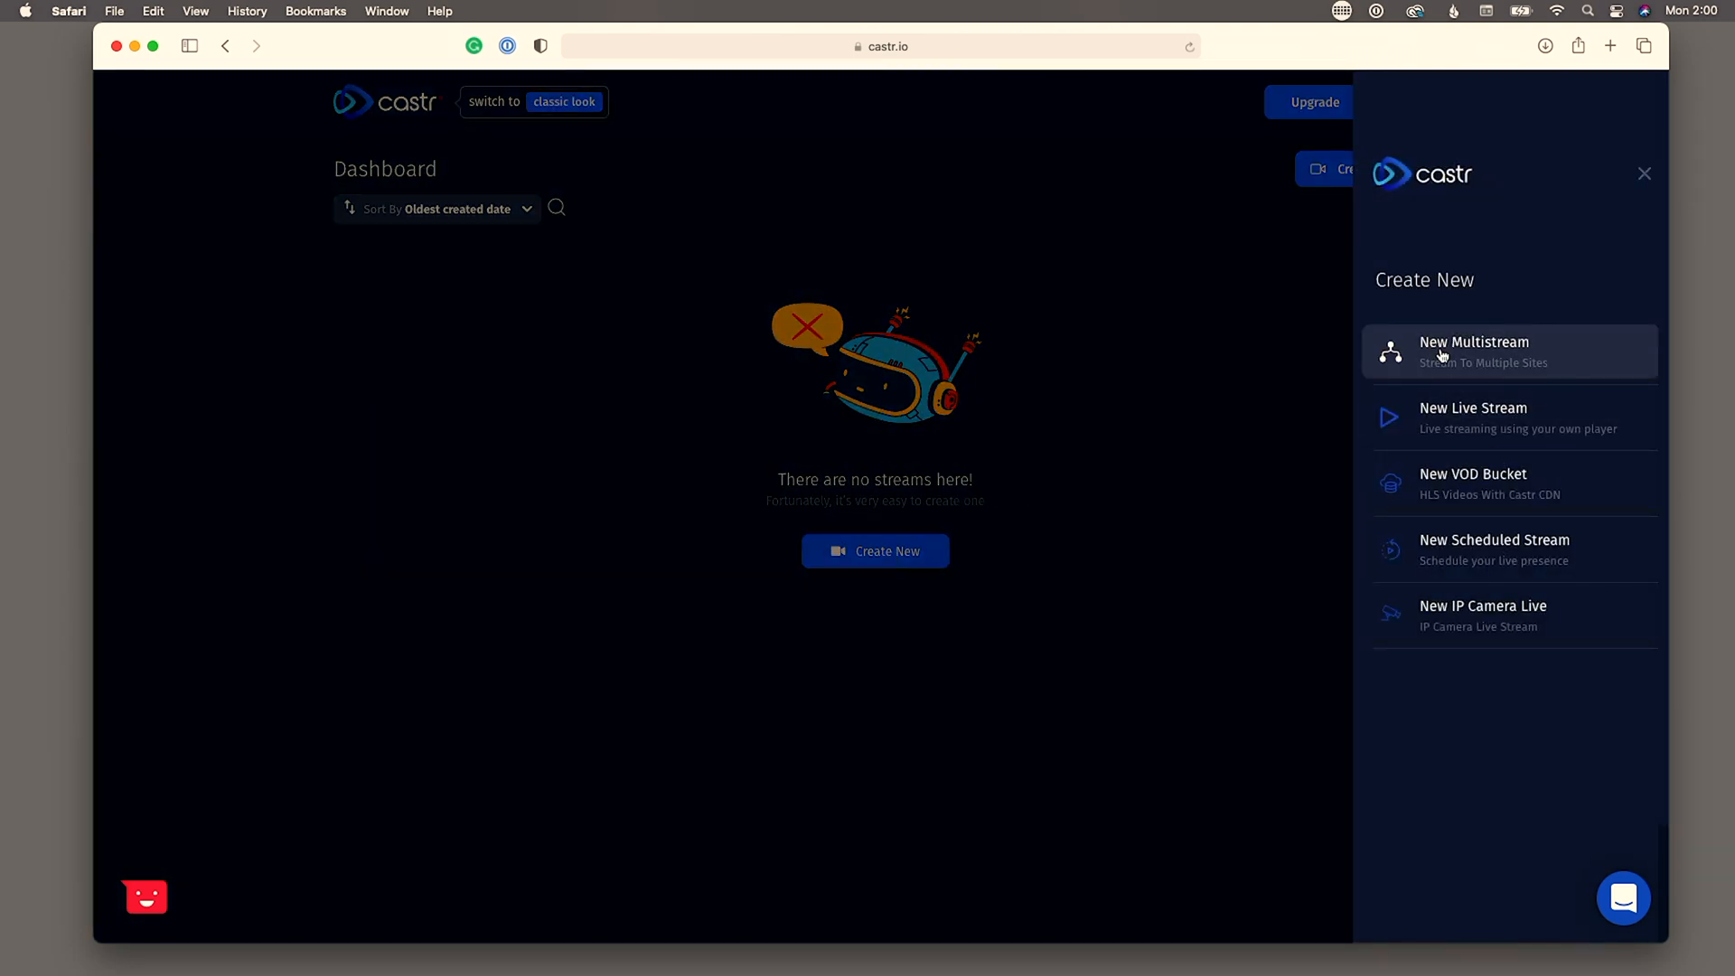
pyautogui.click(1473, 350)
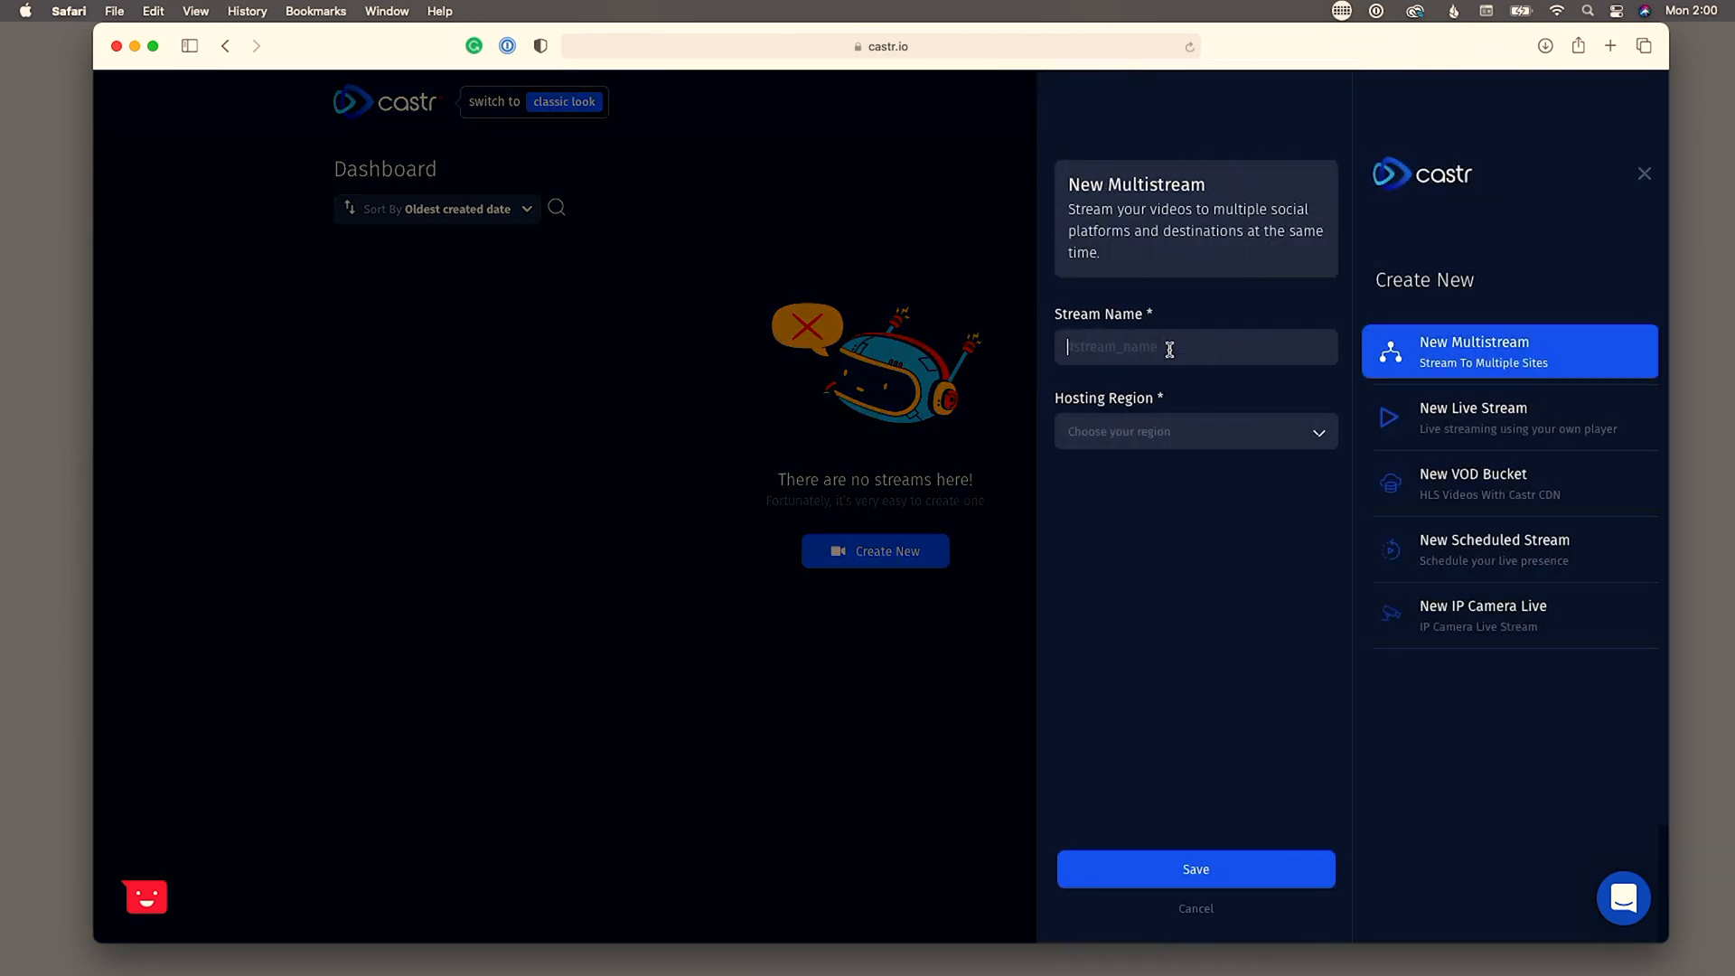
pyautogui.write('test')
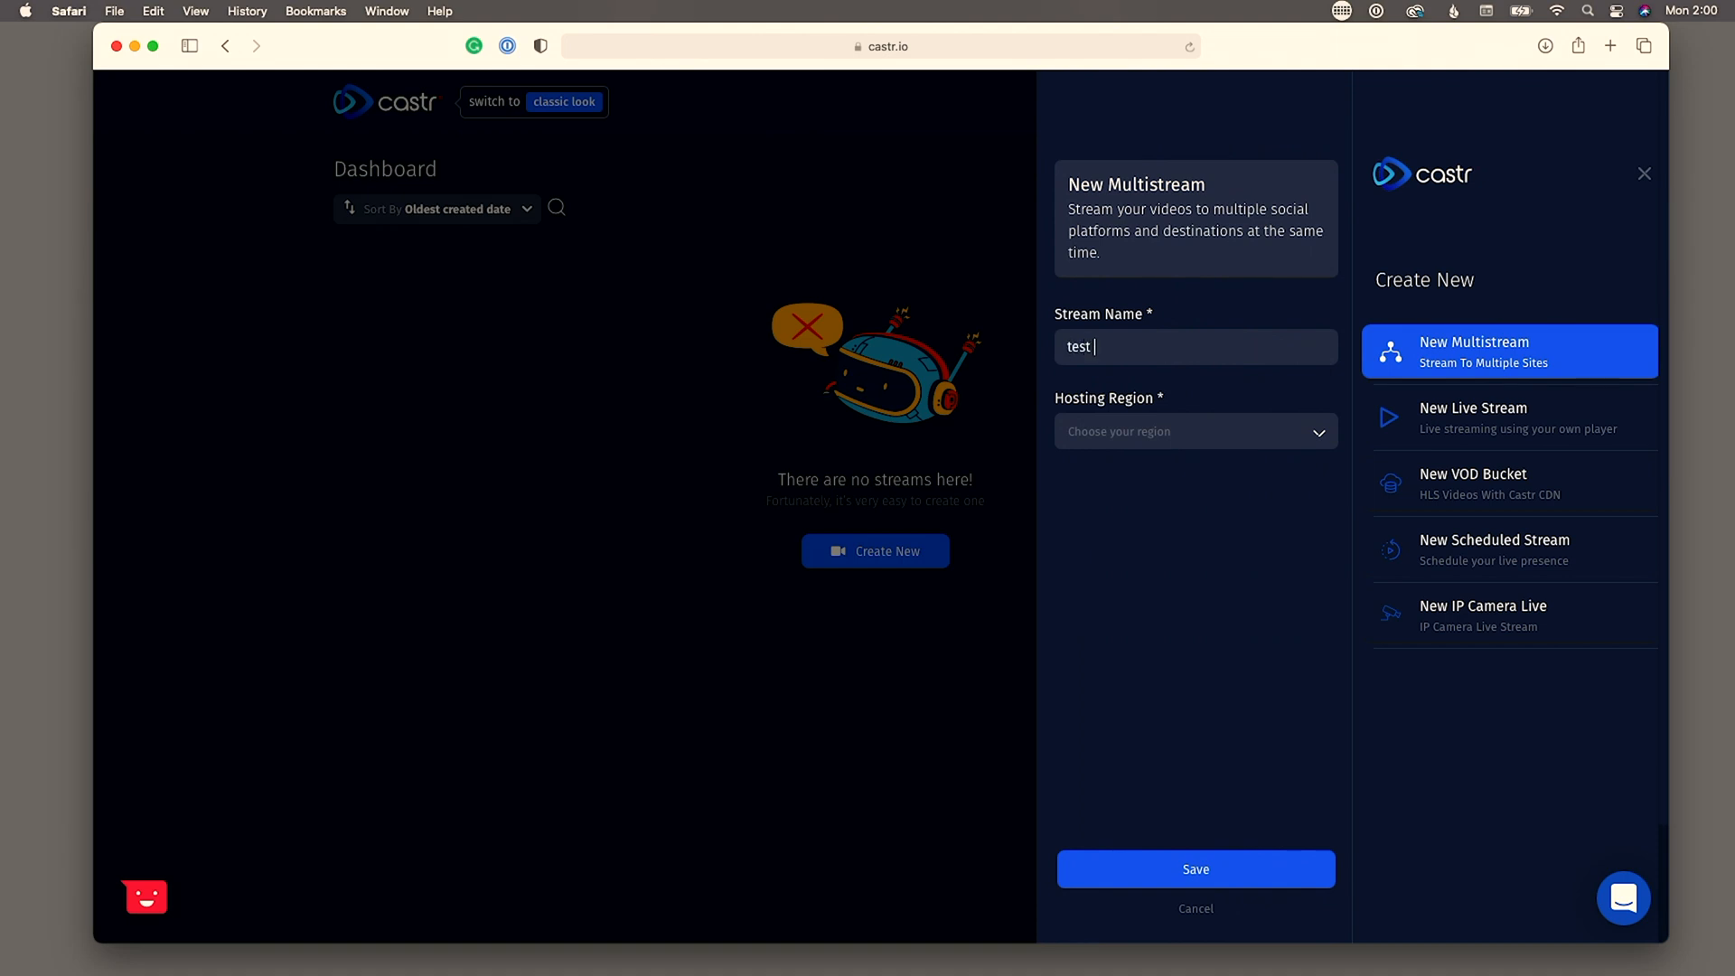
pyautogui.write('caast')
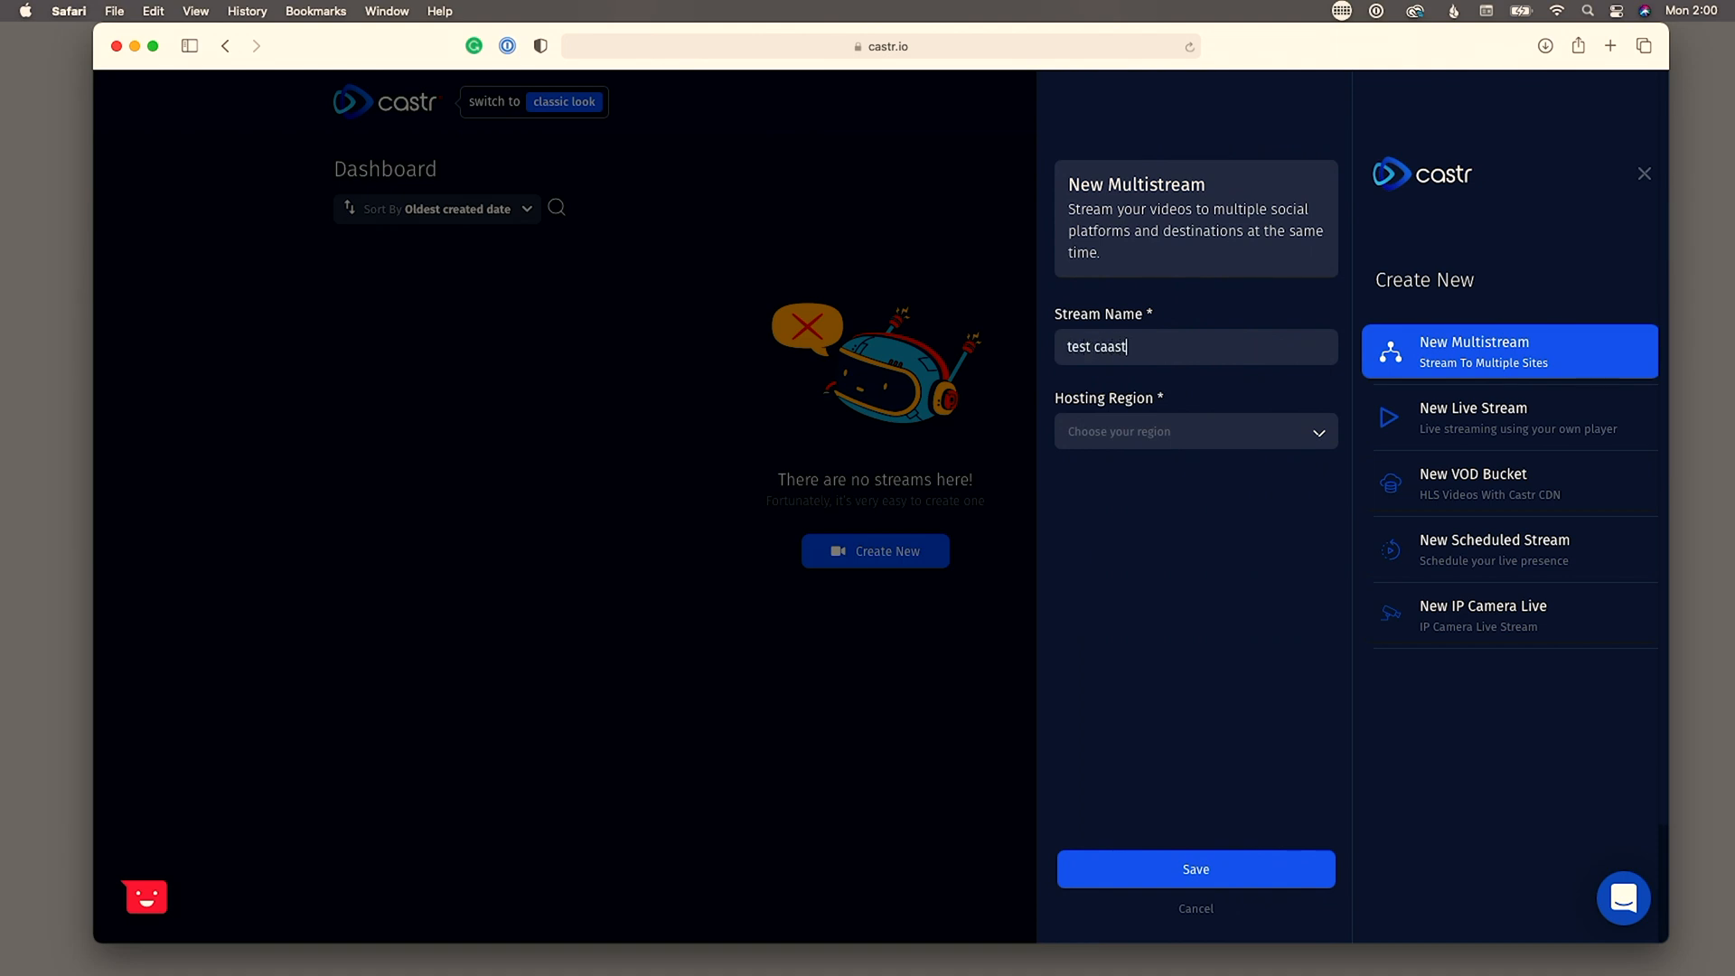
pyautogui.press('Backspace')
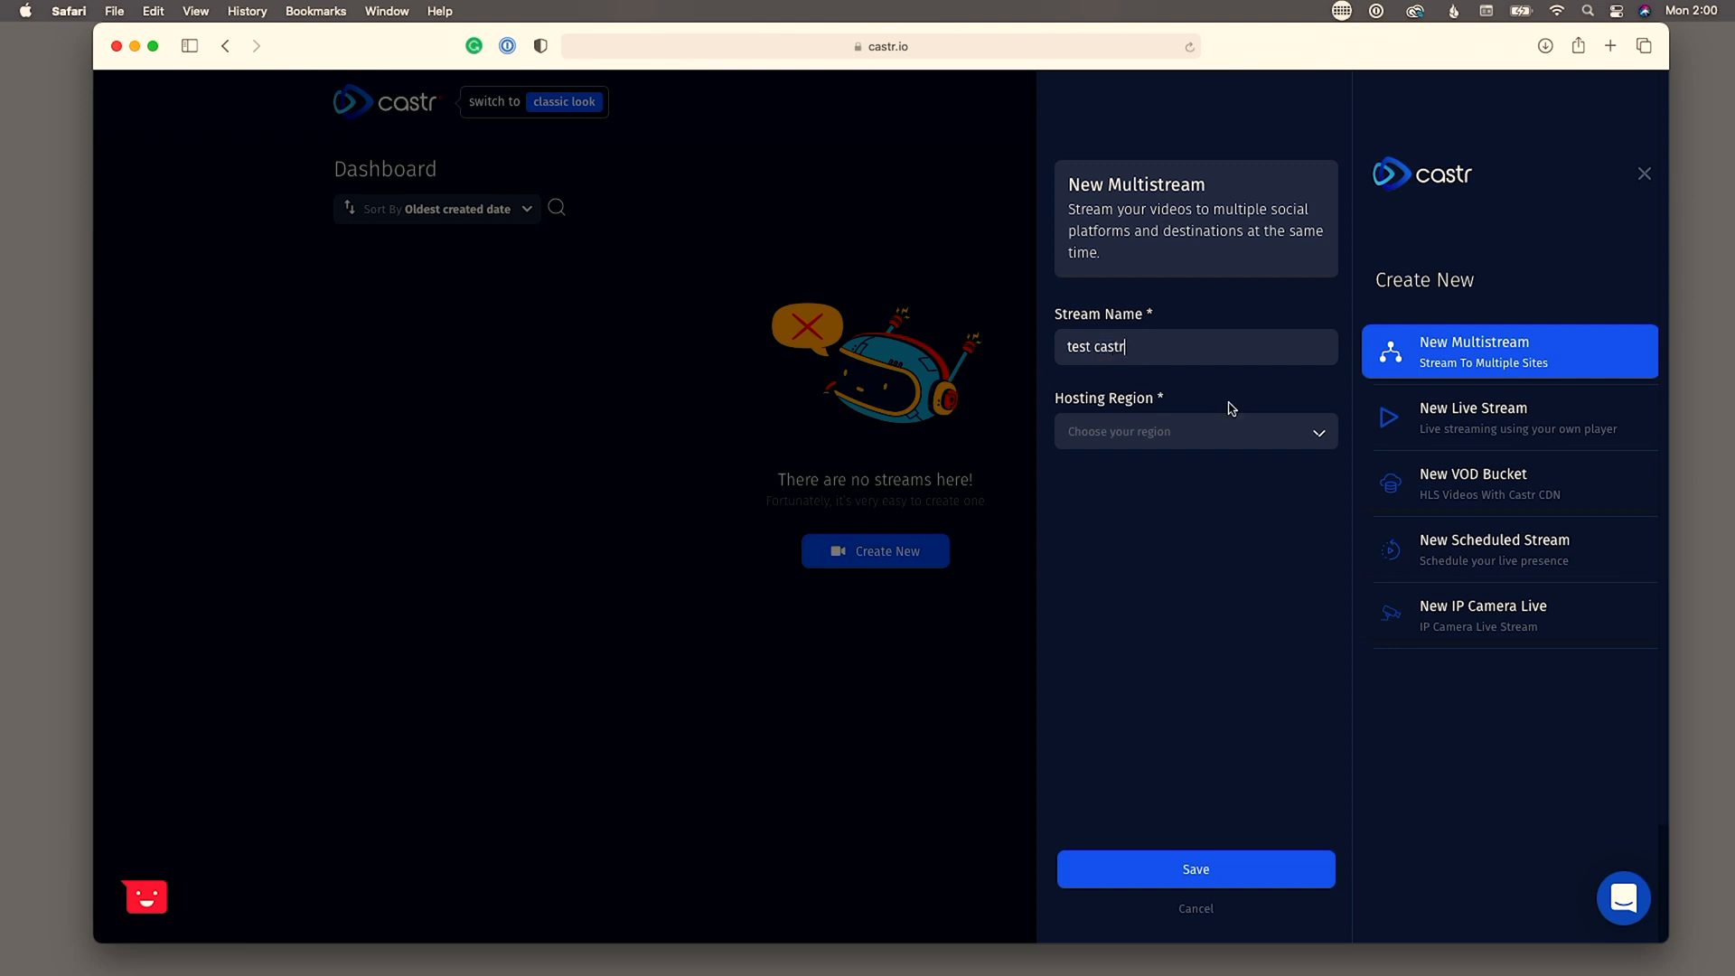
pyautogui.click(1194, 432)
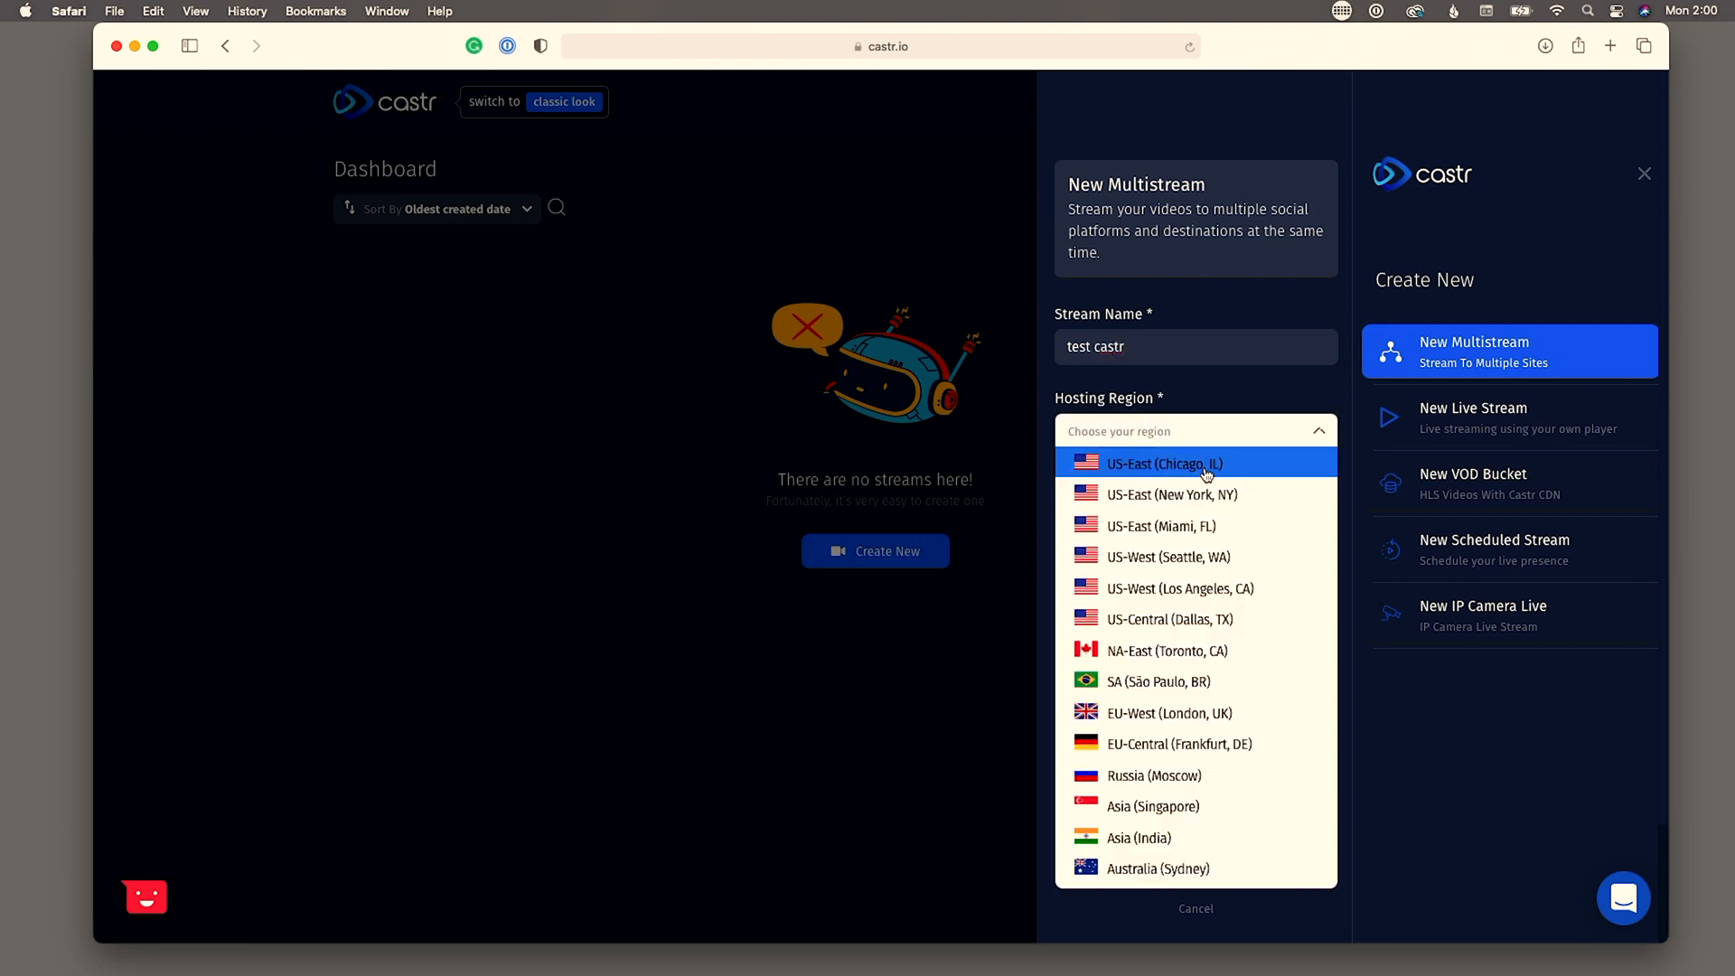
pyautogui.click(1162, 463)
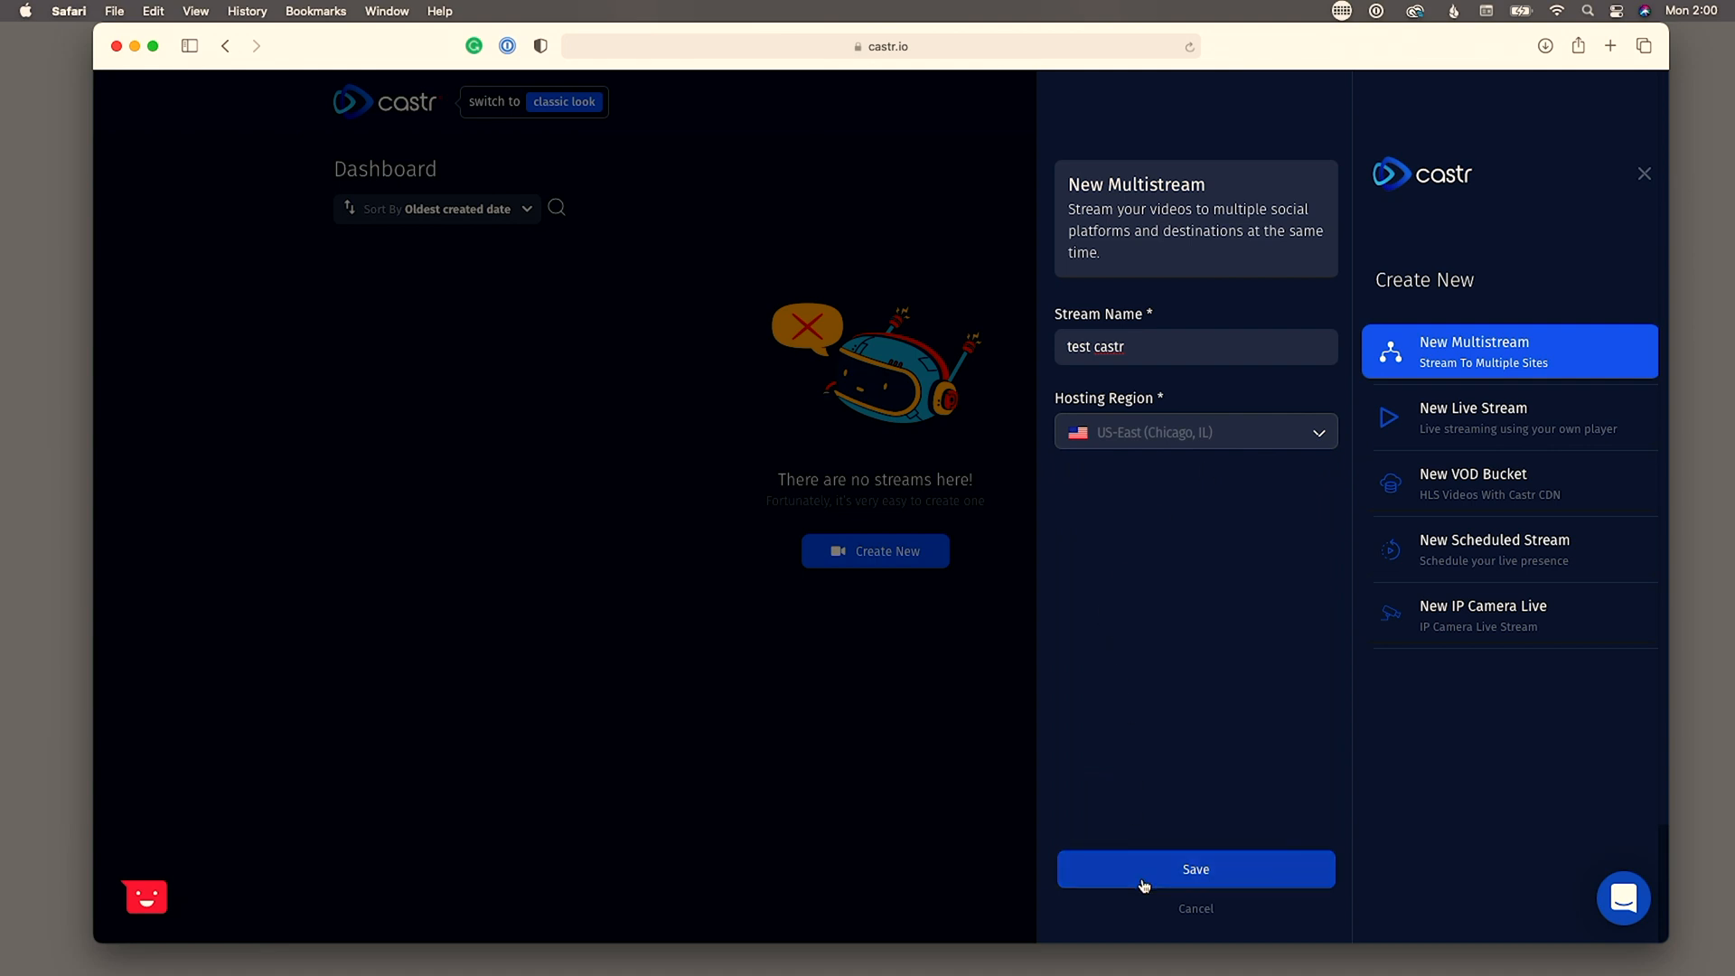
# - Save the multistream and choose Facebook Live as its first publishing platform
pyautogui.click(1195, 869)
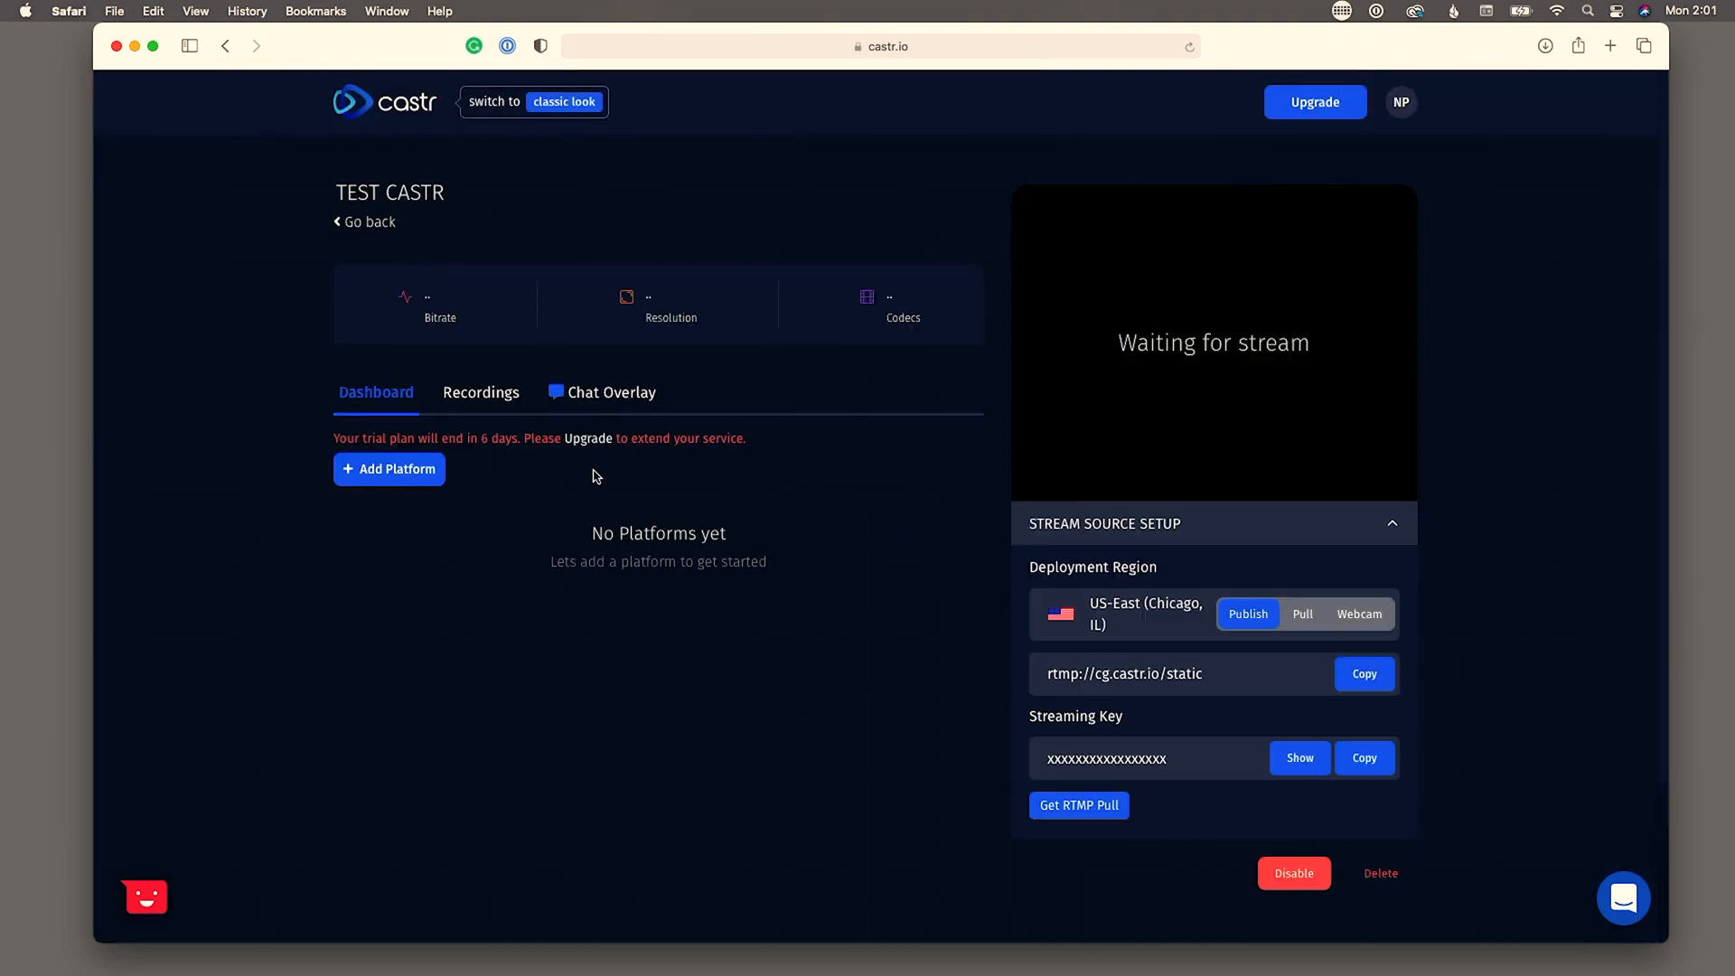
pyautogui.moveTo(388, 468)
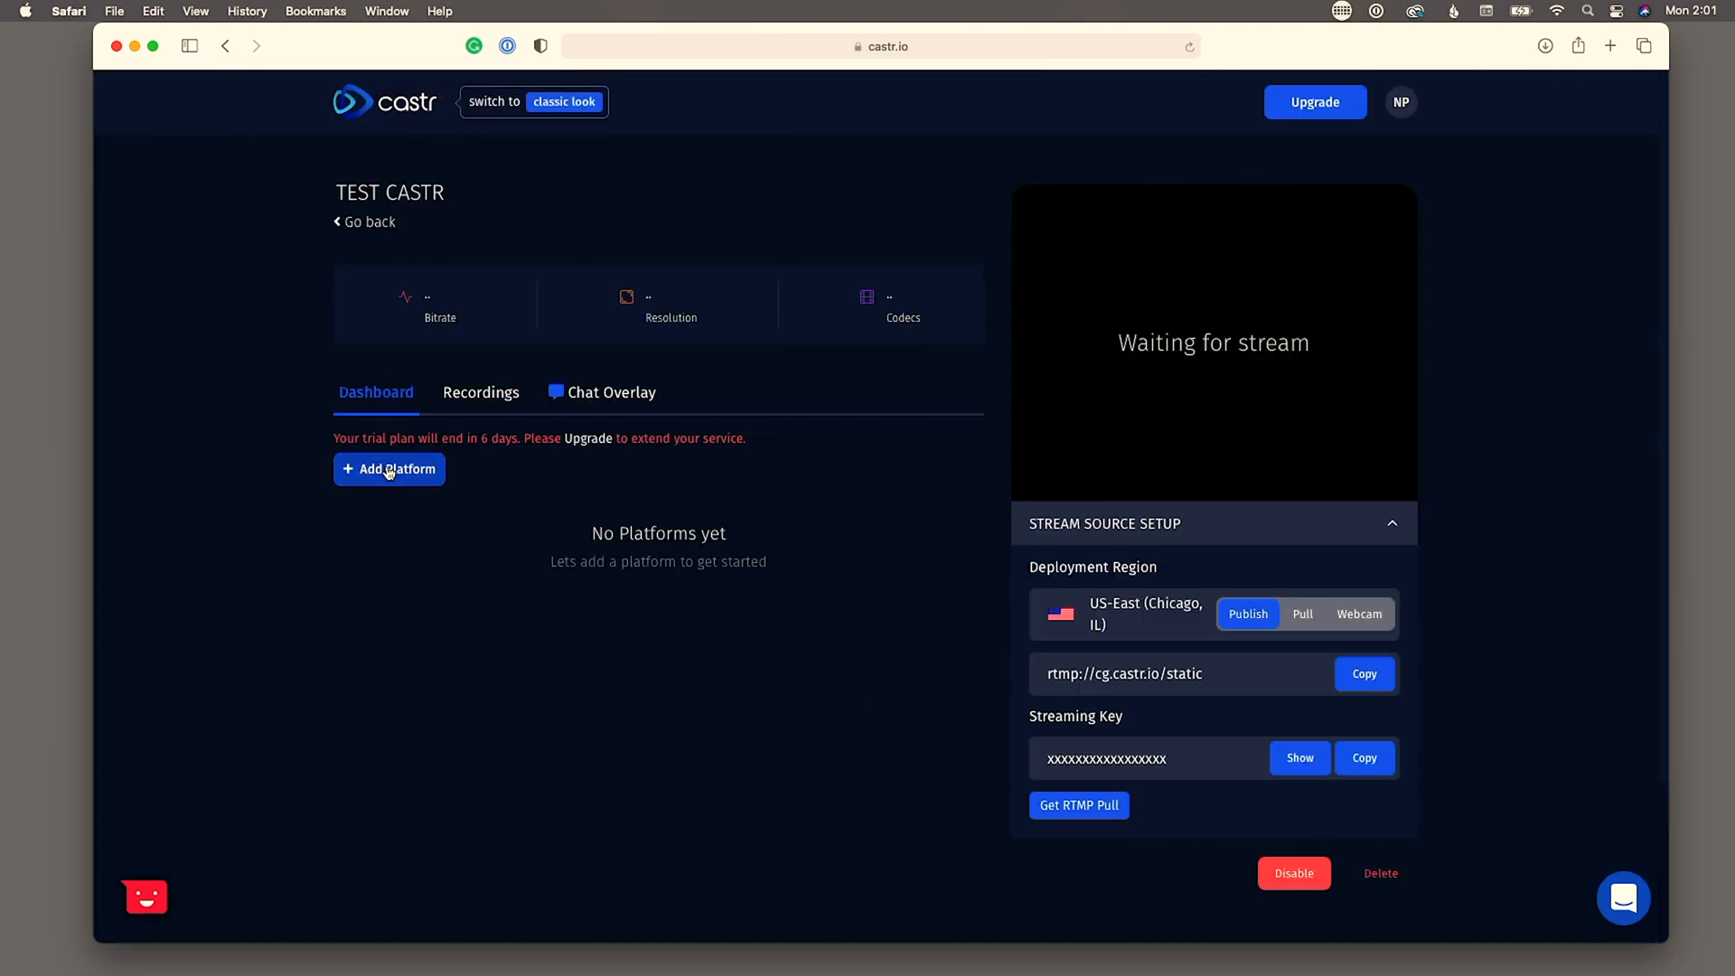
pyautogui.click(389, 468)
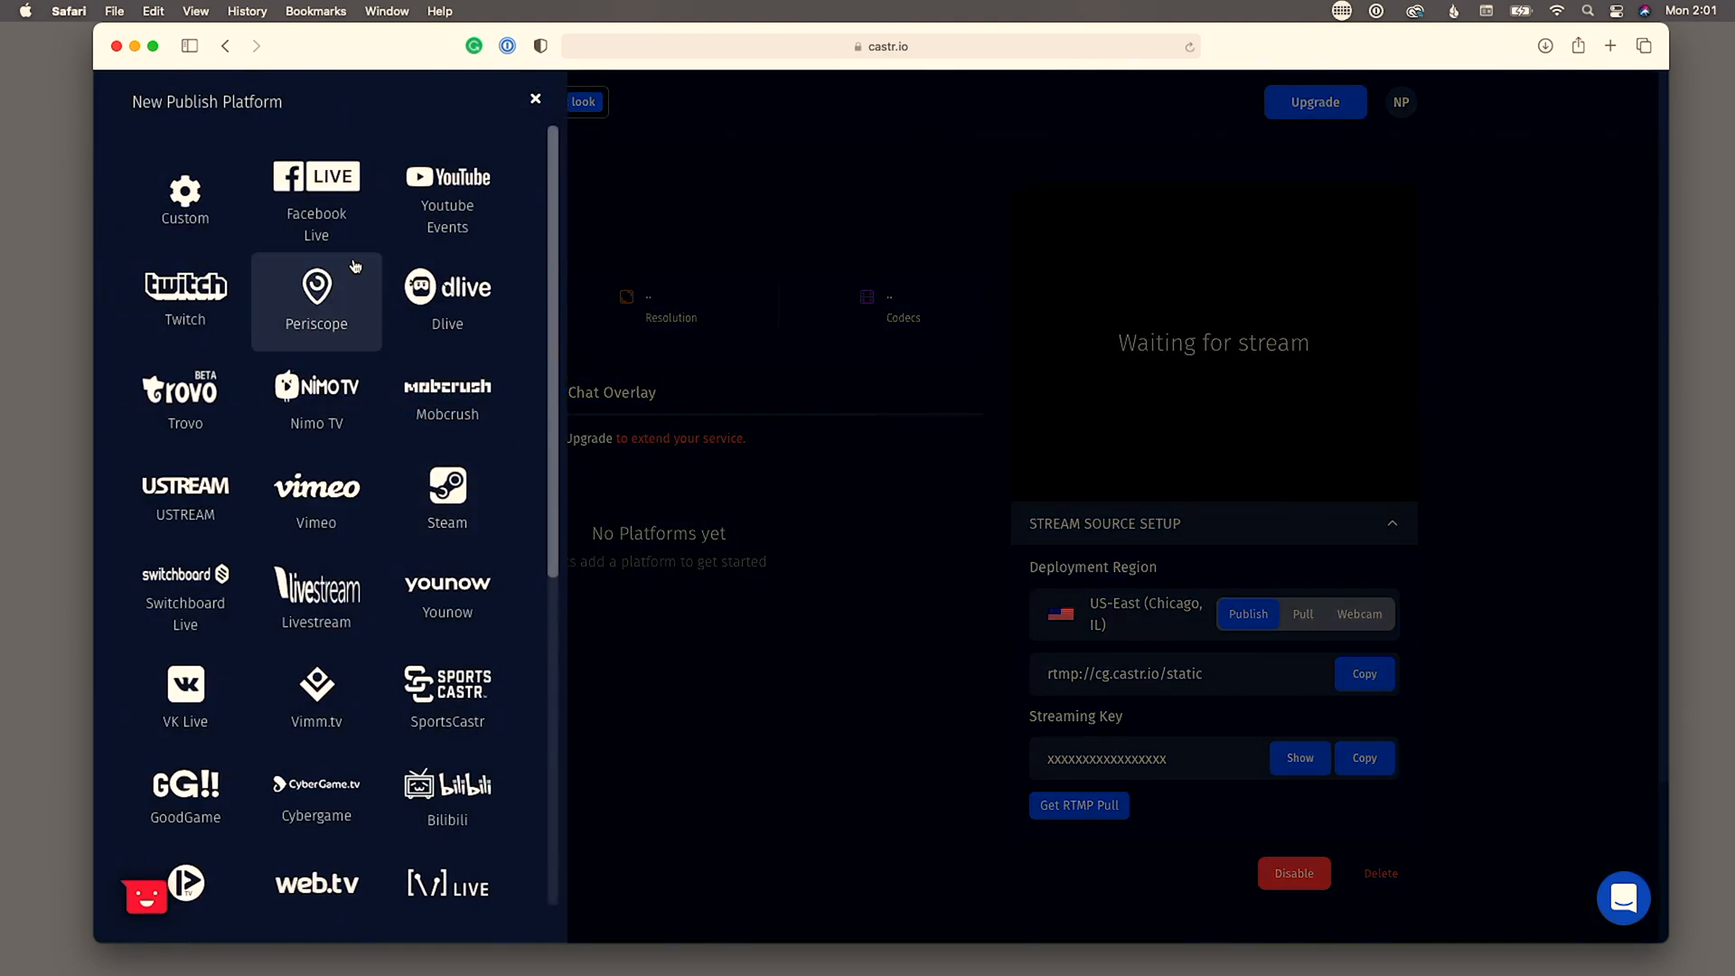
pyautogui.click(314, 199)
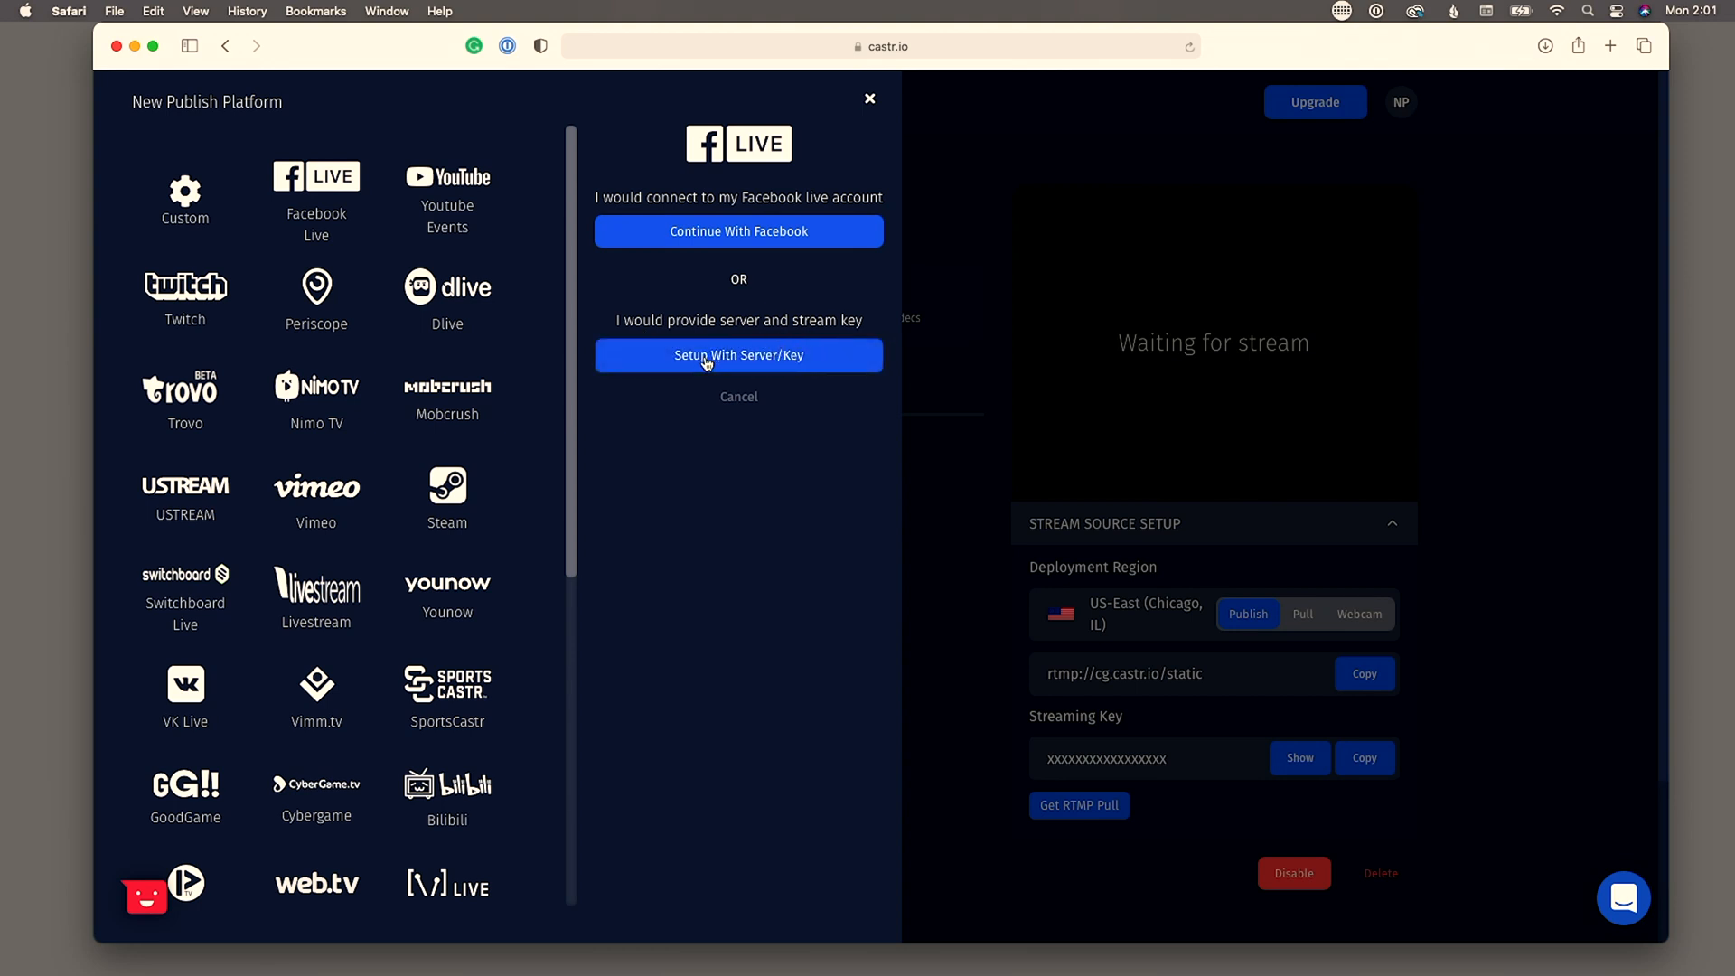
pyautogui.moveTo(761, 356)
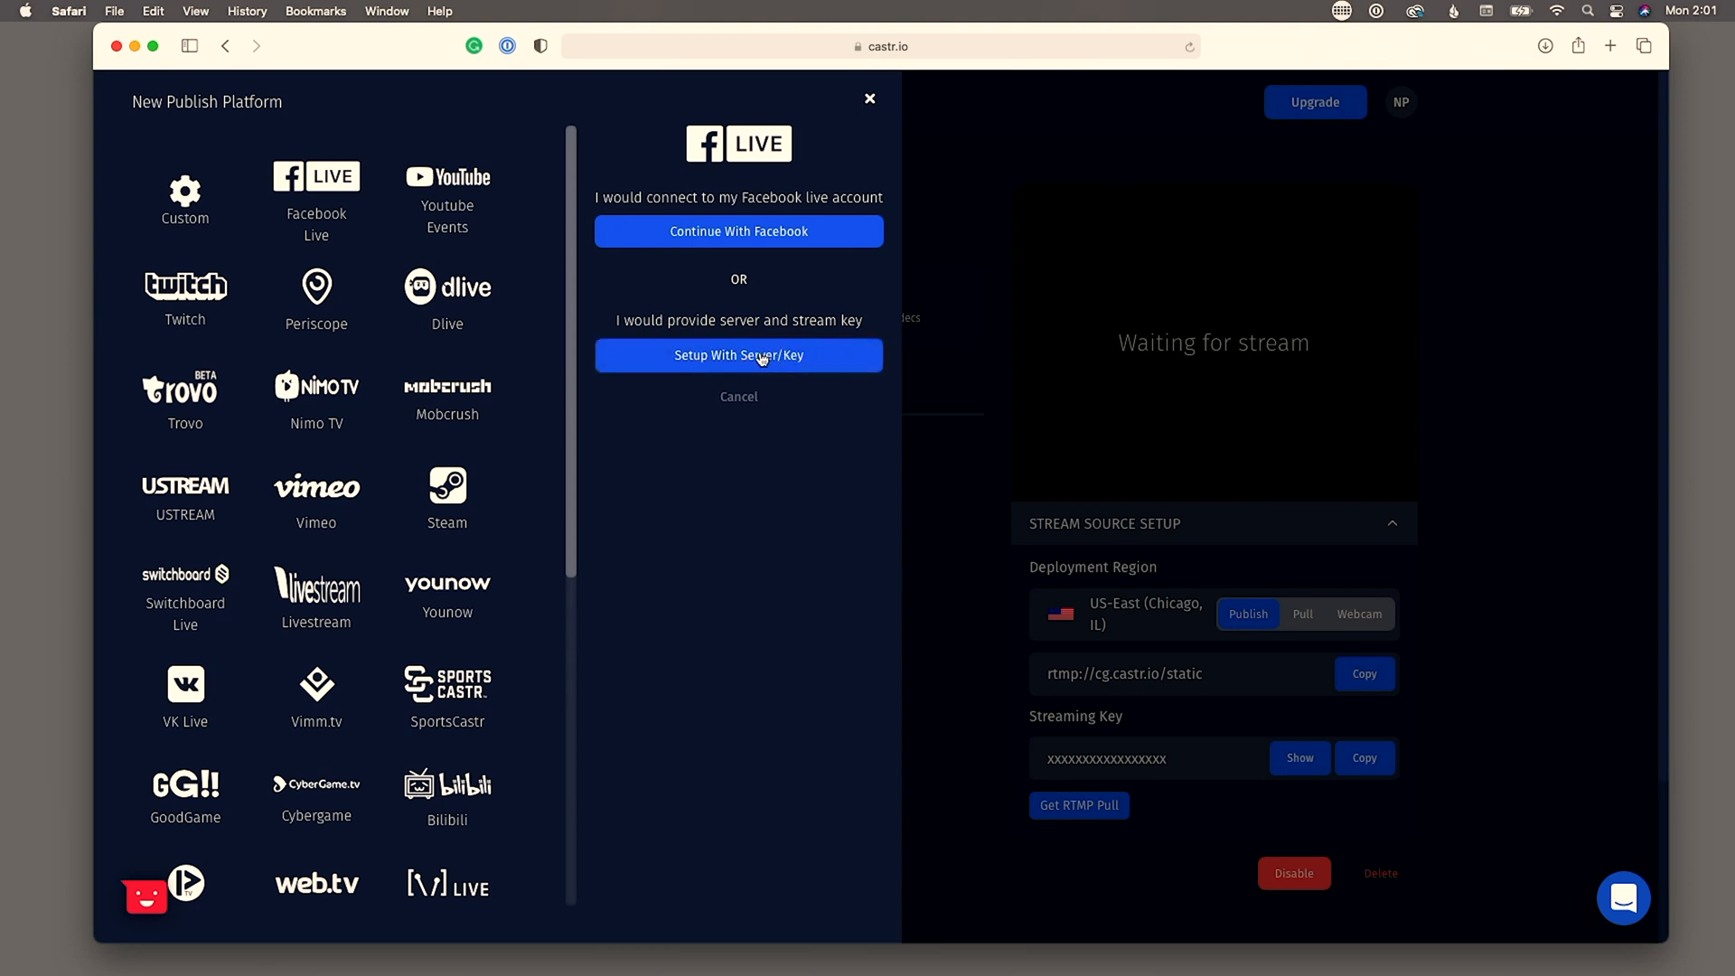
pyautogui.moveTo(737, 352)
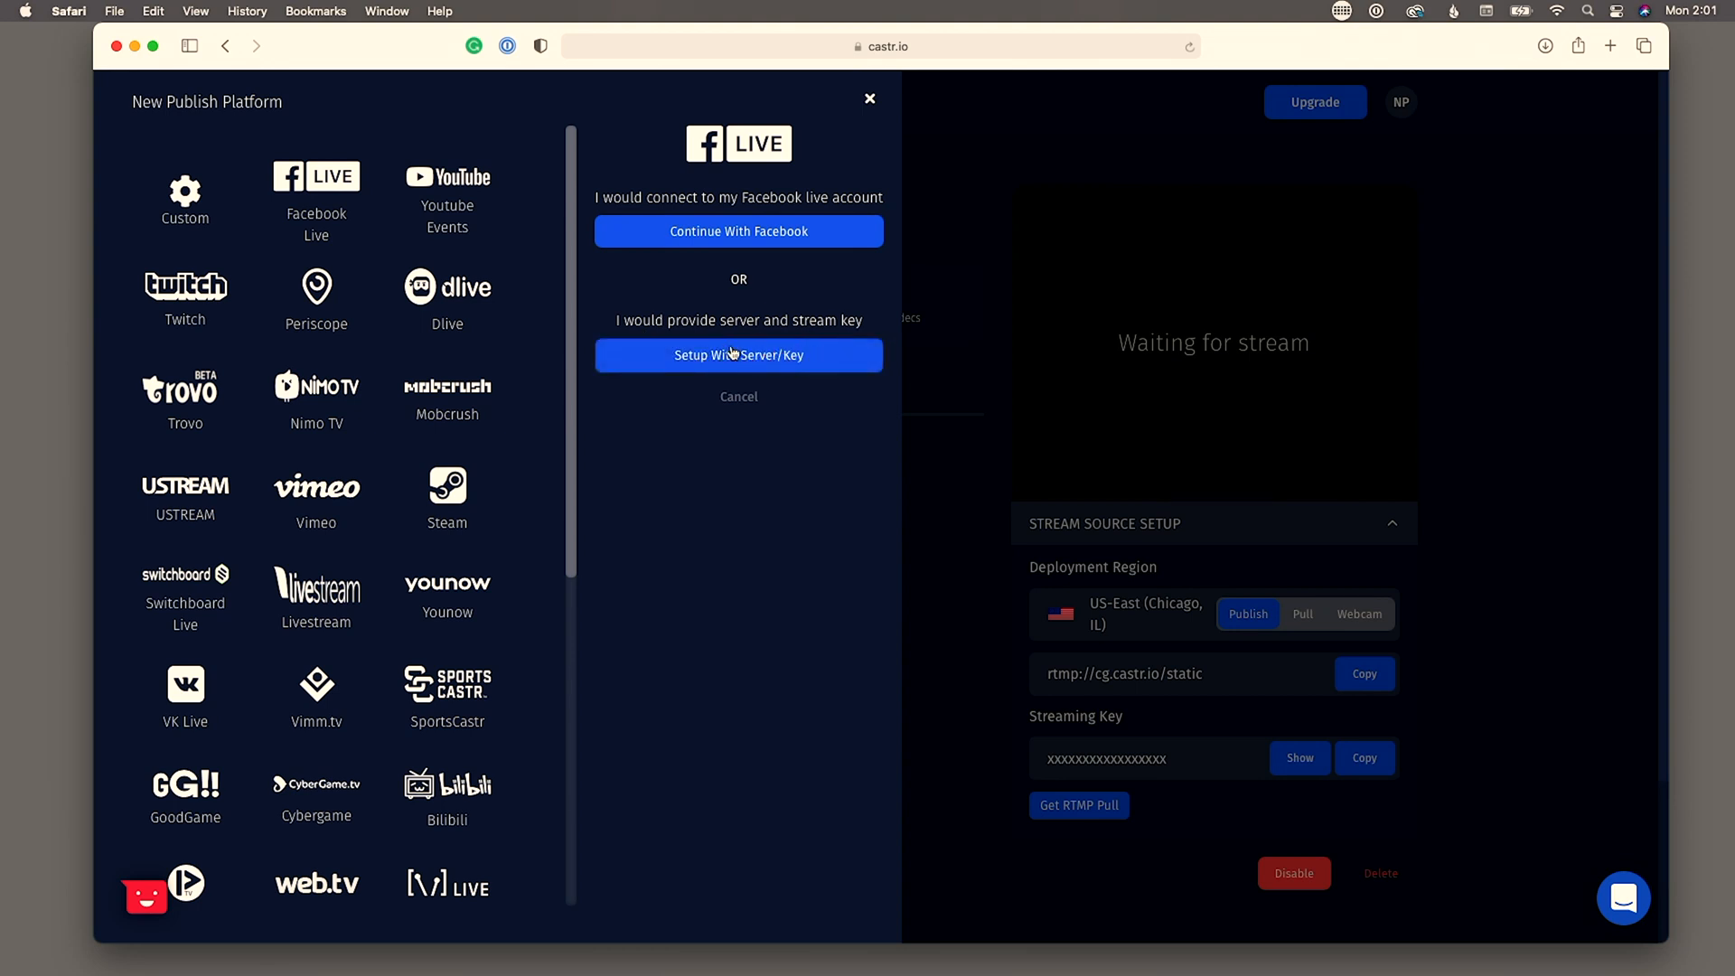
# - Publish the Facebook Live destination to the User Timeline with the stream title 'Test Cas'
pyautogui.click(737, 232)
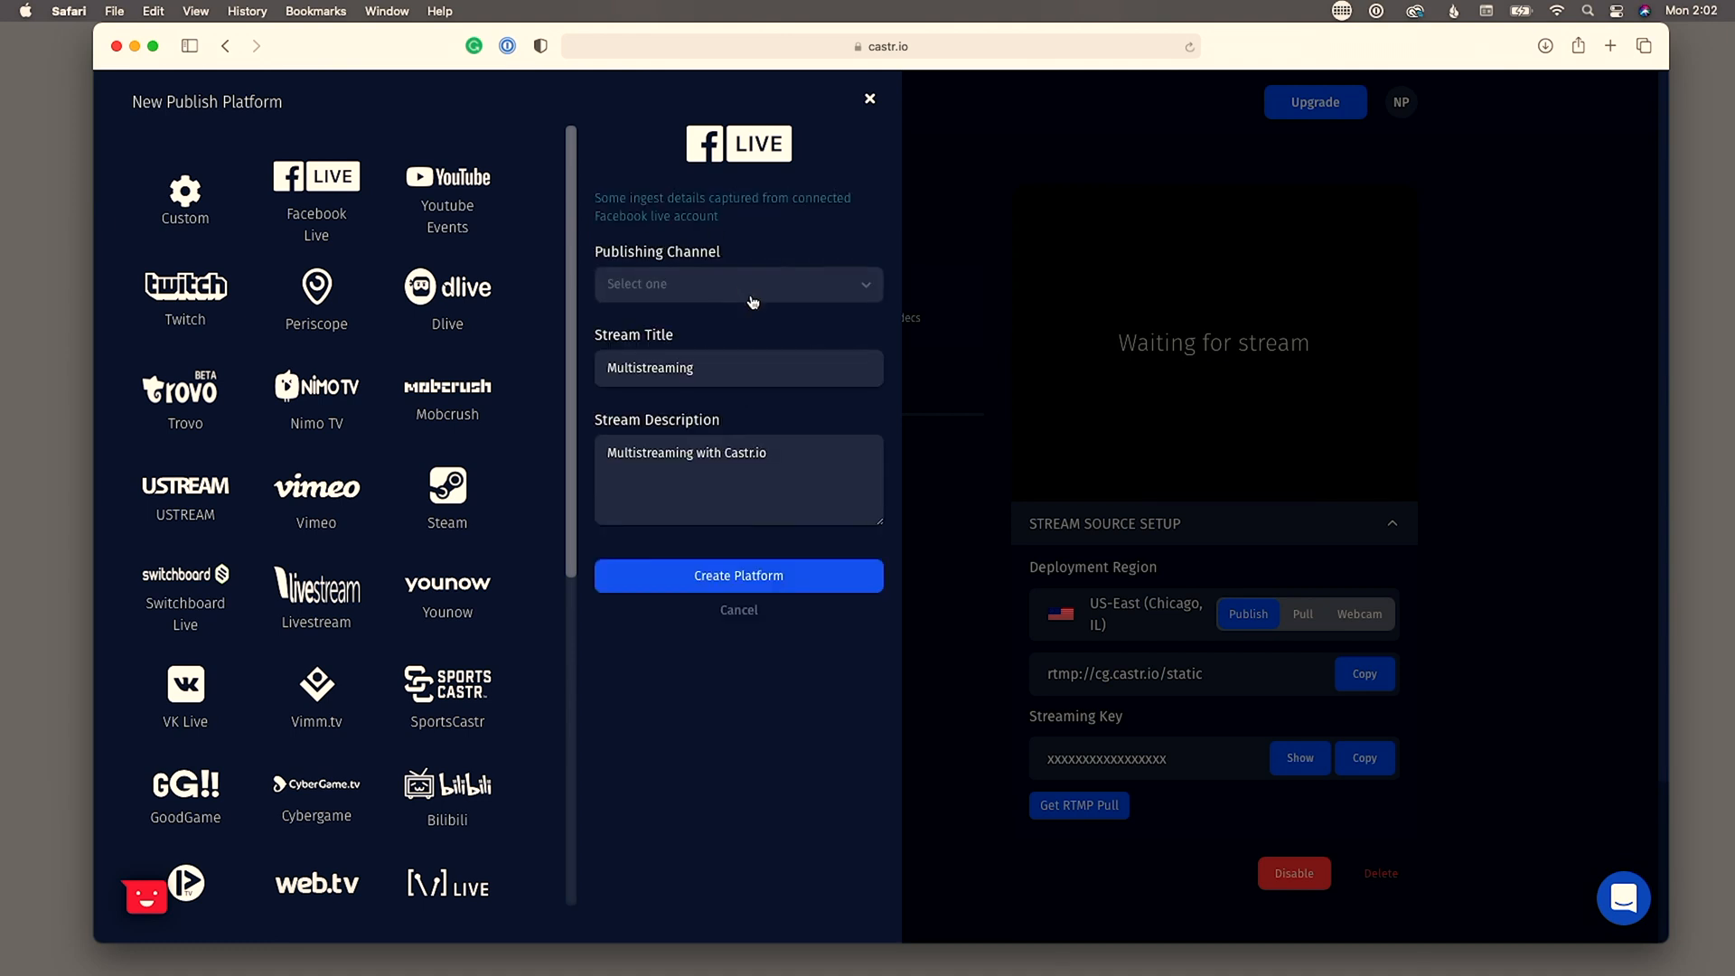
pyautogui.moveTo(681, 283)
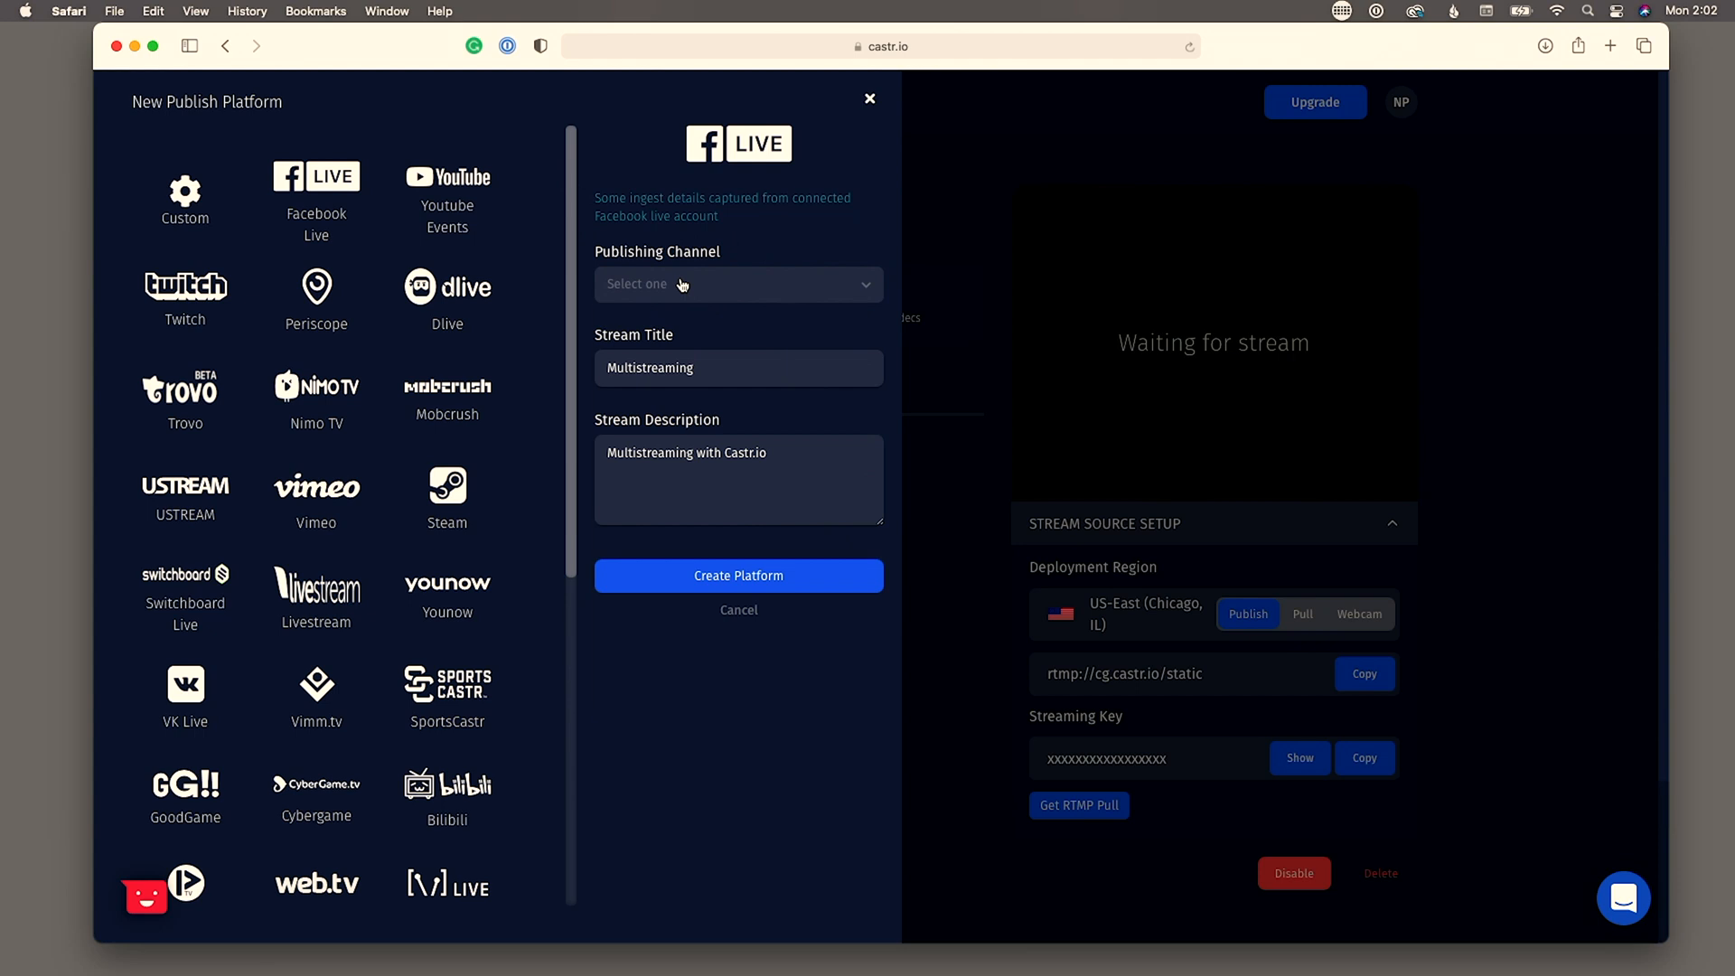
pyautogui.click(737, 284)
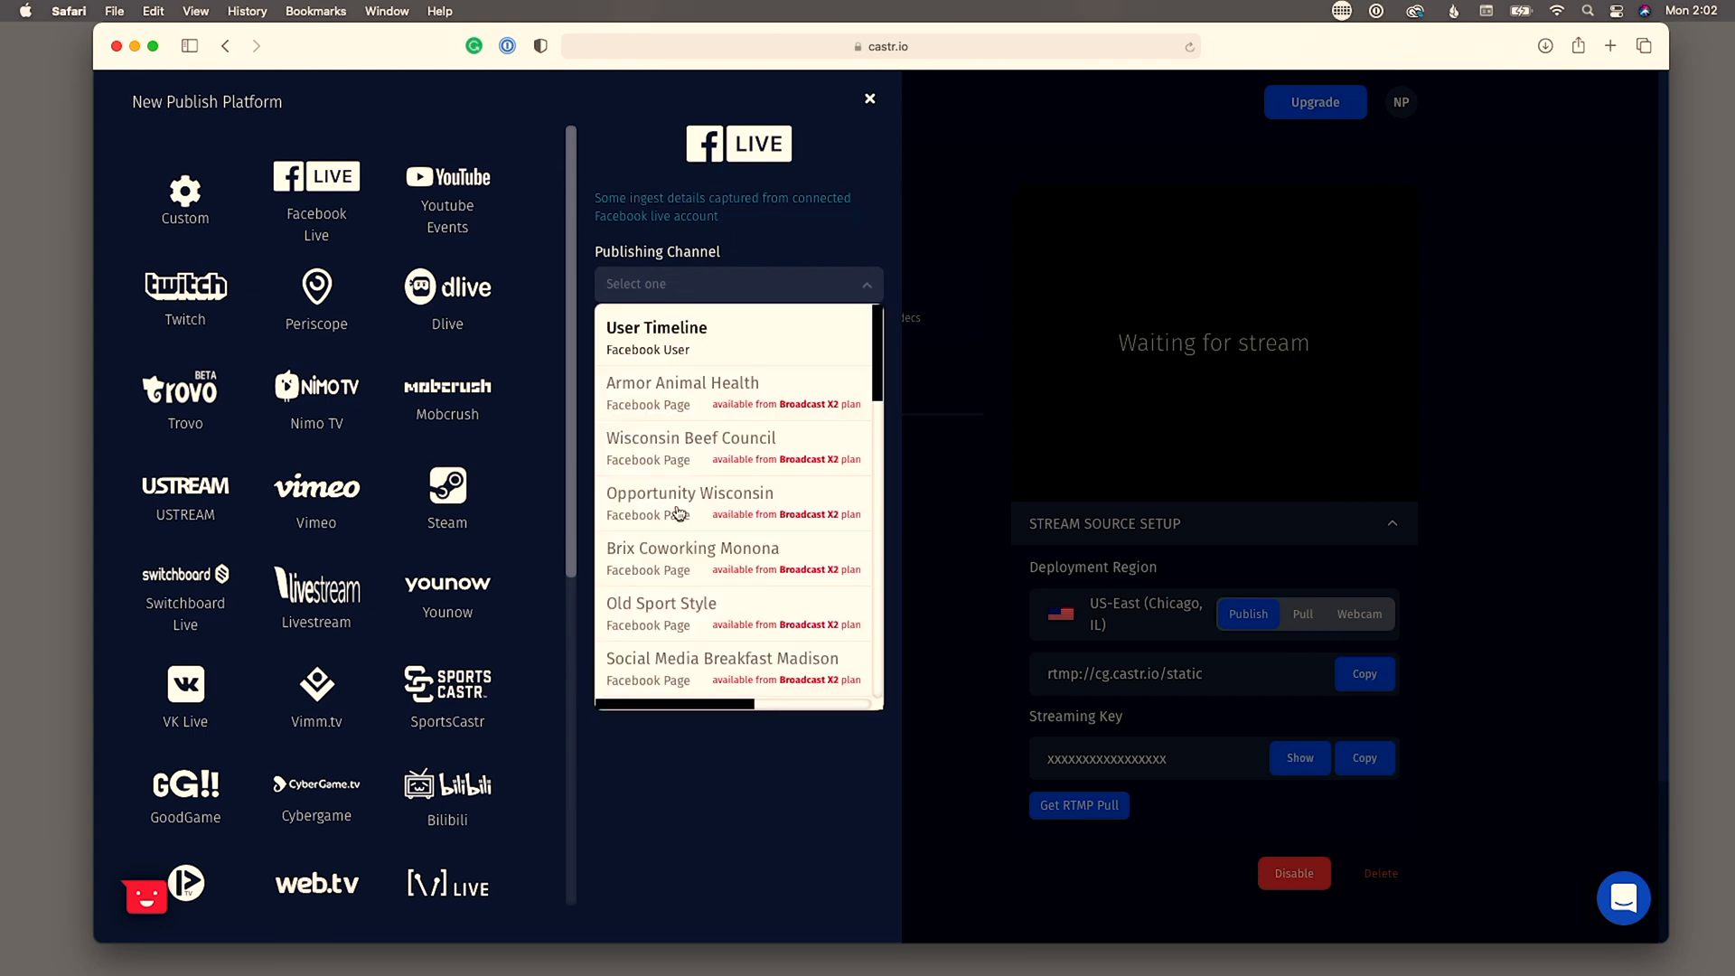
pyautogui.moveTo(652, 351)
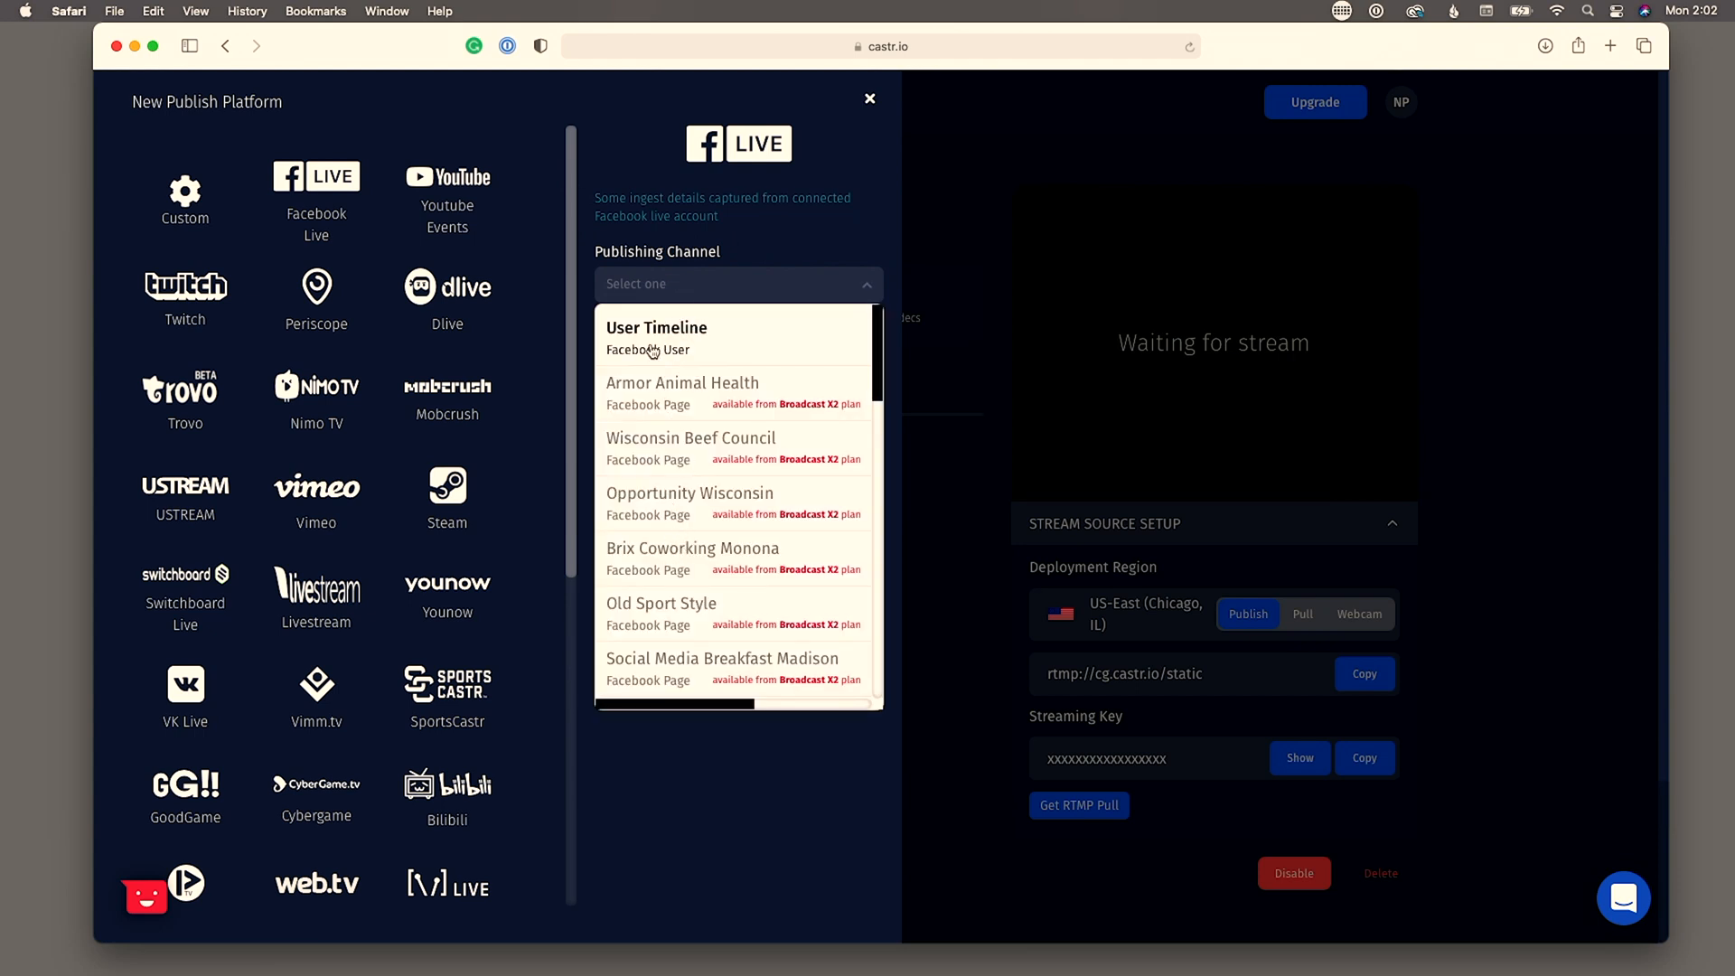
pyautogui.click(656, 338)
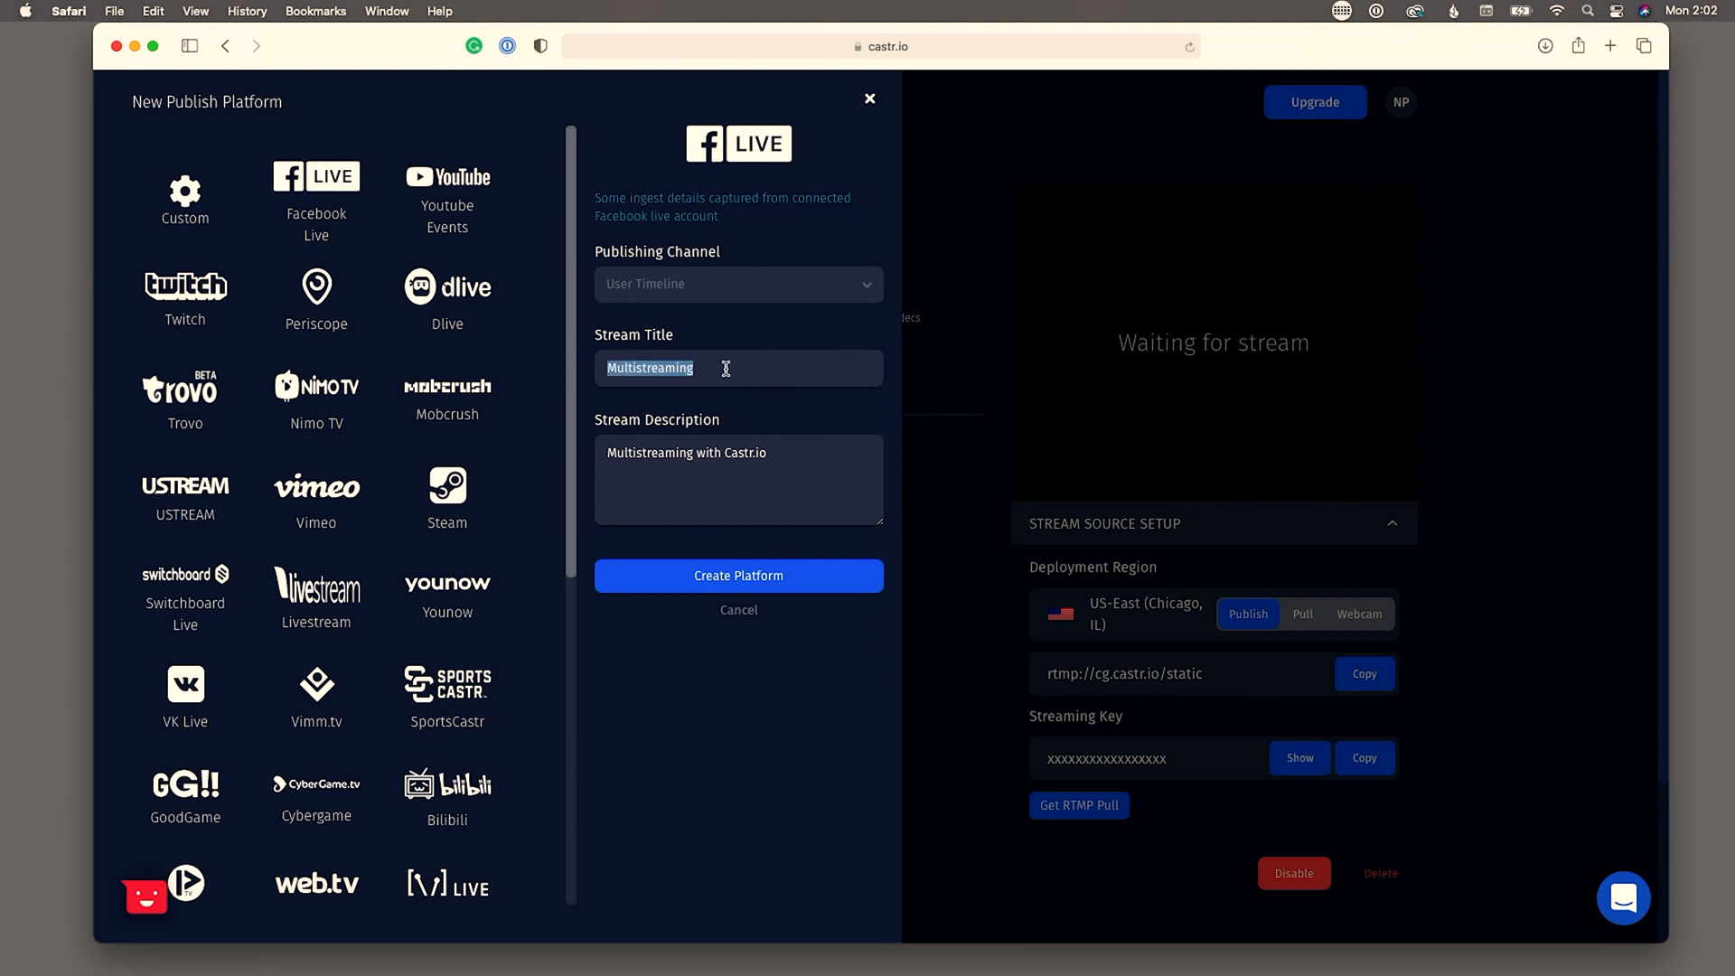
pyautogui.write('Test')
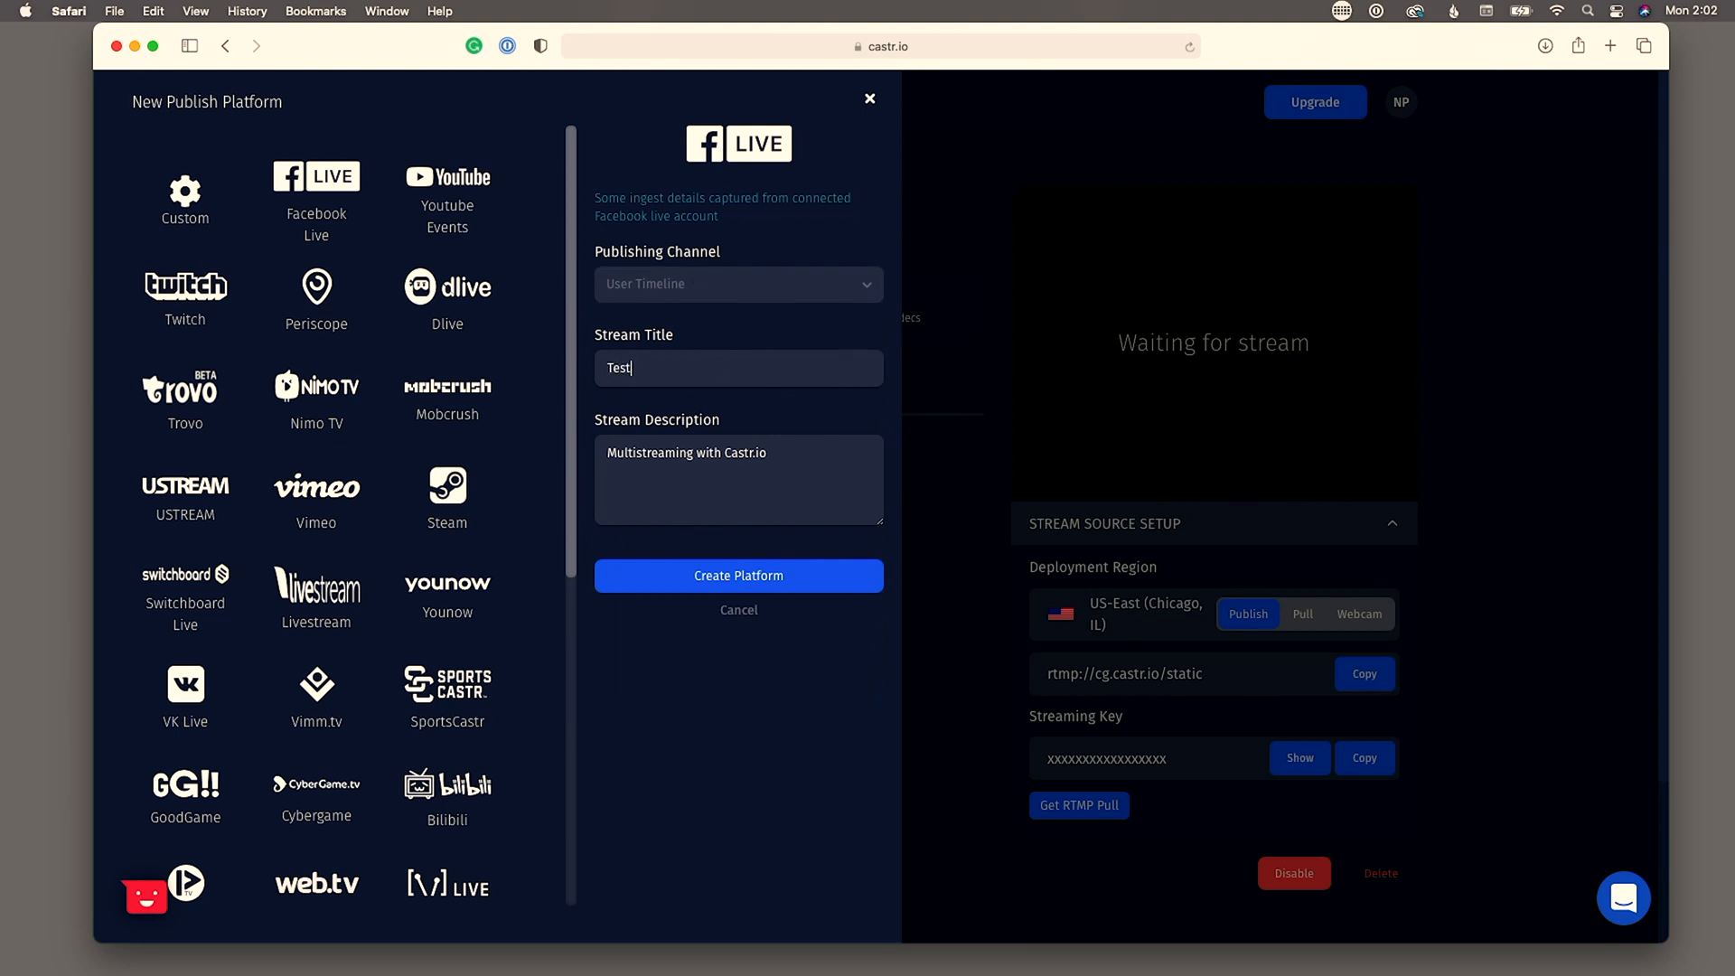
pyautogui.write('Cas')
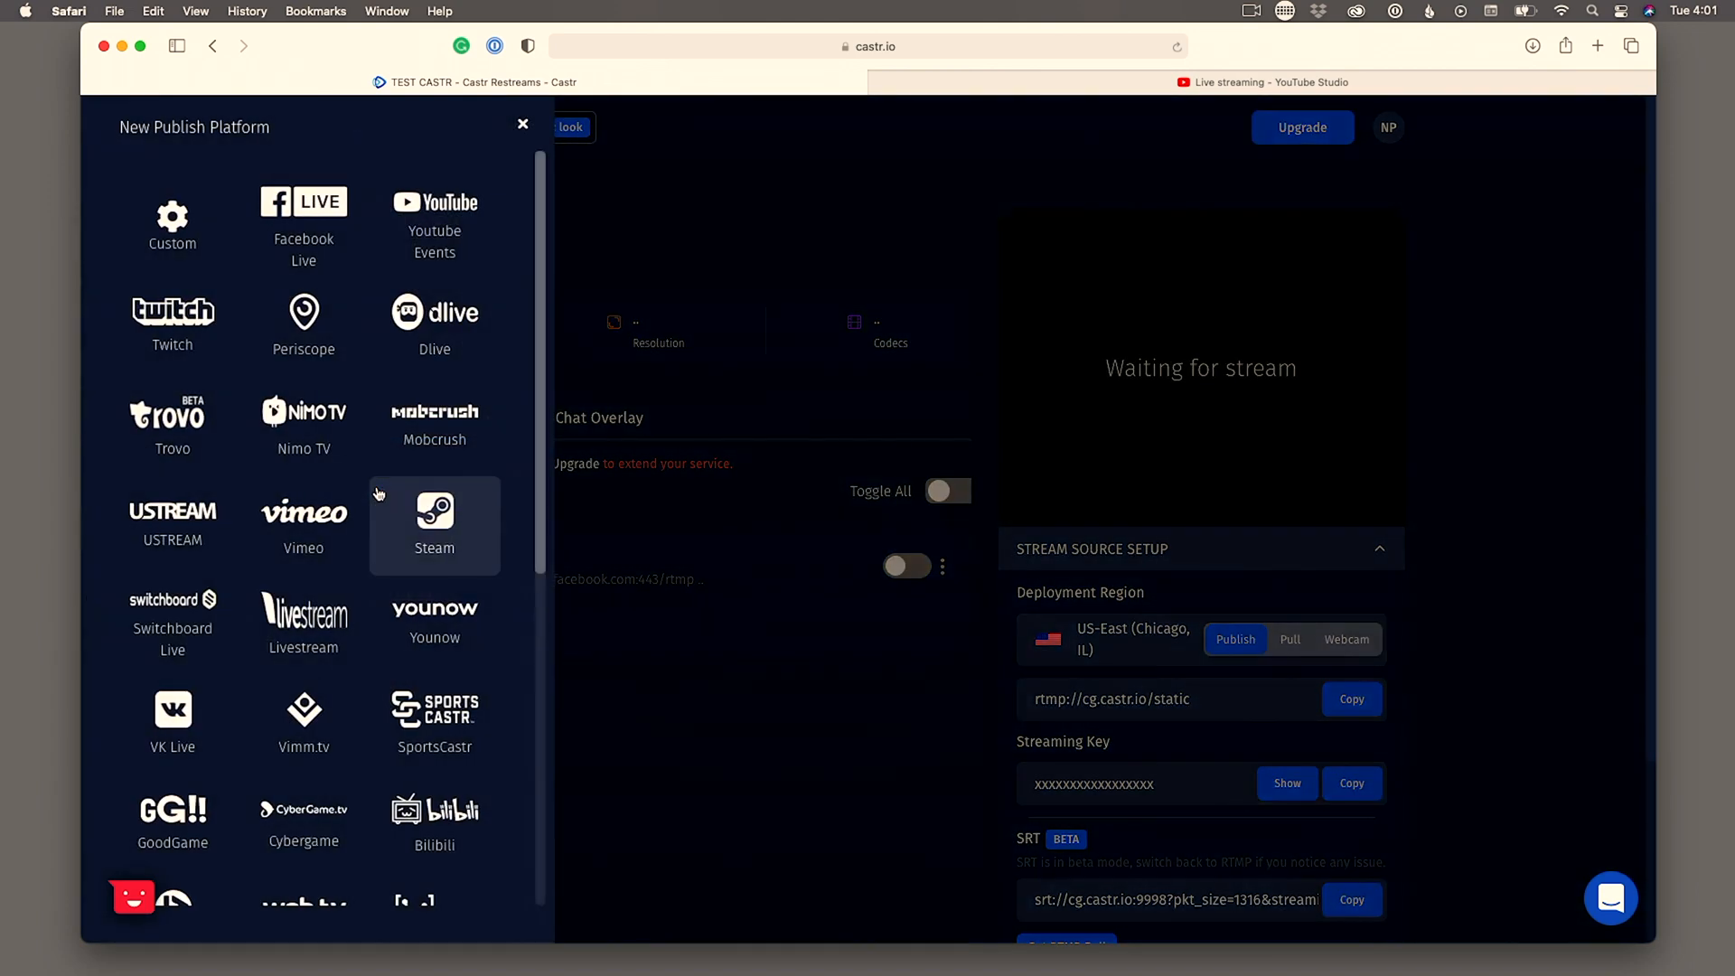
# - Choose YouTube Events as the next destination and begin connecting an account
pyautogui.click(434, 215)
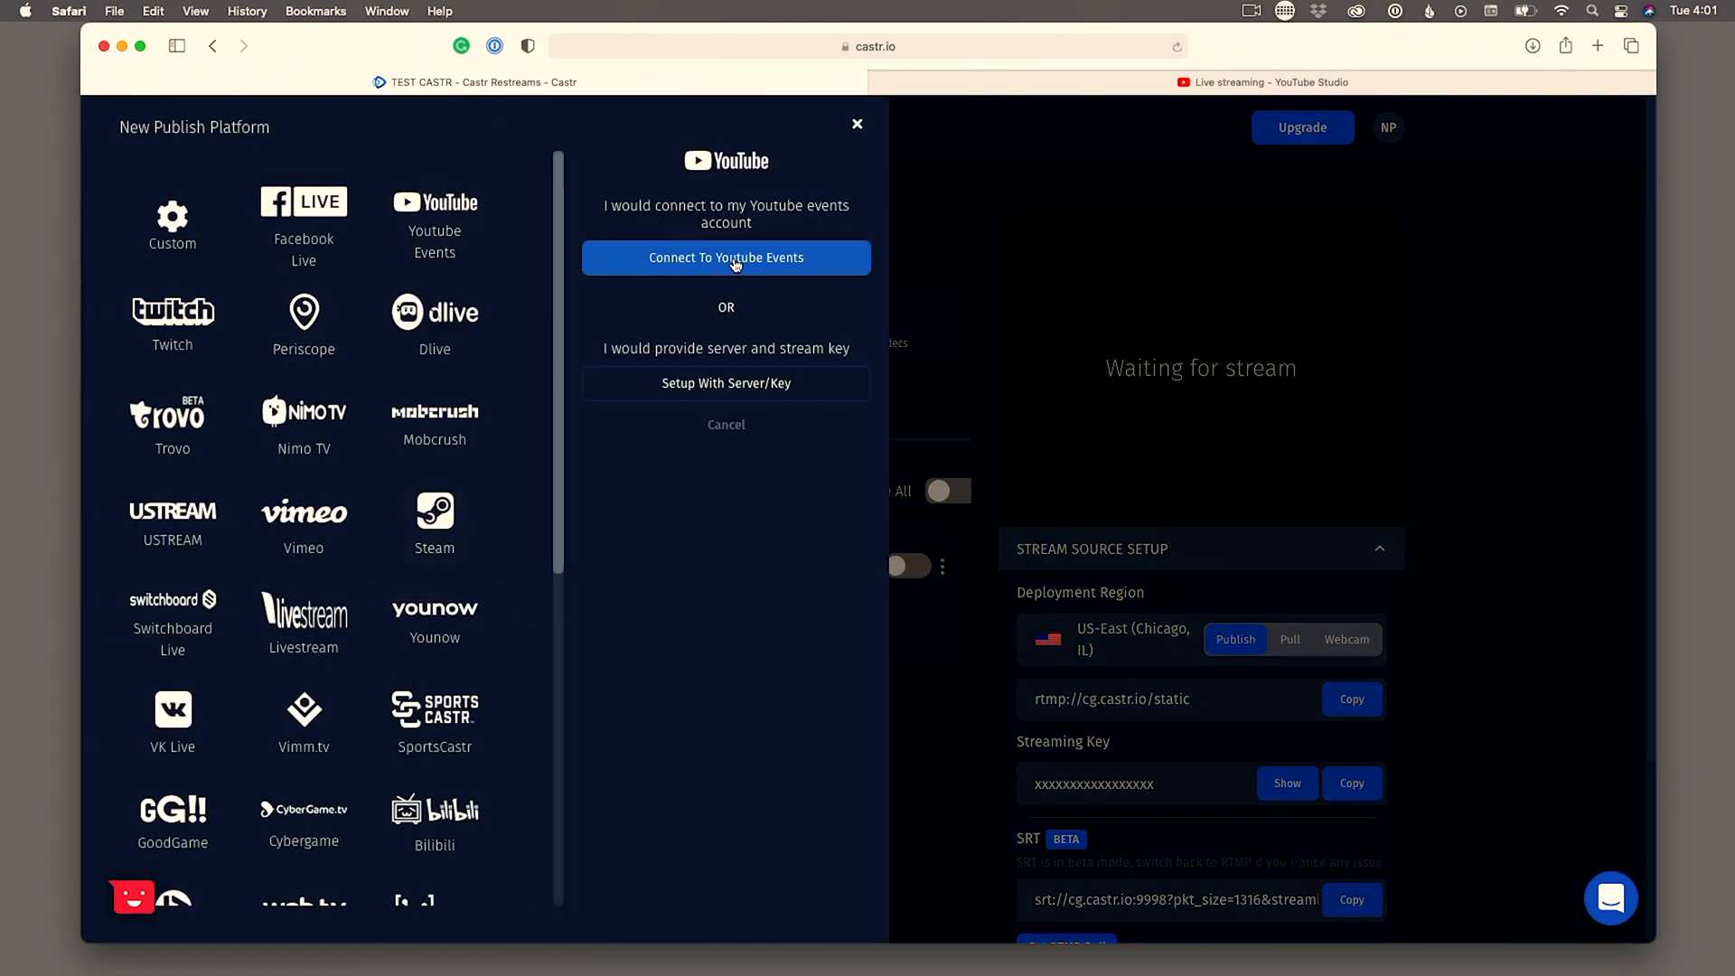
pyautogui.click(726, 257)
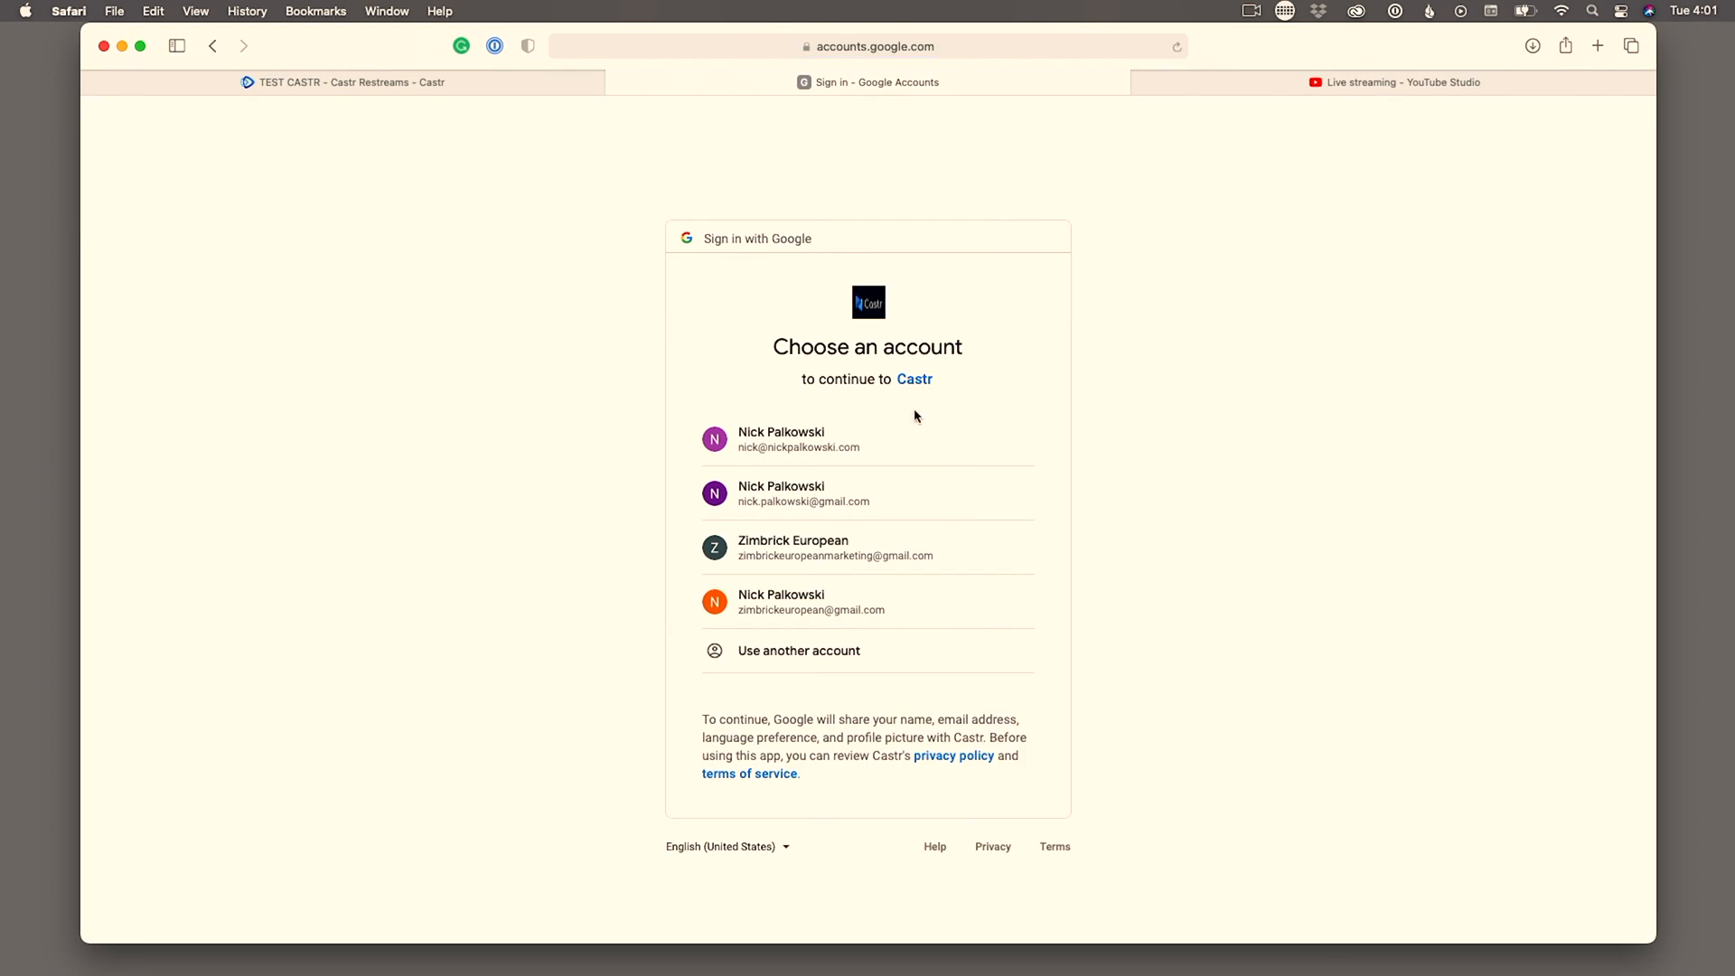
# - Sign in with the first Google account, pick the YouTube channel and allow Castr access
pyautogui.click(797, 439)
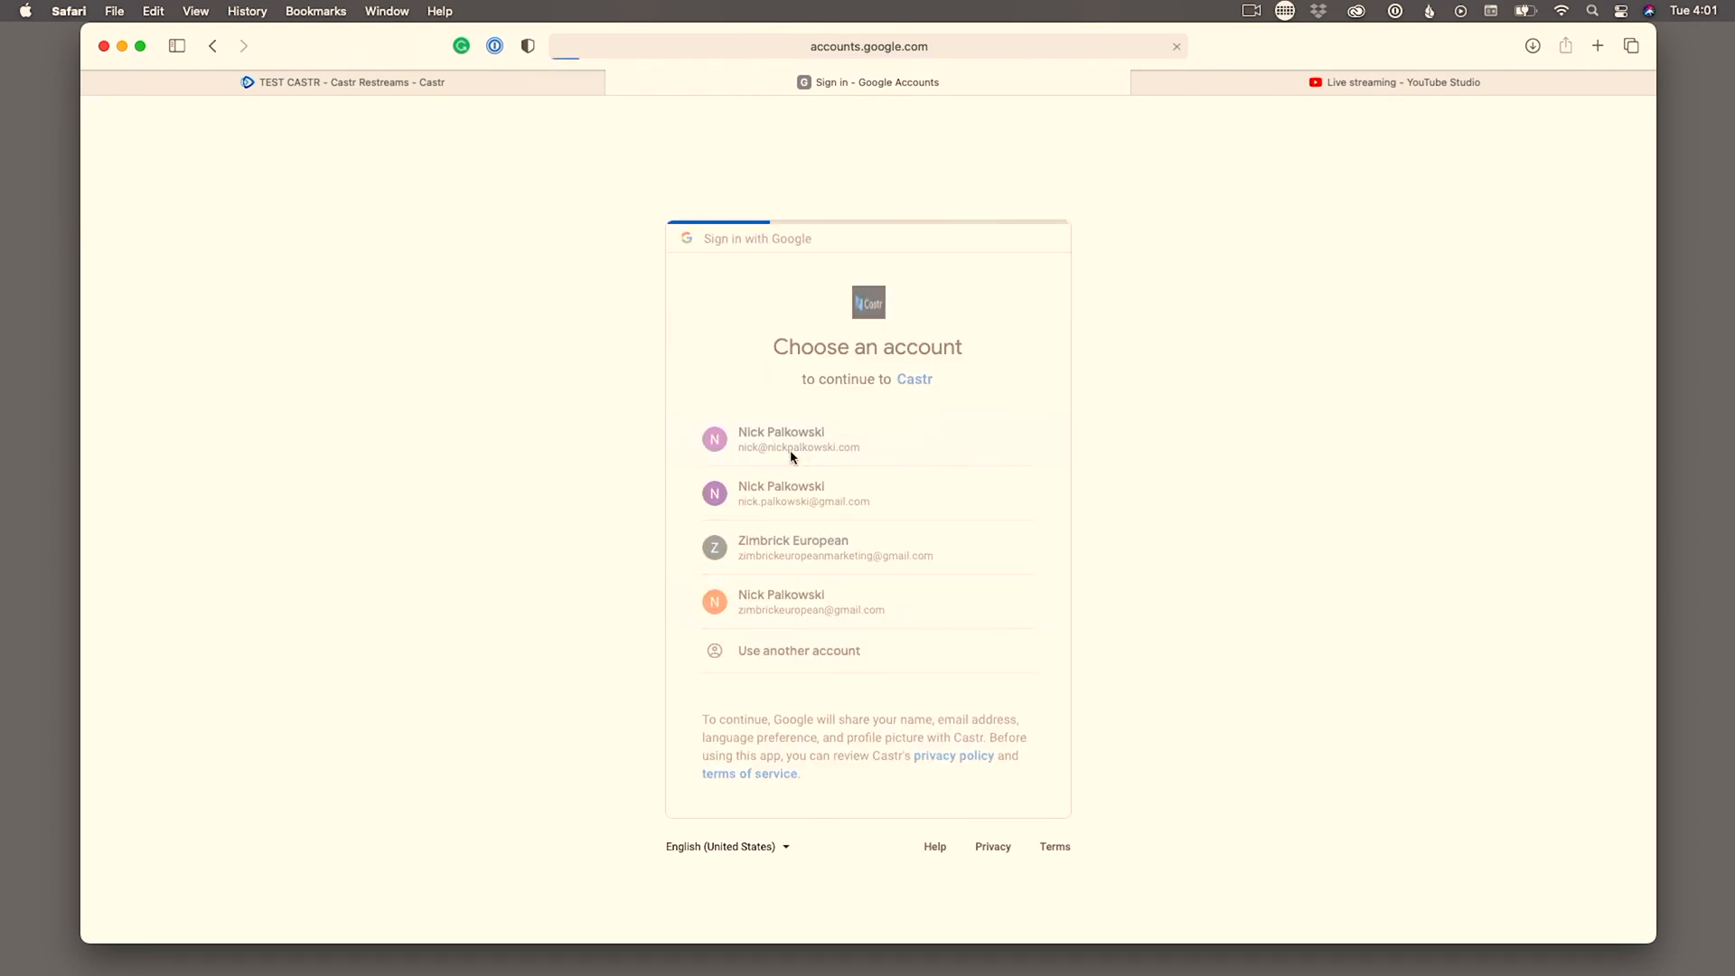
pyautogui.click(797, 439)
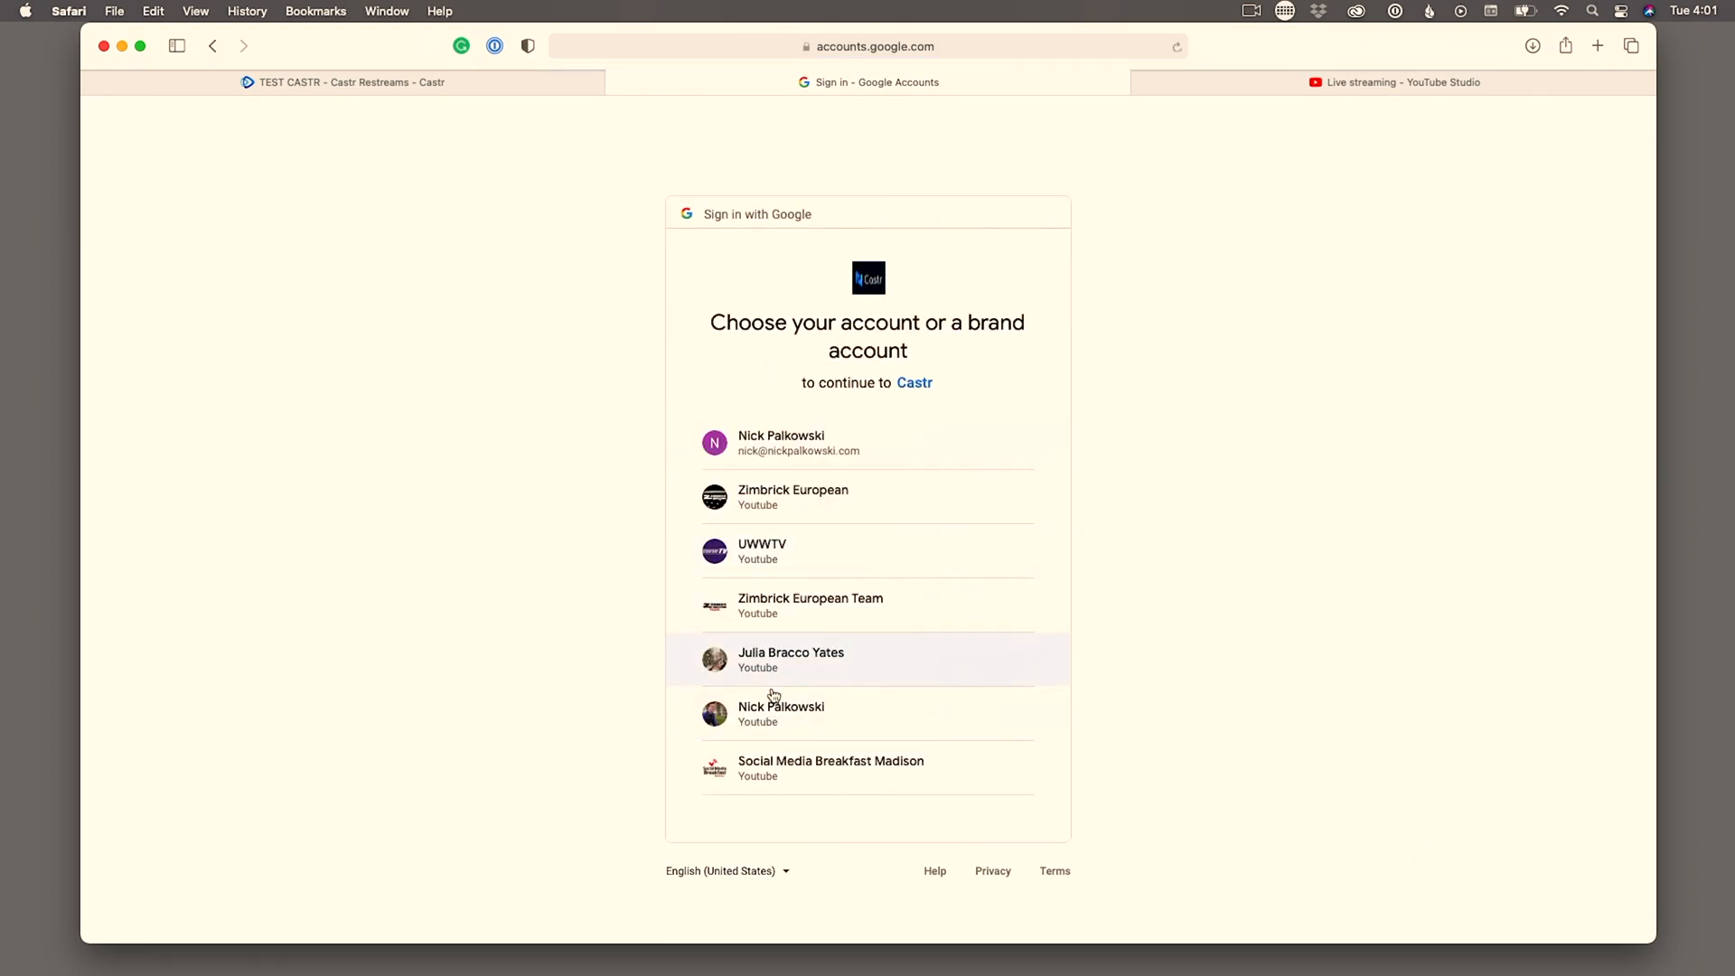
pyautogui.click(781, 714)
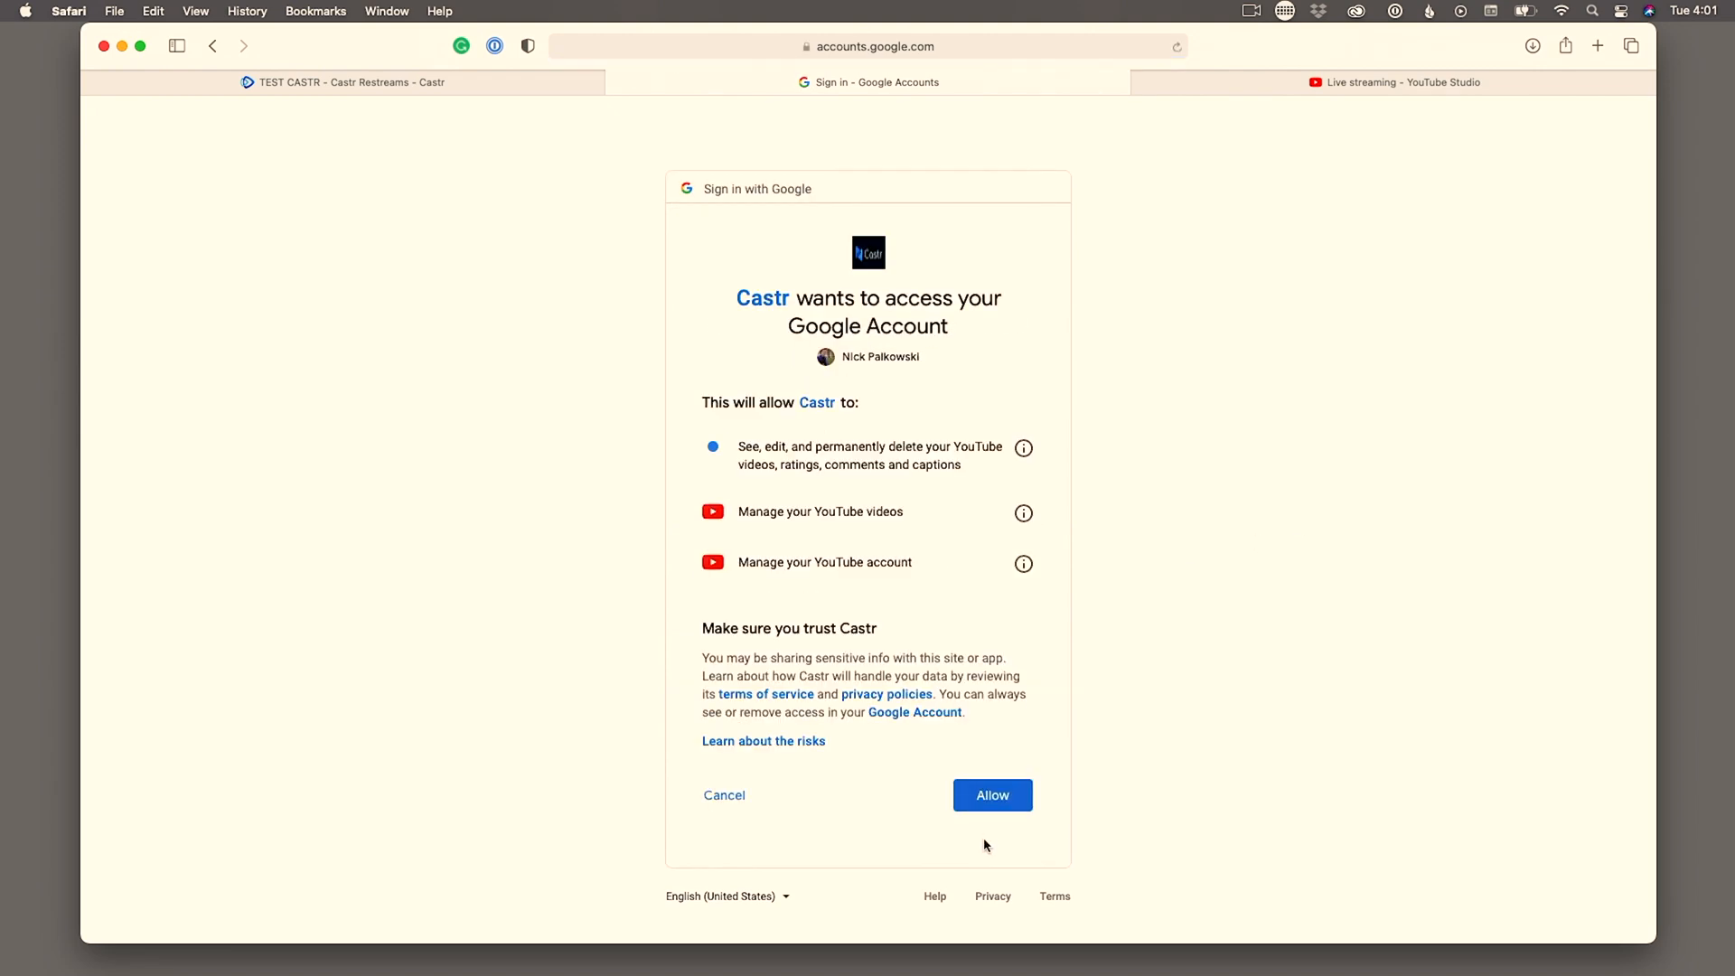
pyautogui.click(992, 795)
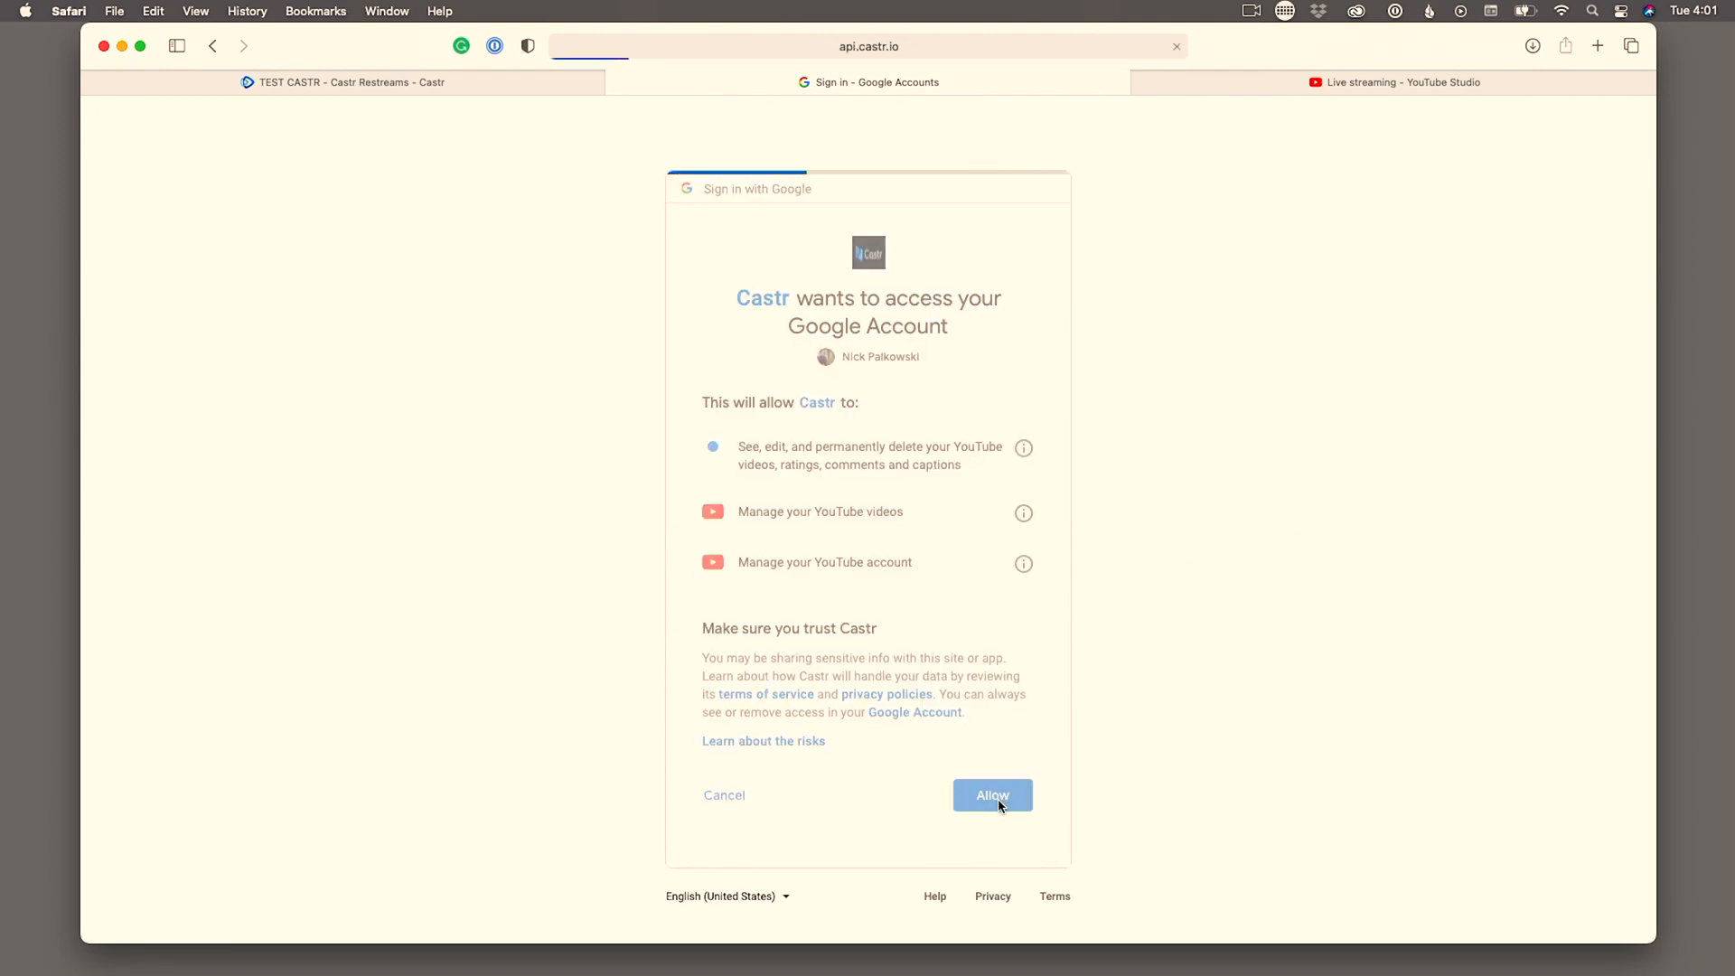
pyautogui.click(991, 795)
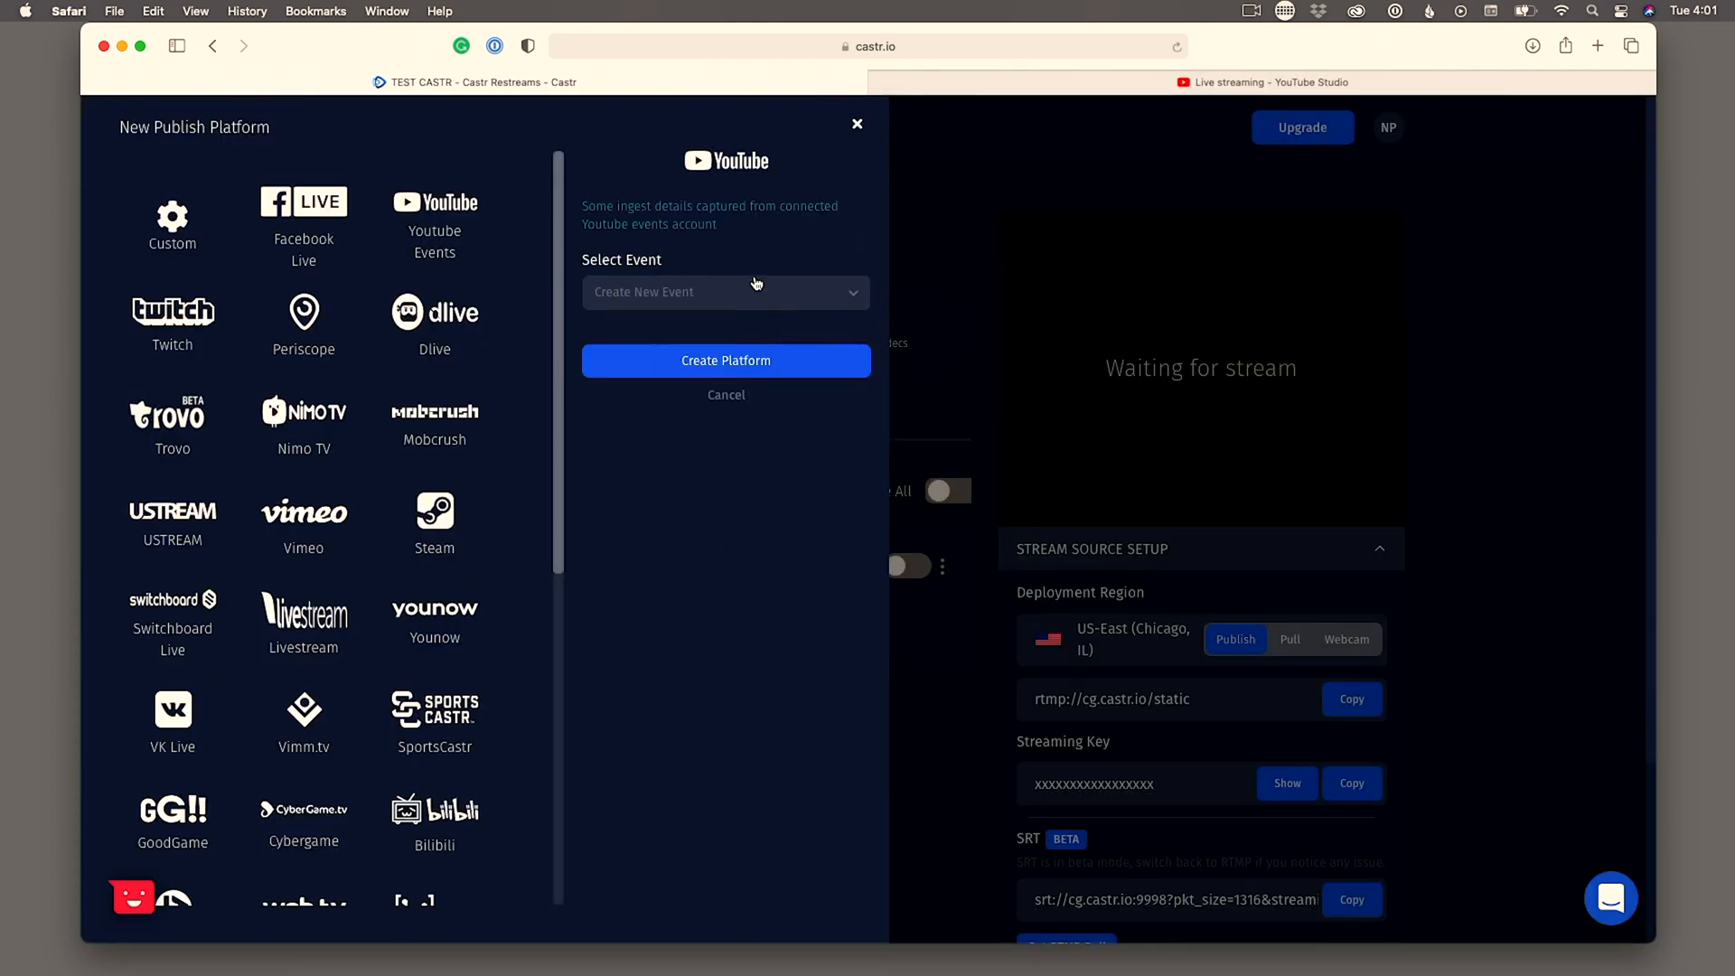
# - Link the YouTube platform to the 'Castr Test Stream' event and create it
pyautogui.click(724, 293)
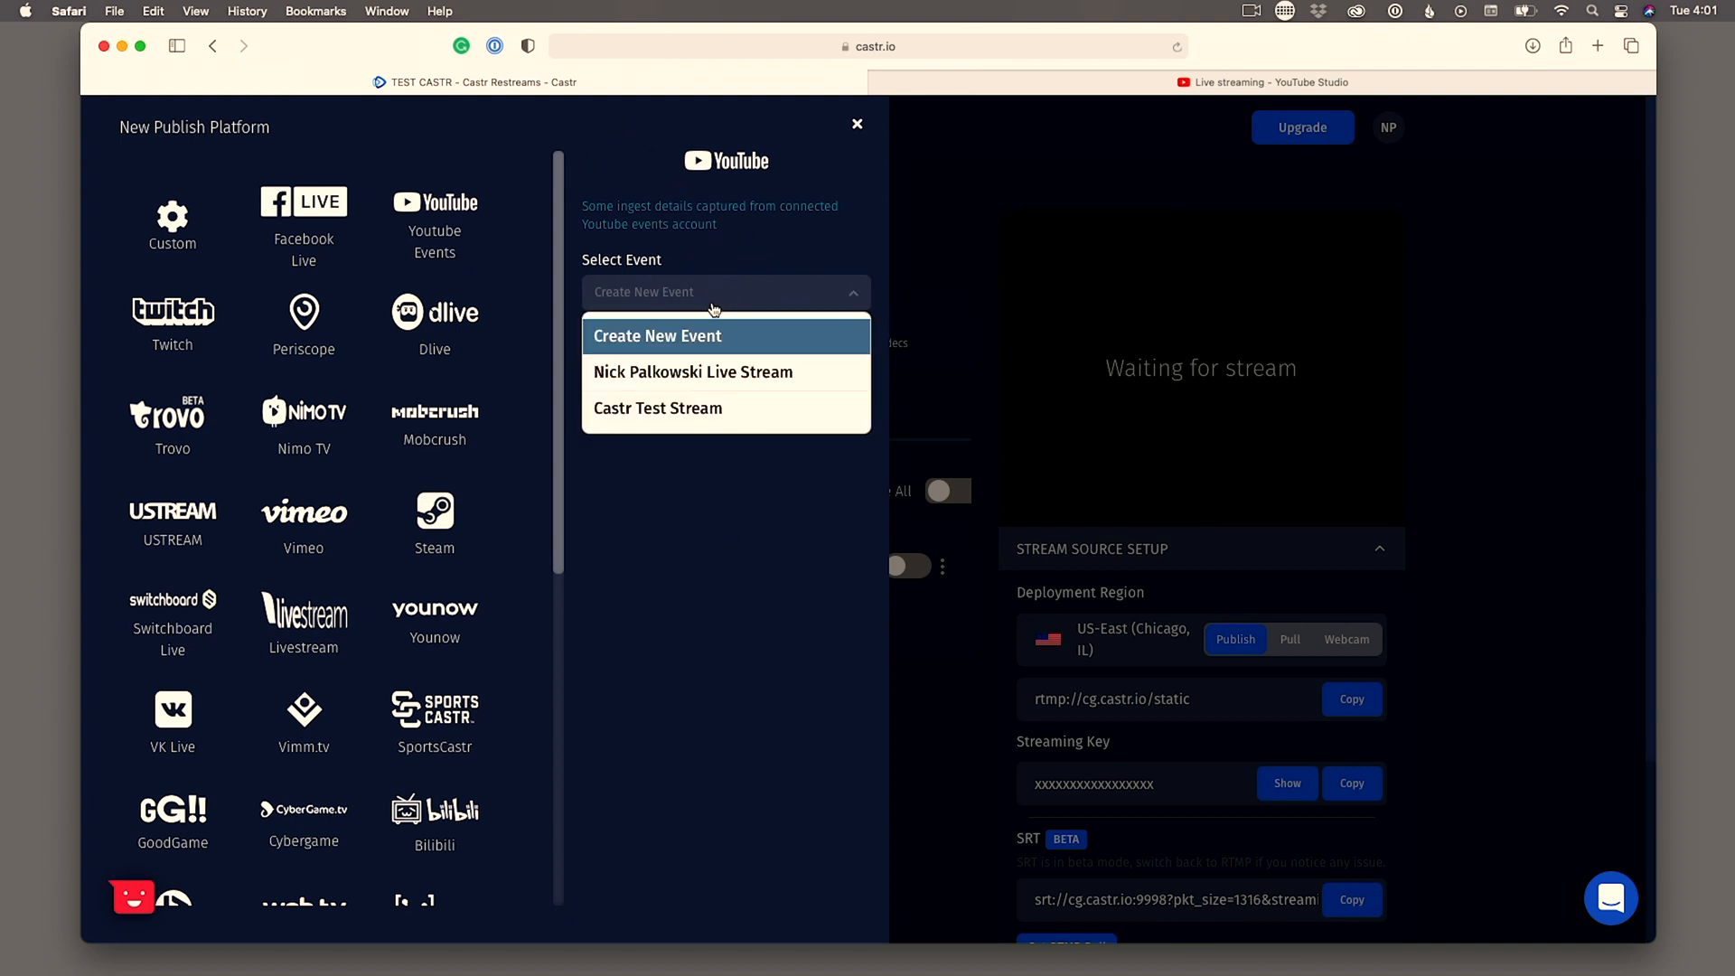
pyautogui.moveTo(698, 423)
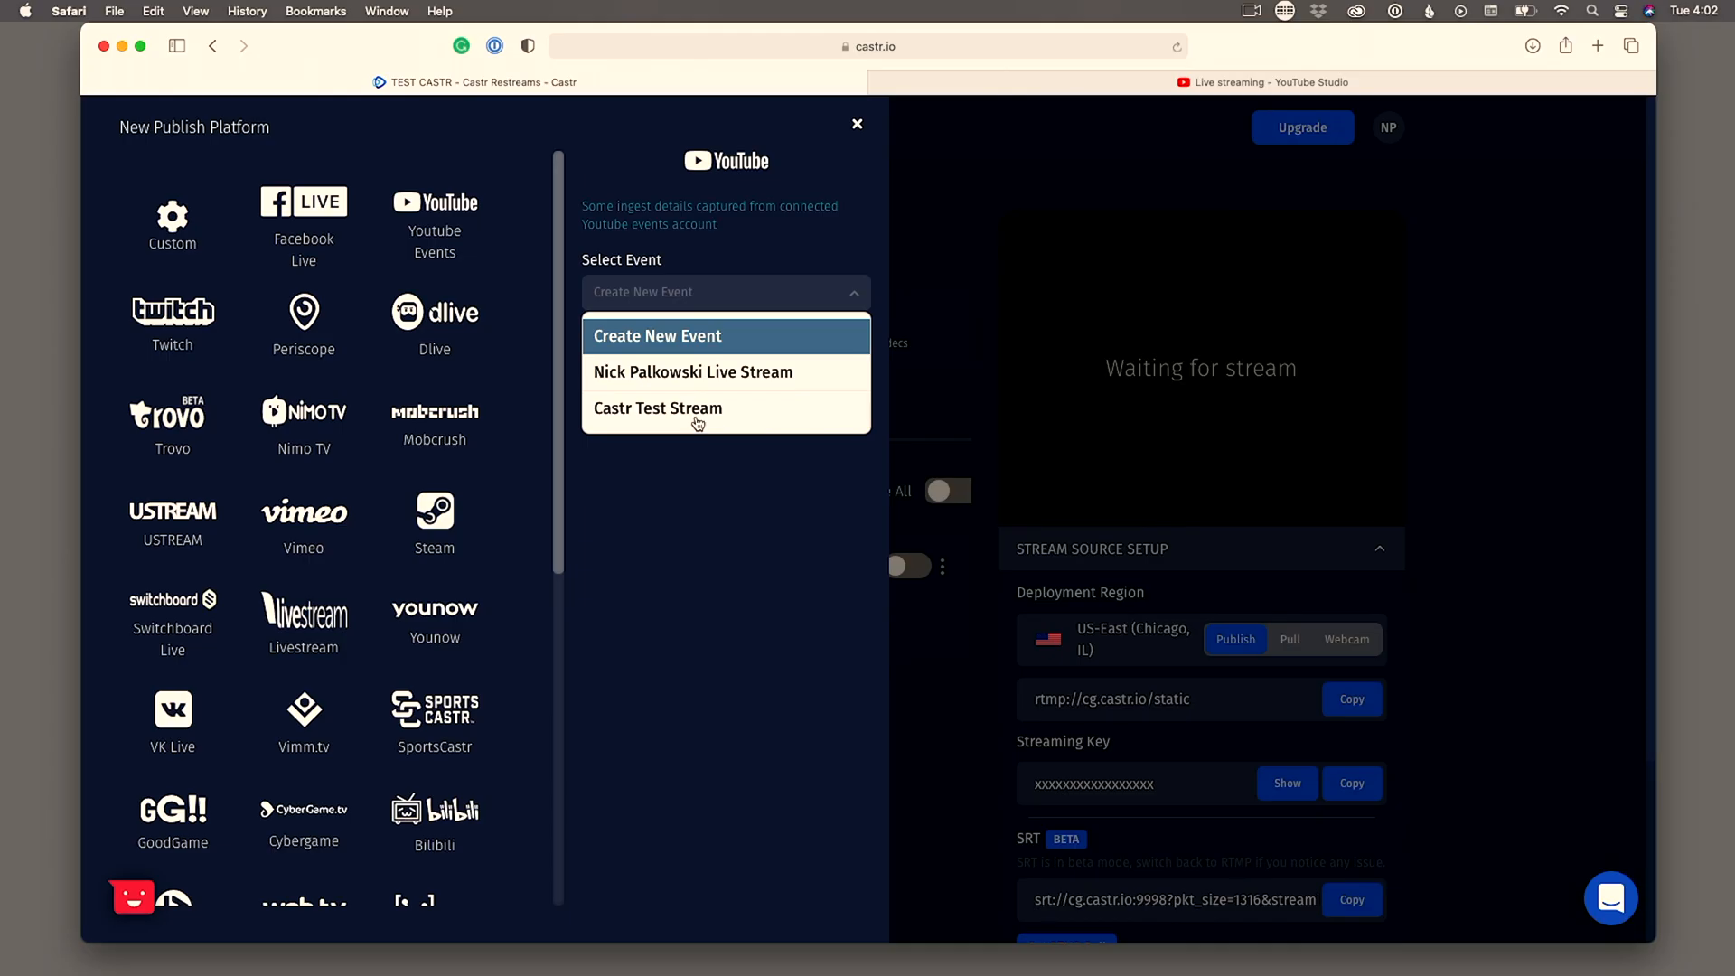
pyautogui.click(656, 406)
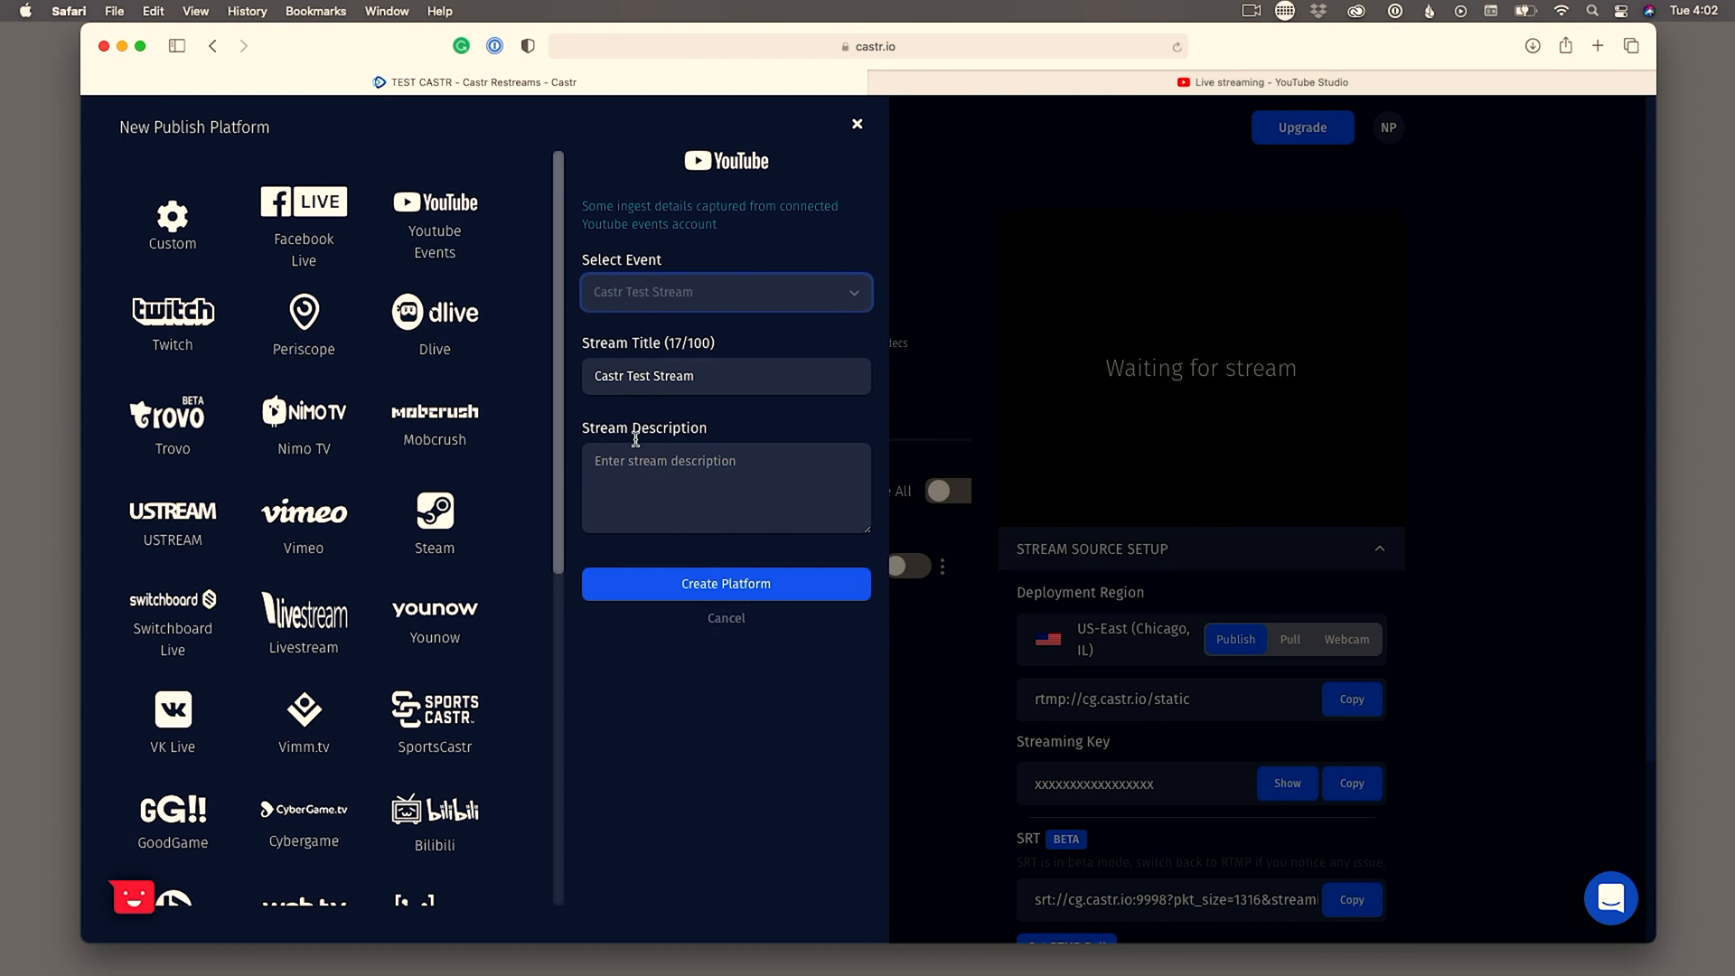
pyautogui.click(726, 583)
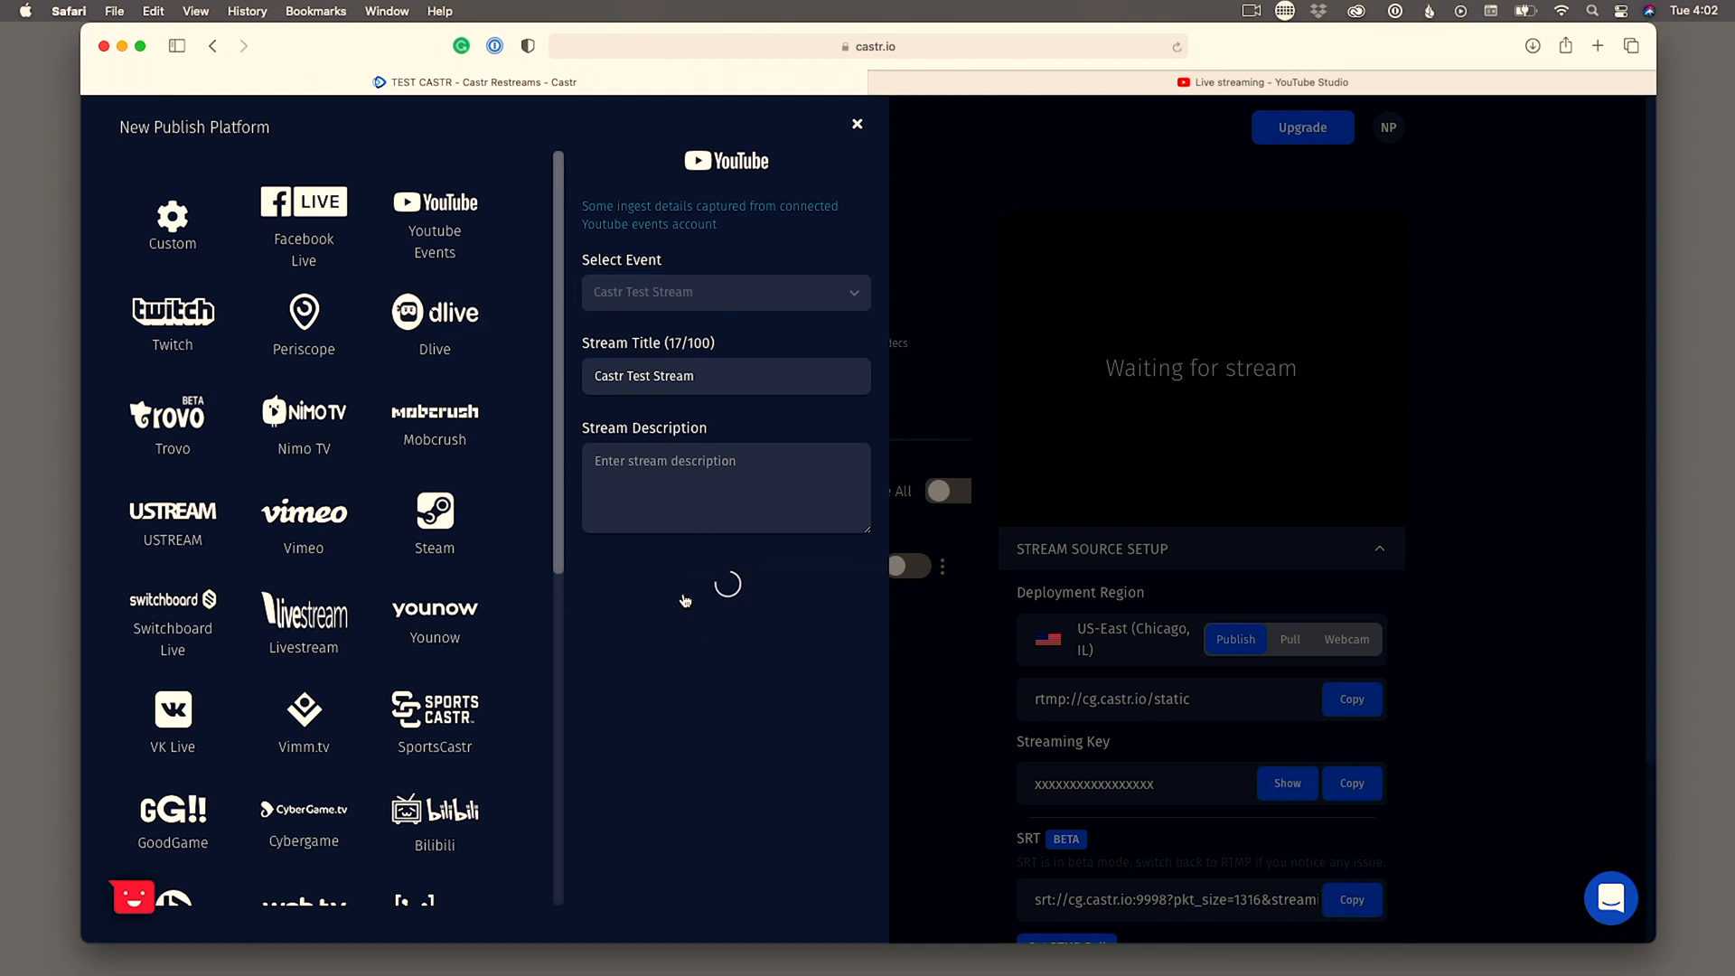
pyautogui.click(856, 123)
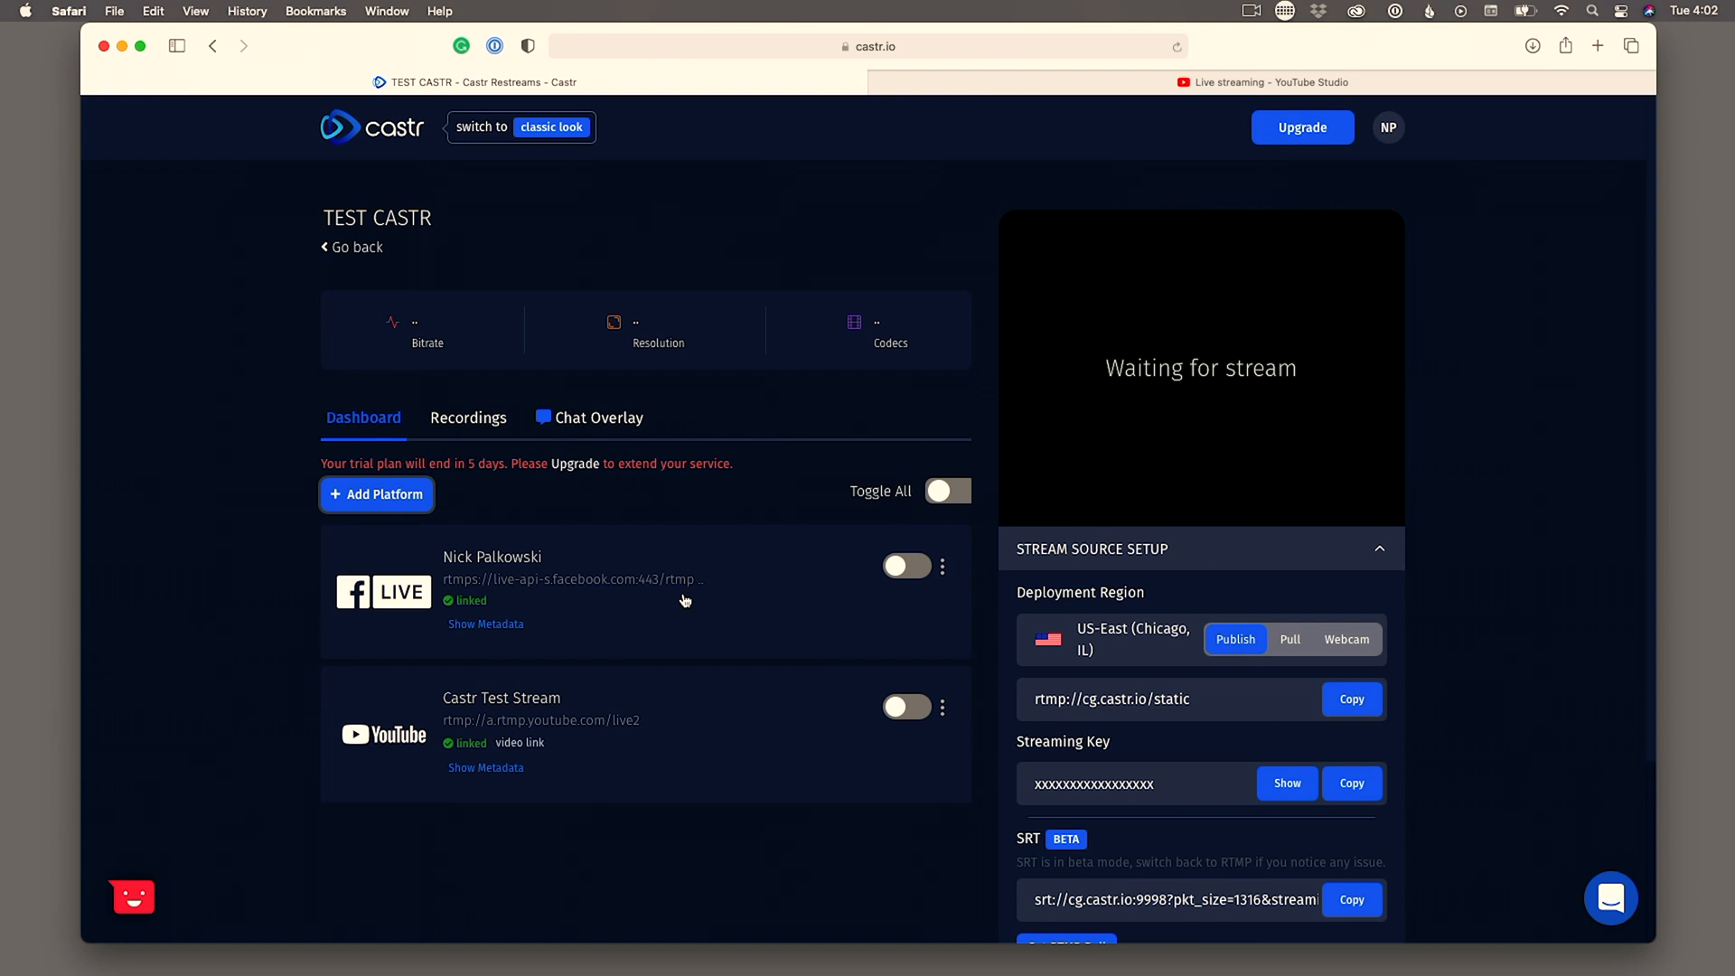
pyautogui.moveTo(853, 558)
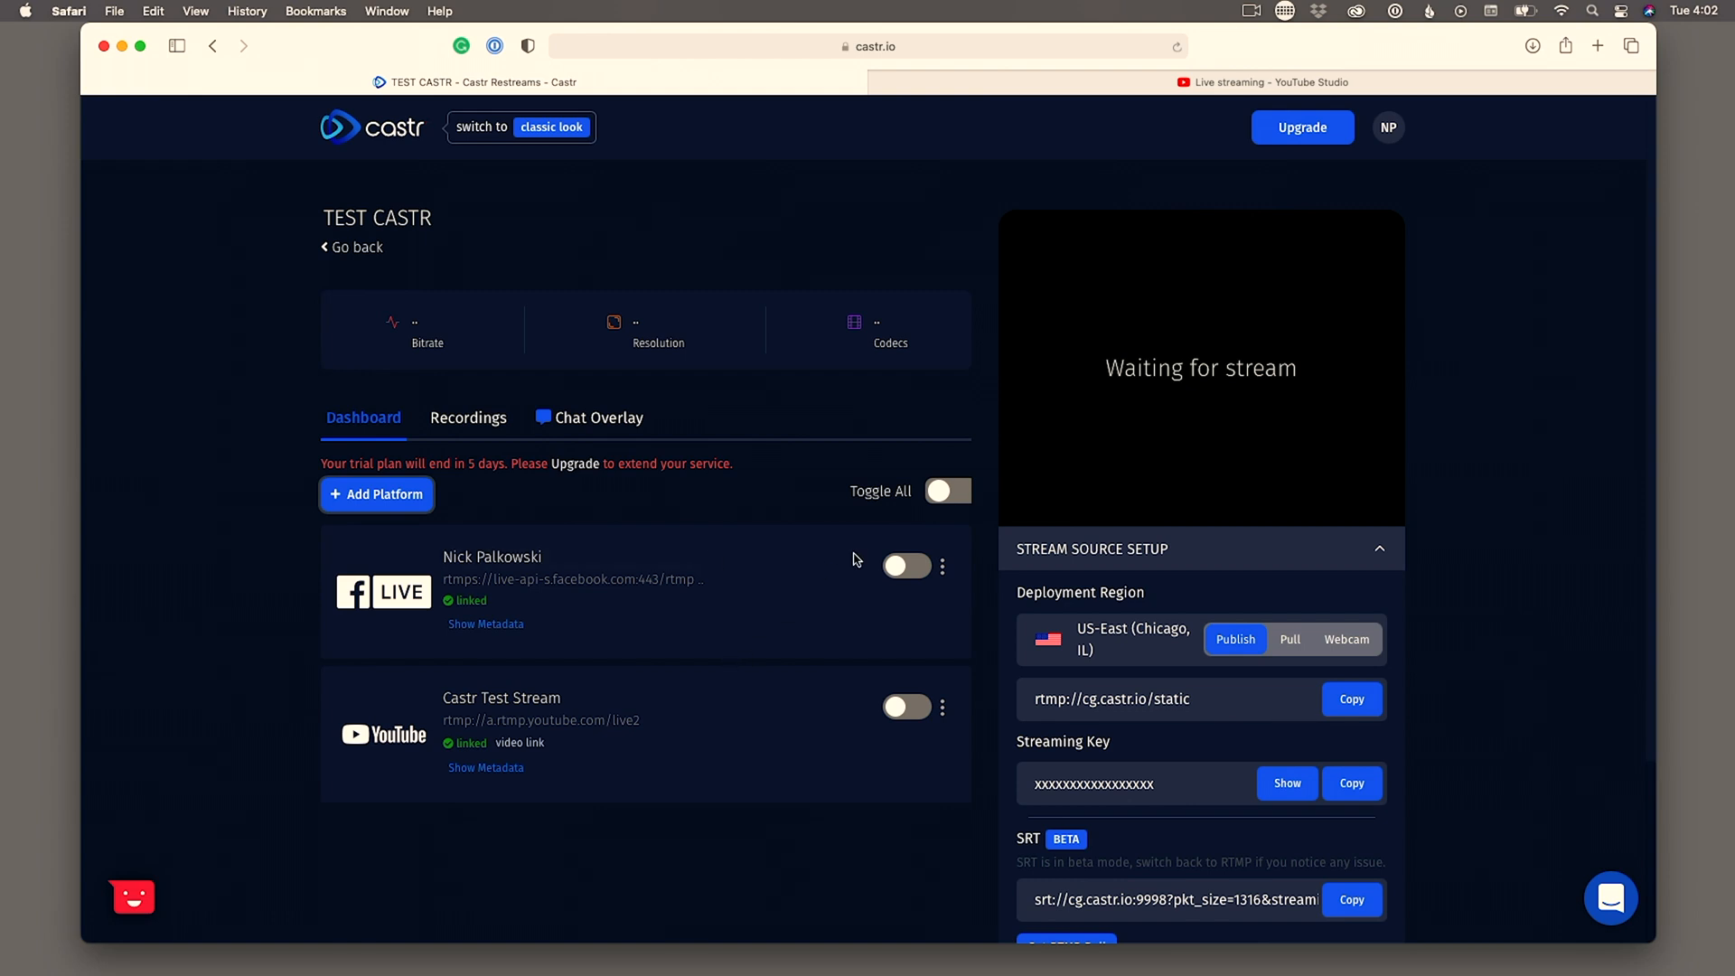
# - Switch on both the Facebook Live and YouTube destination toggles
pyautogui.click(905, 566)
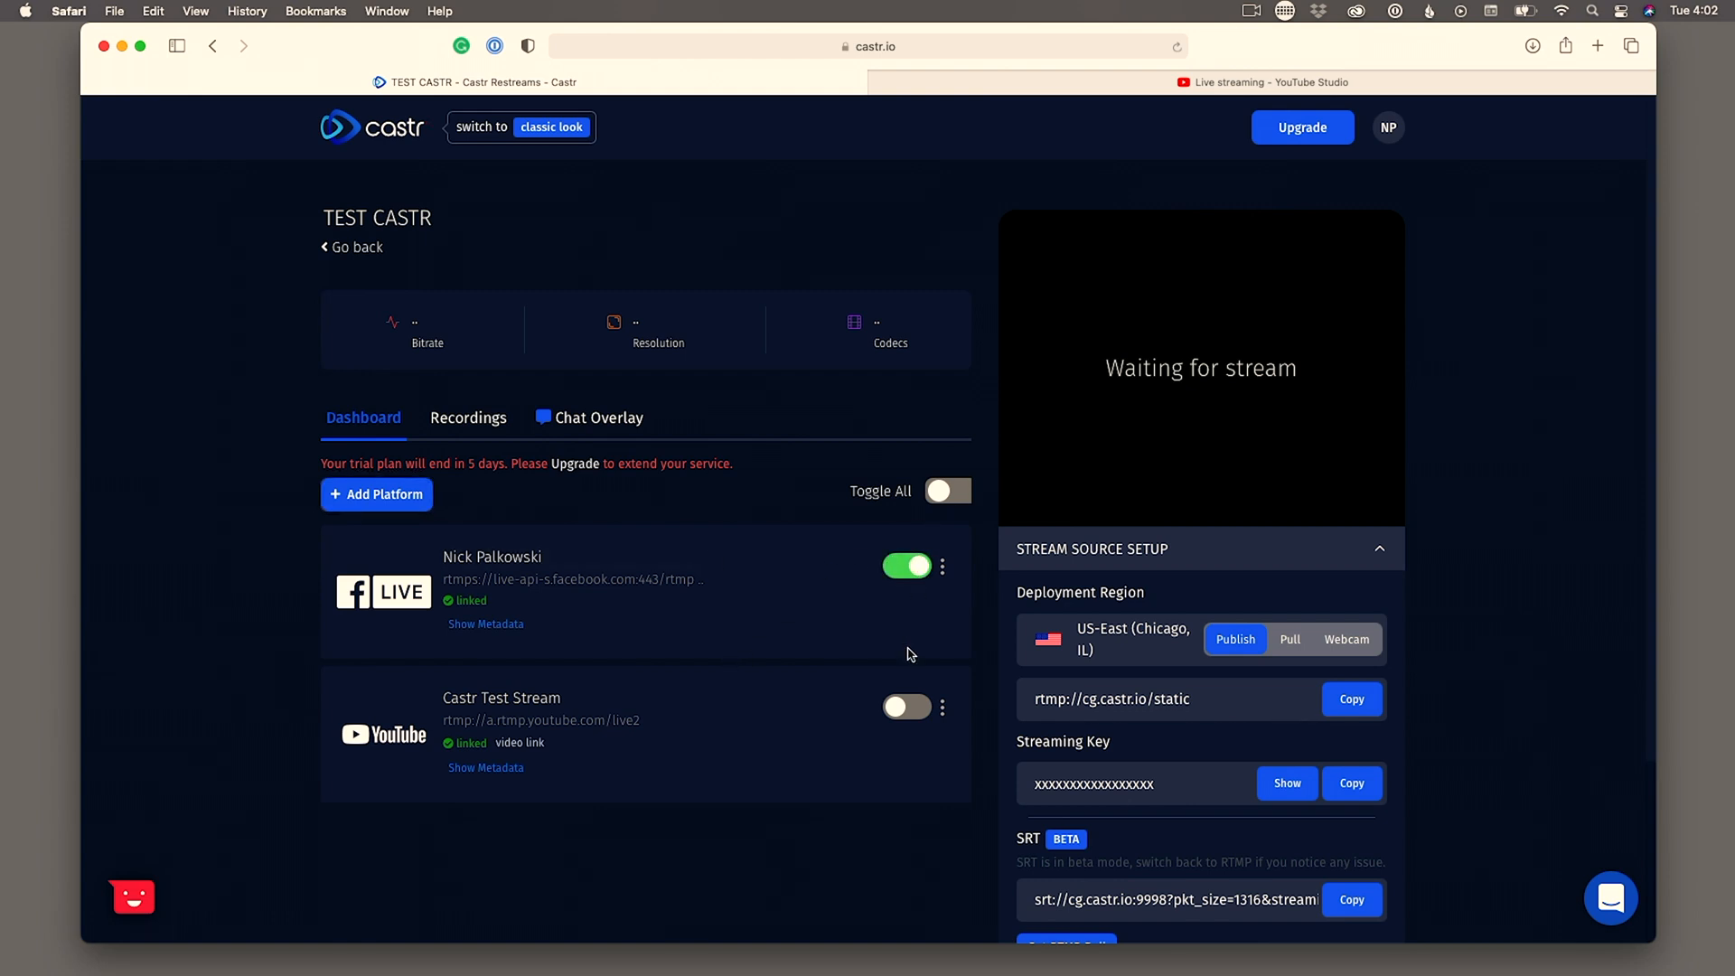
pyautogui.click(905, 706)
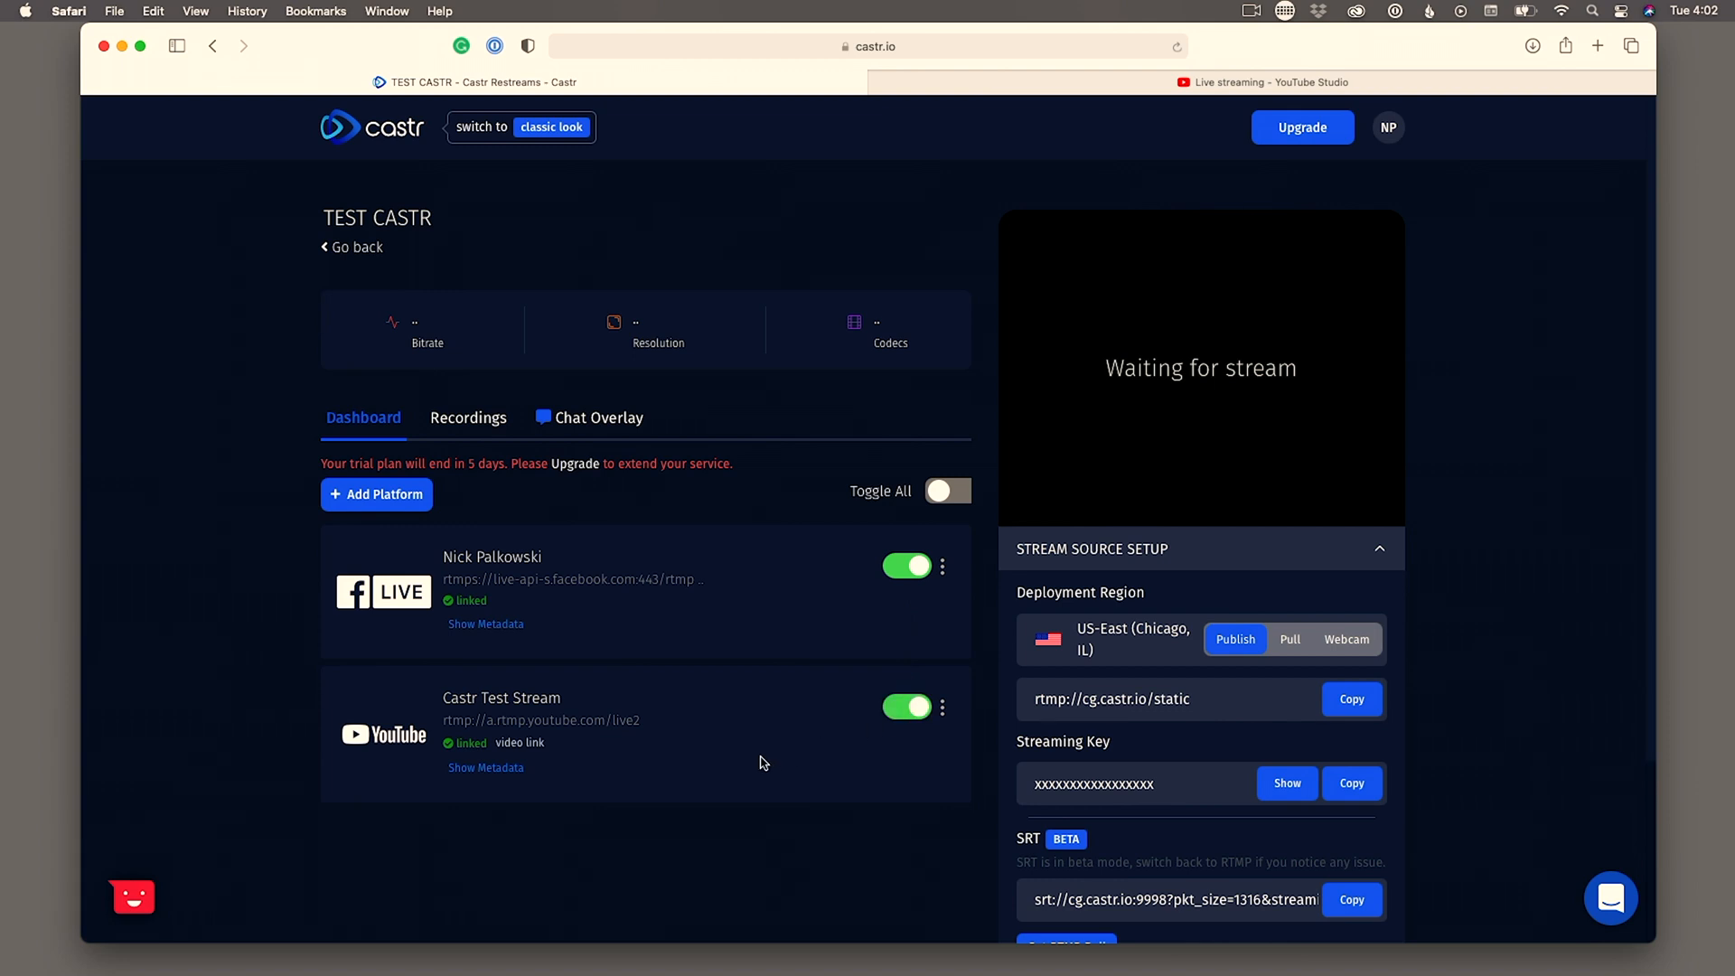
pyautogui.click(947, 490)
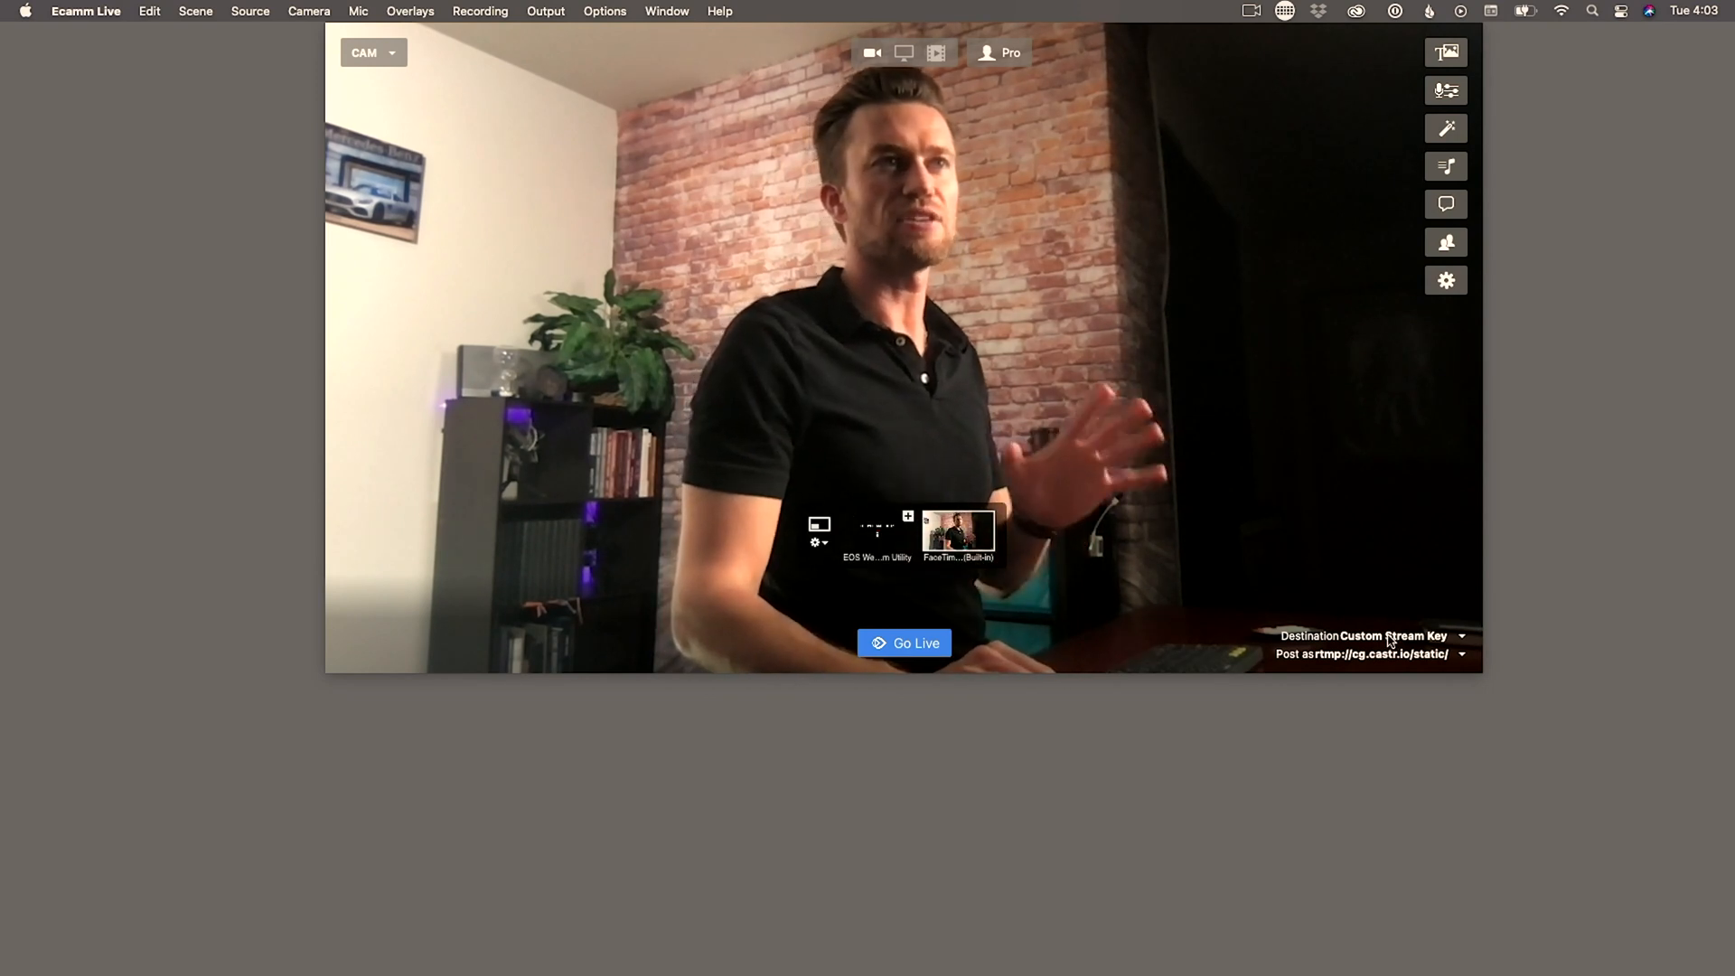
# - Make Castr's RTMP server URL and stream key the custom stream destination
pyautogui.click(1460, 634)
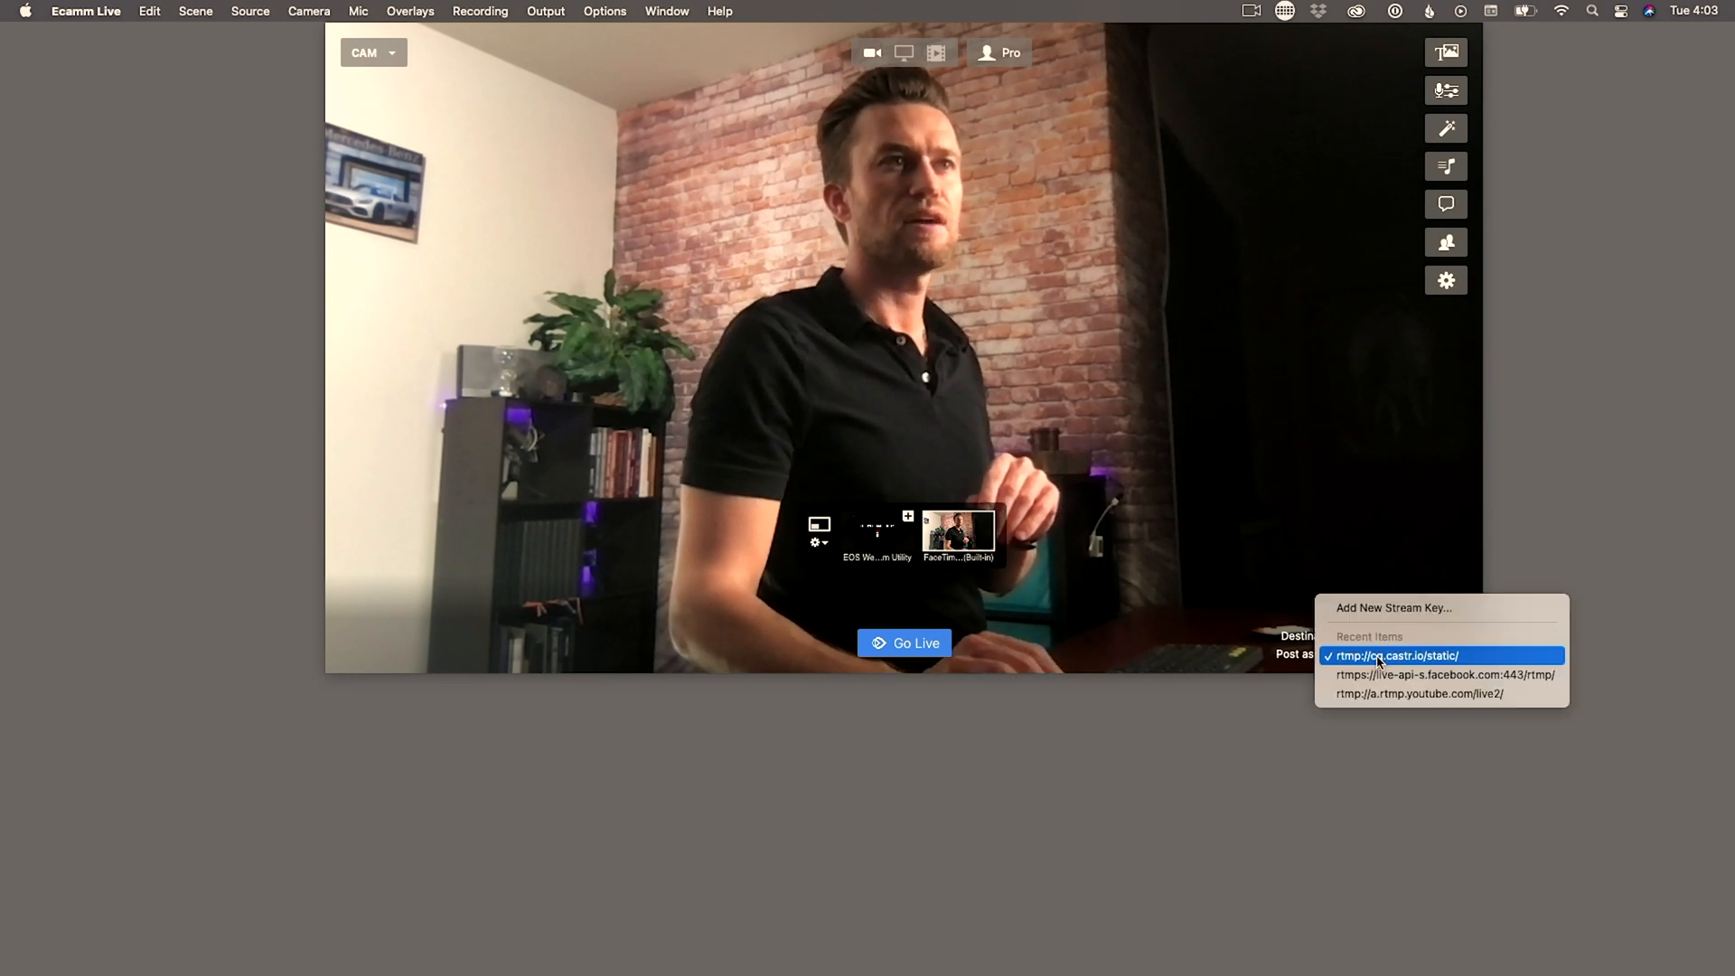
pyautogui.click(1396, 654)
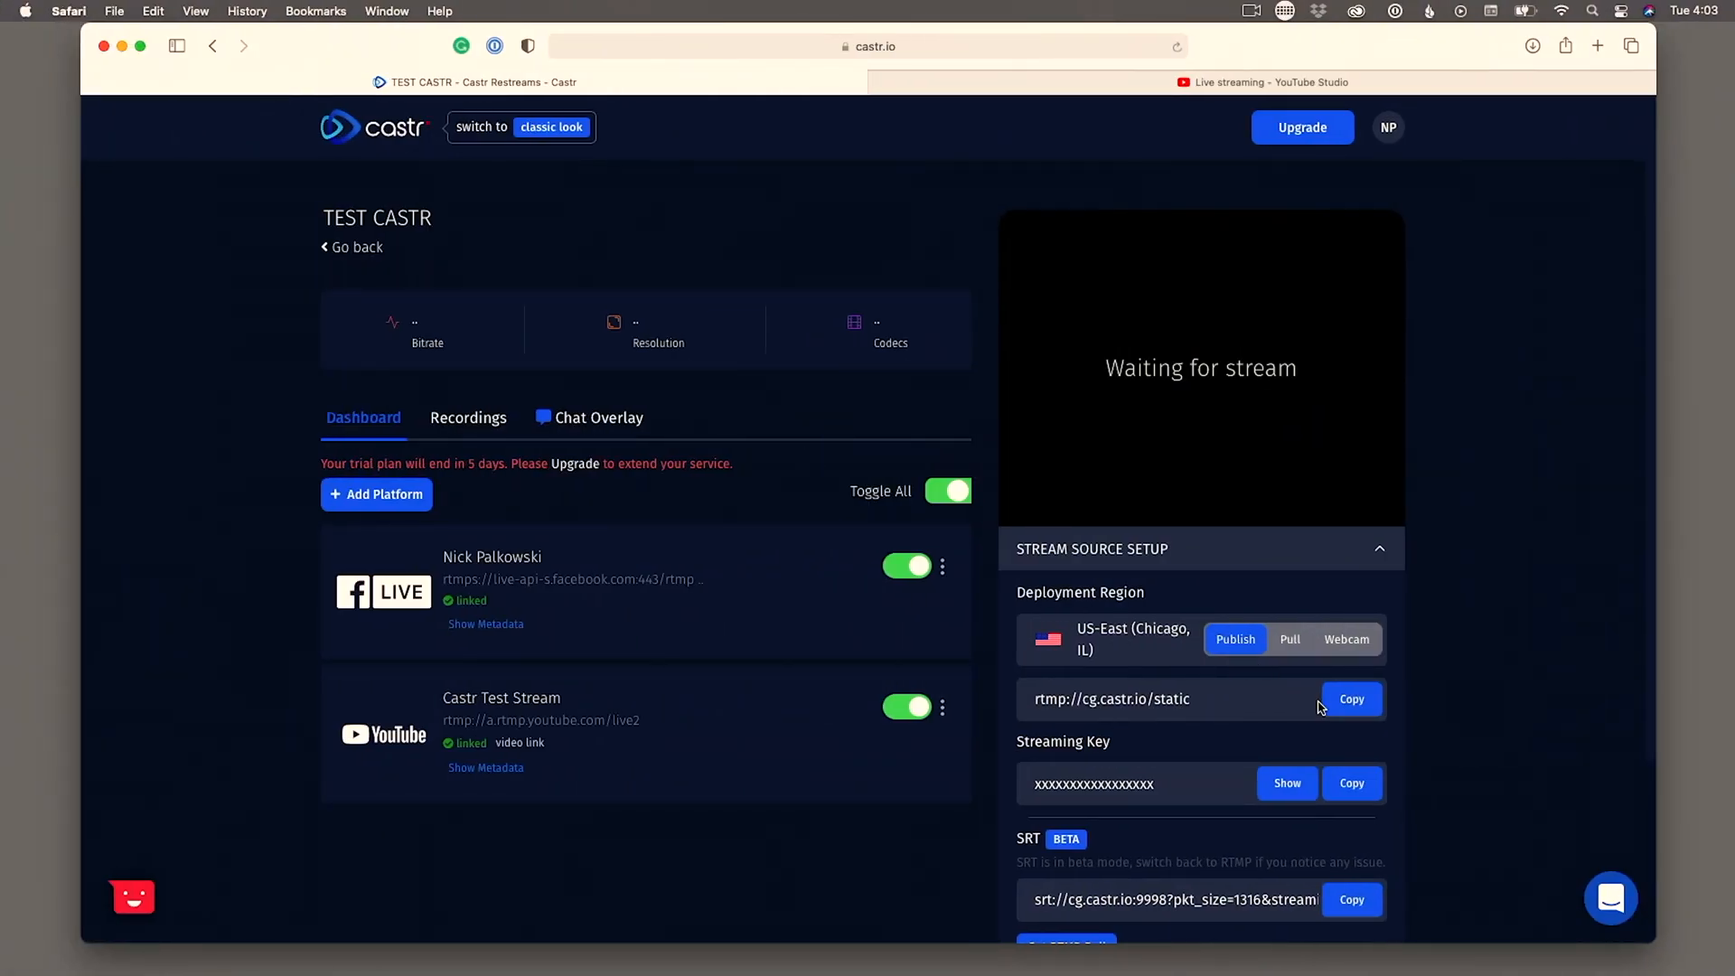
pyautogui.click(1352, 697)
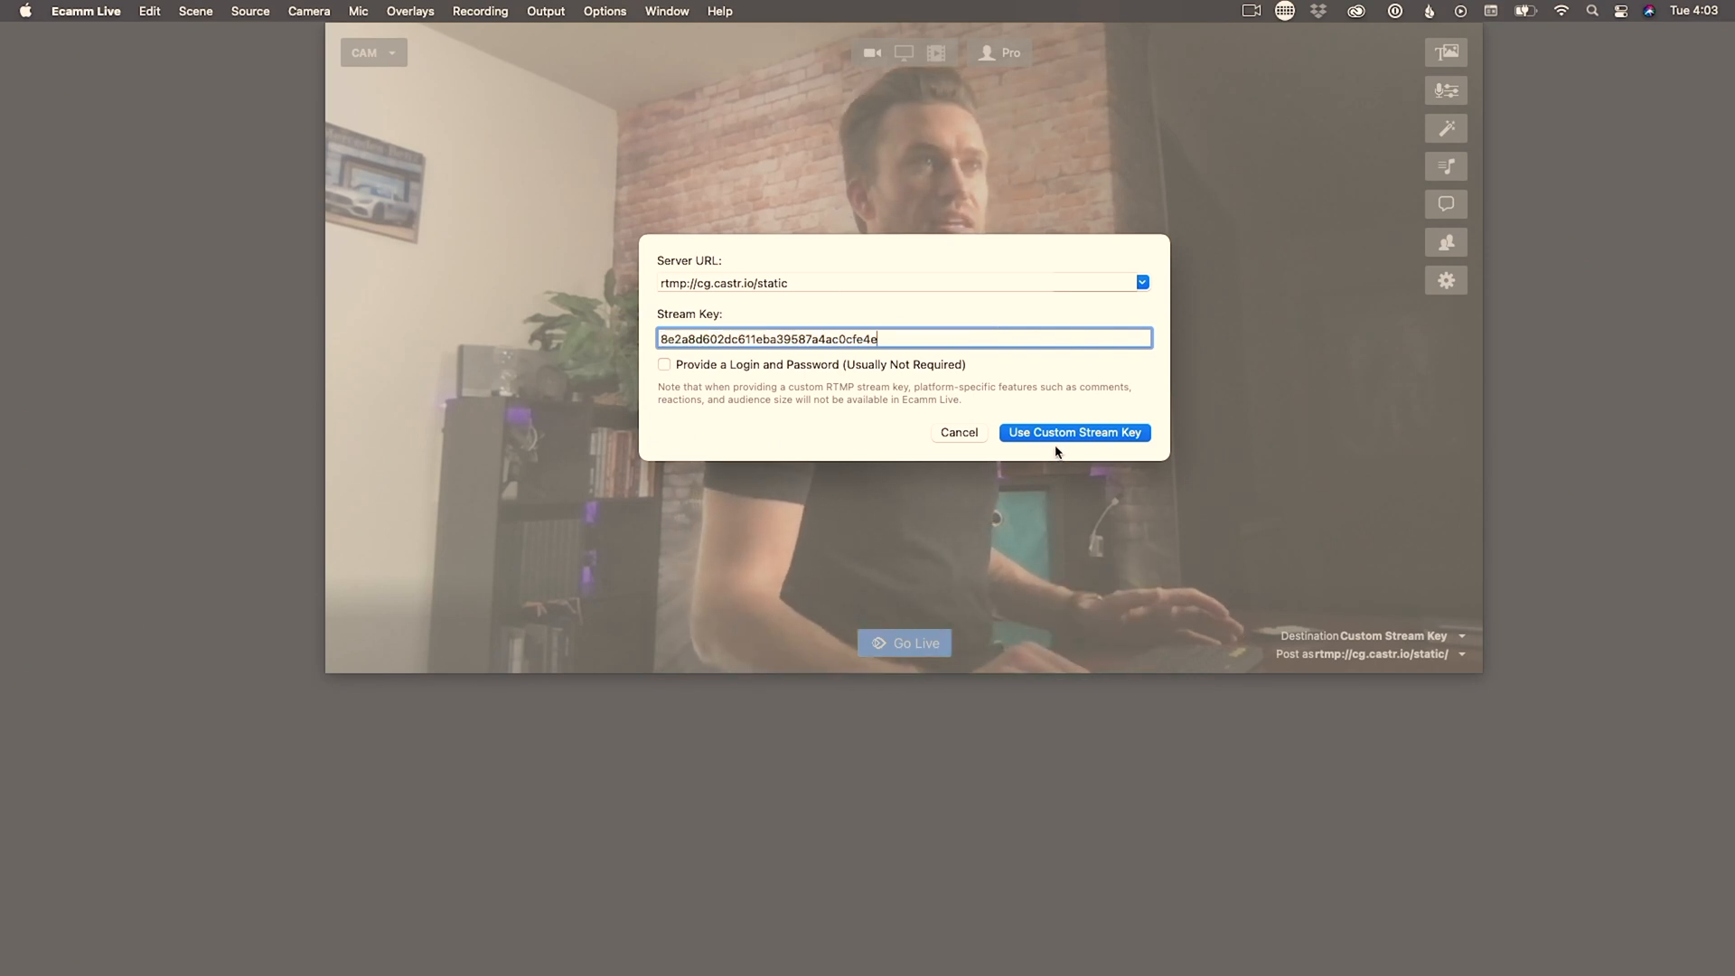
pyautogui.click(1071, 432)
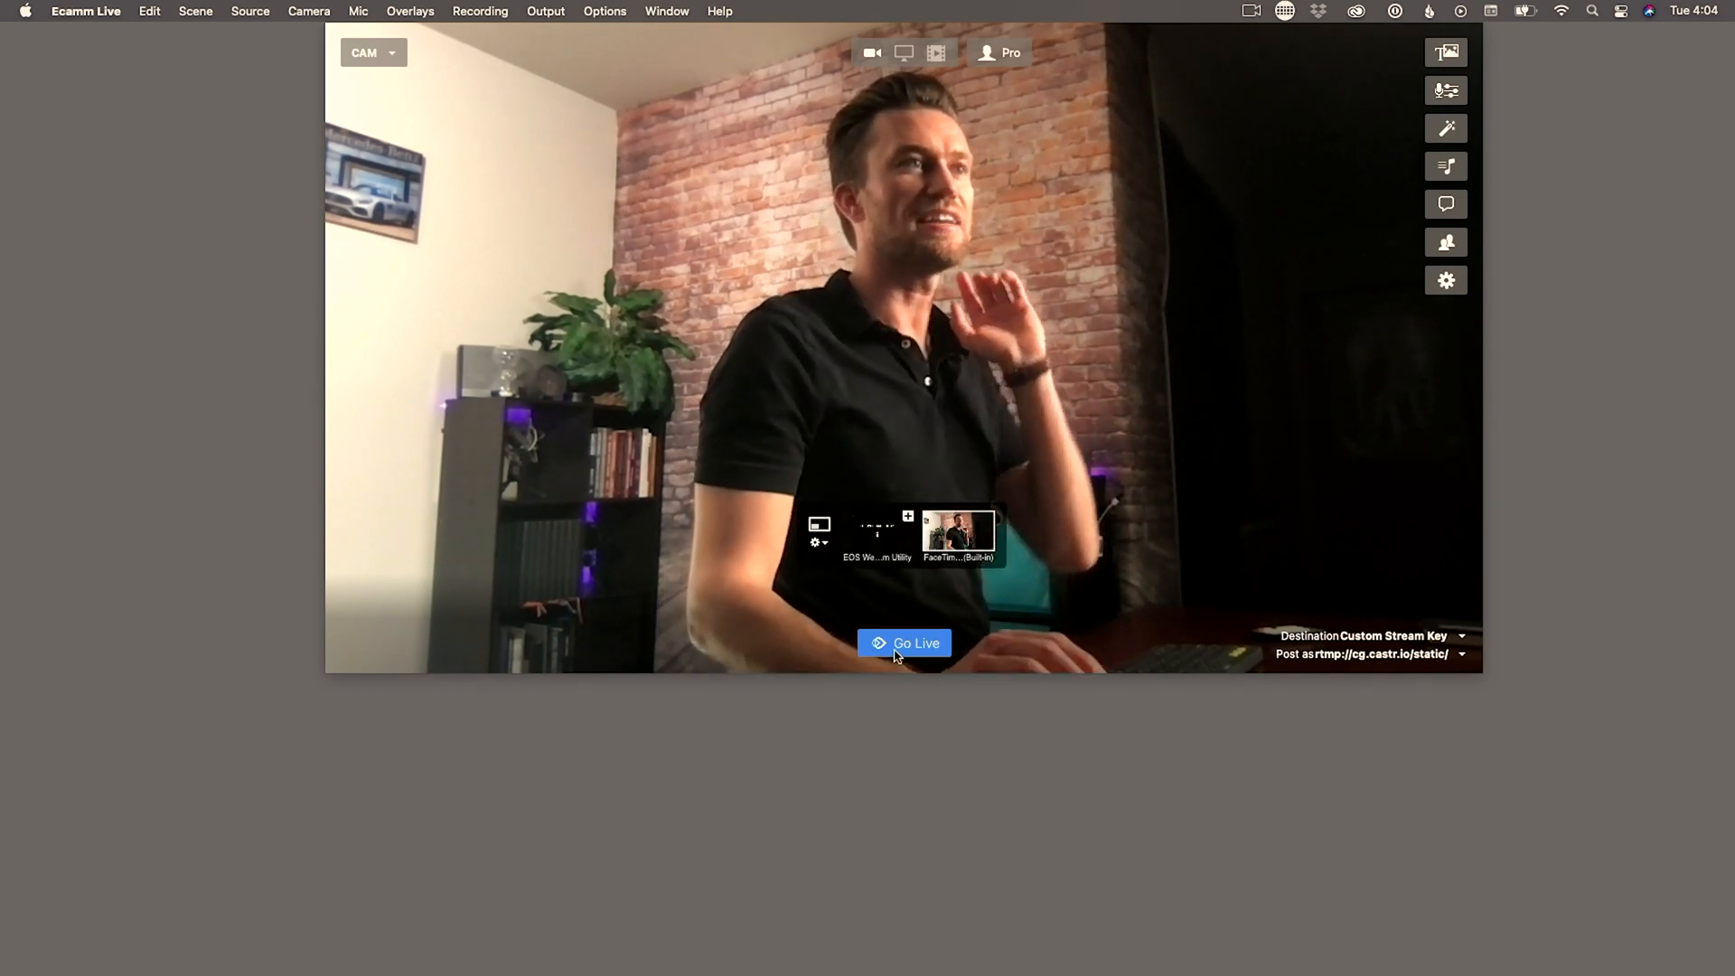
# - Go live, broadcasting from Ecamm Live into Castr
pyautogui.click(903, 643)
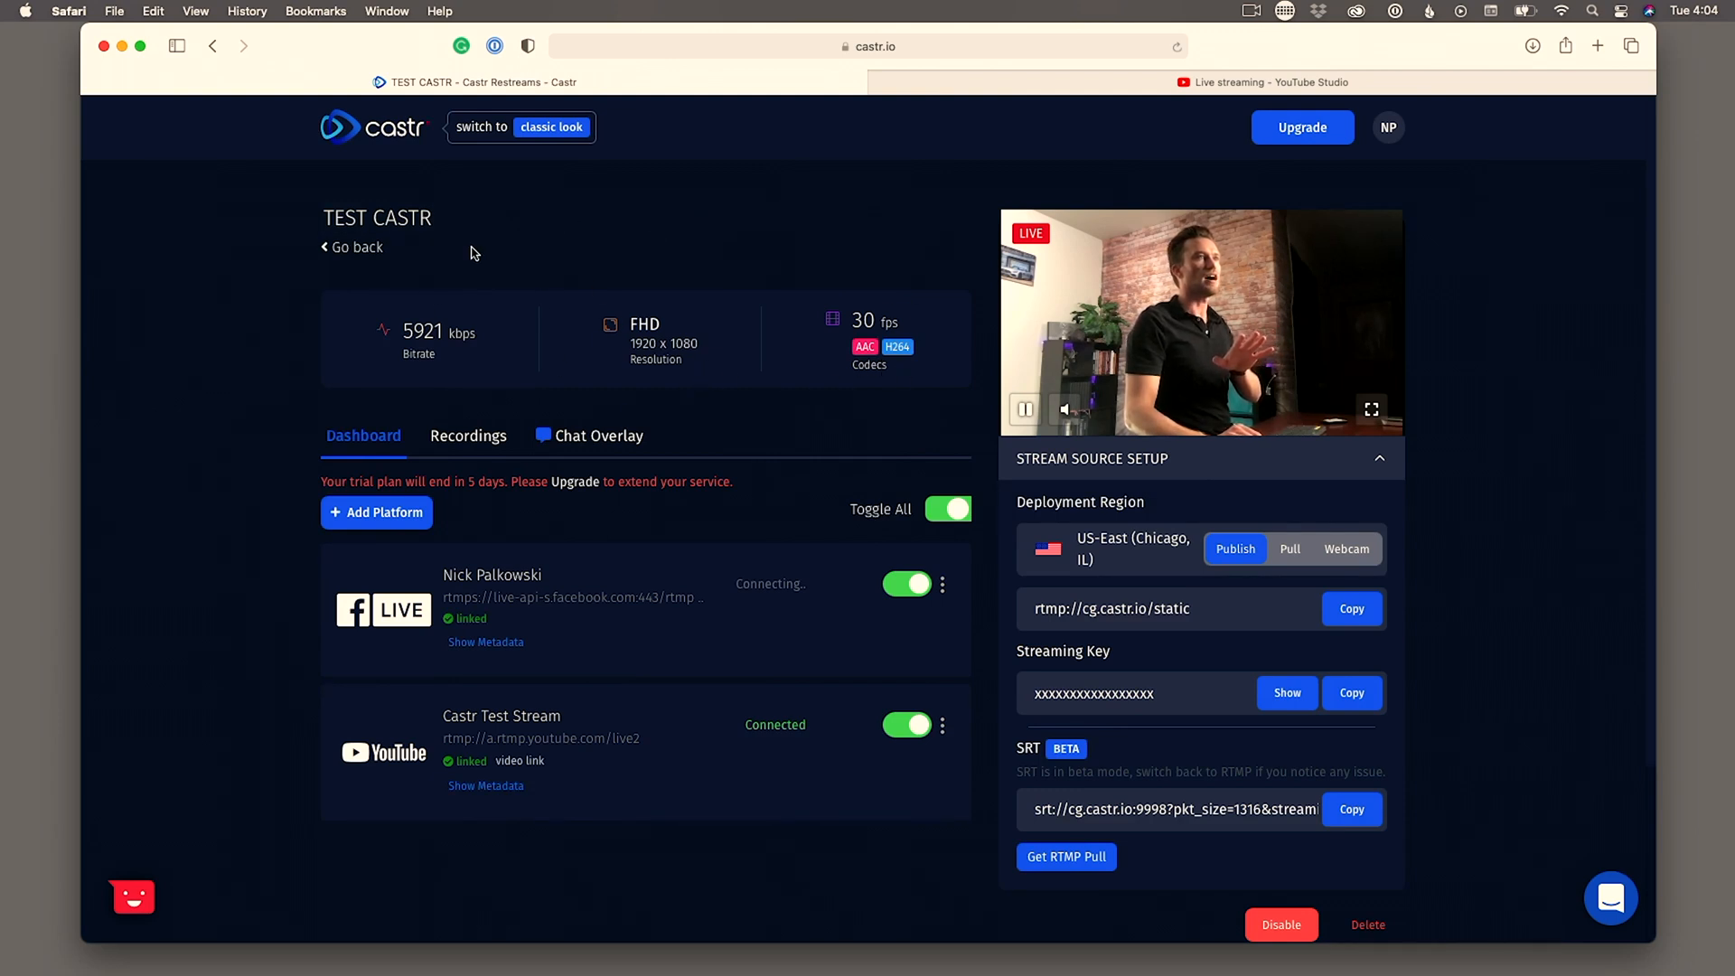
pyautogui.moveTo(338, 321)
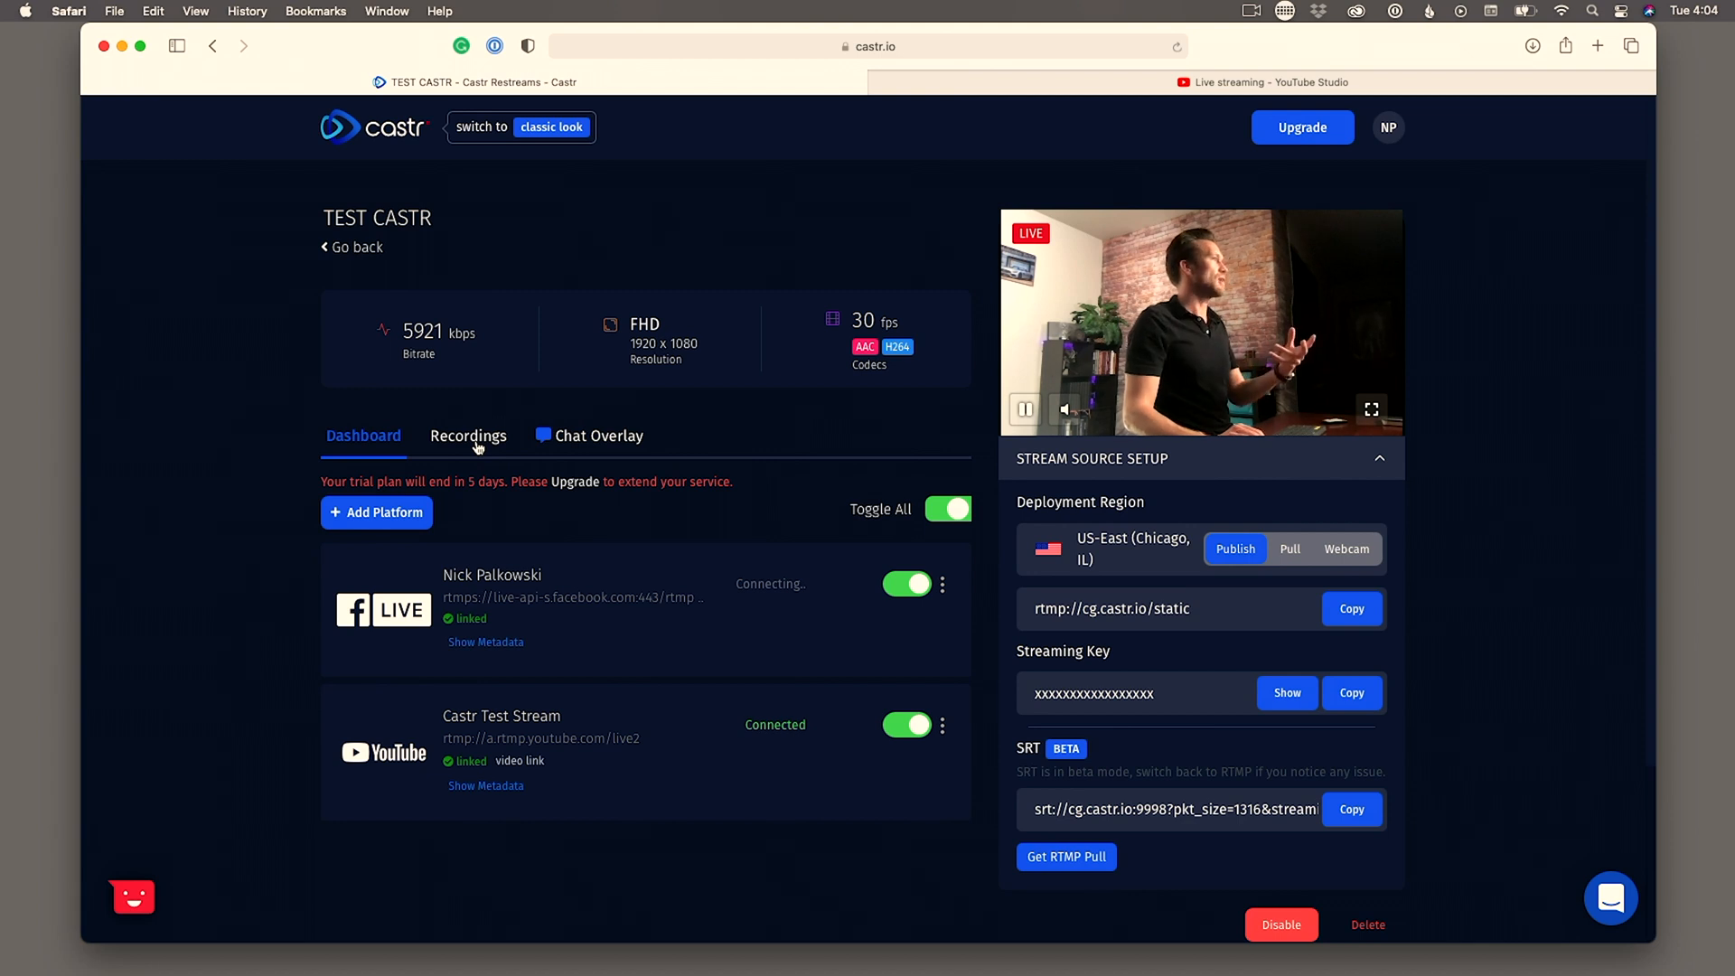
# - Check the Recordings page, then bring up the web Chat Overlay page
pyautogui.click(468, 436)
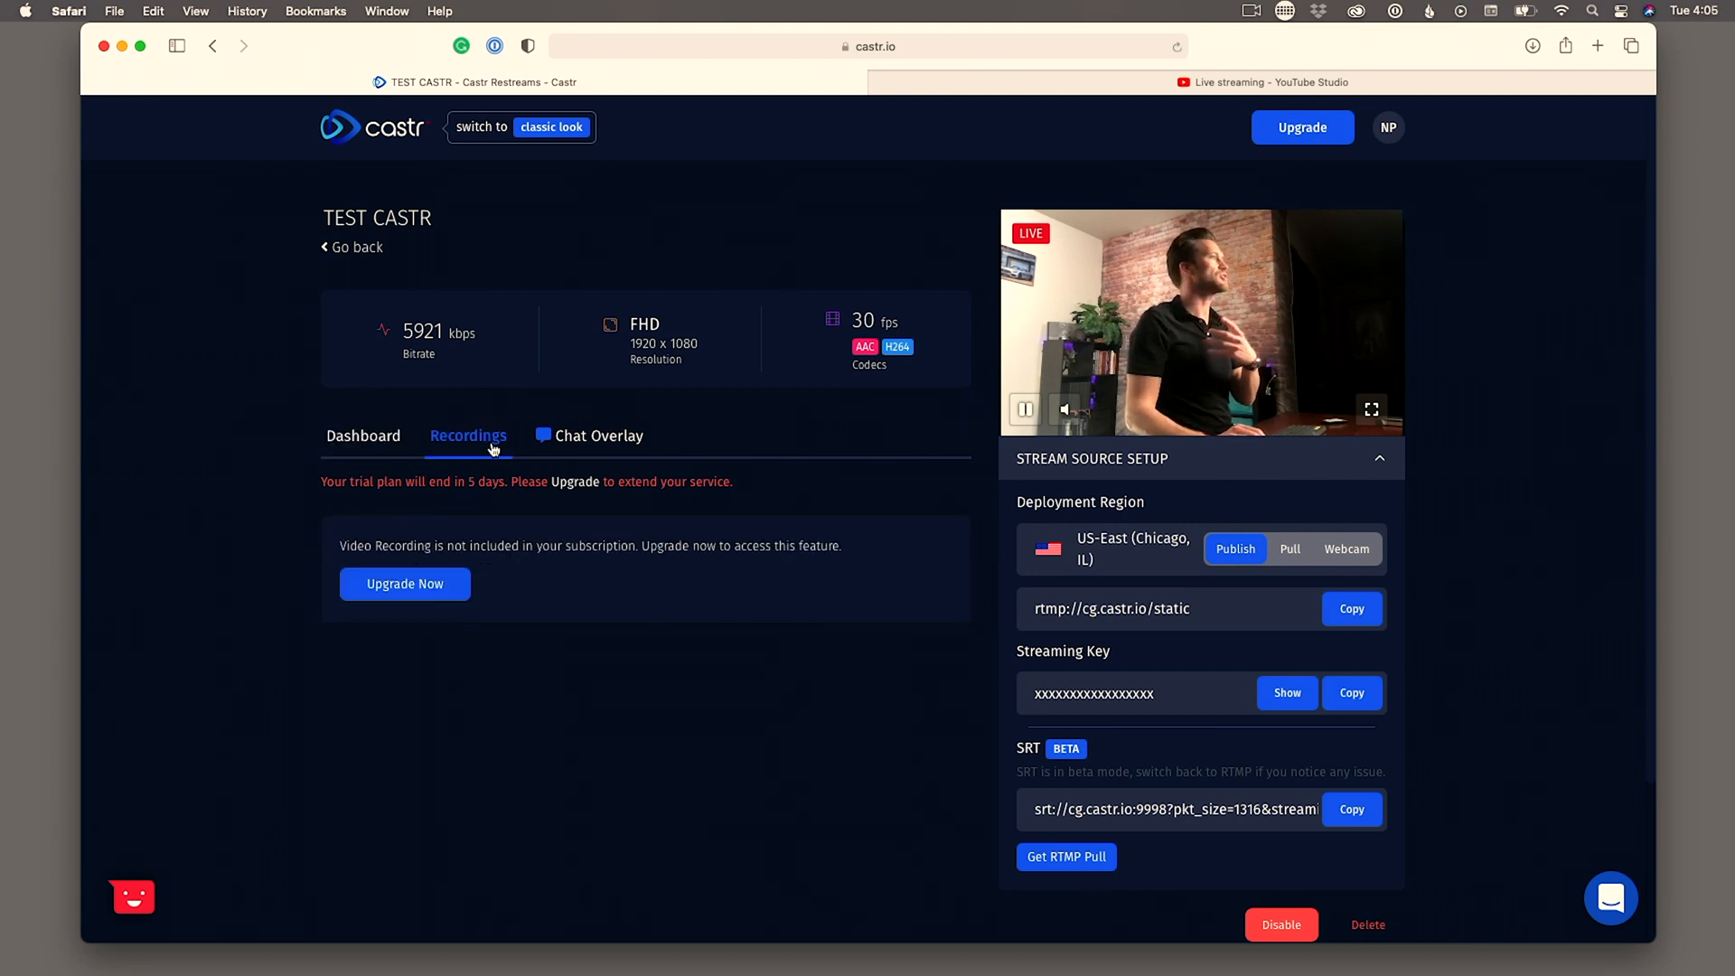
pyautogui.moveTo(464, 633)
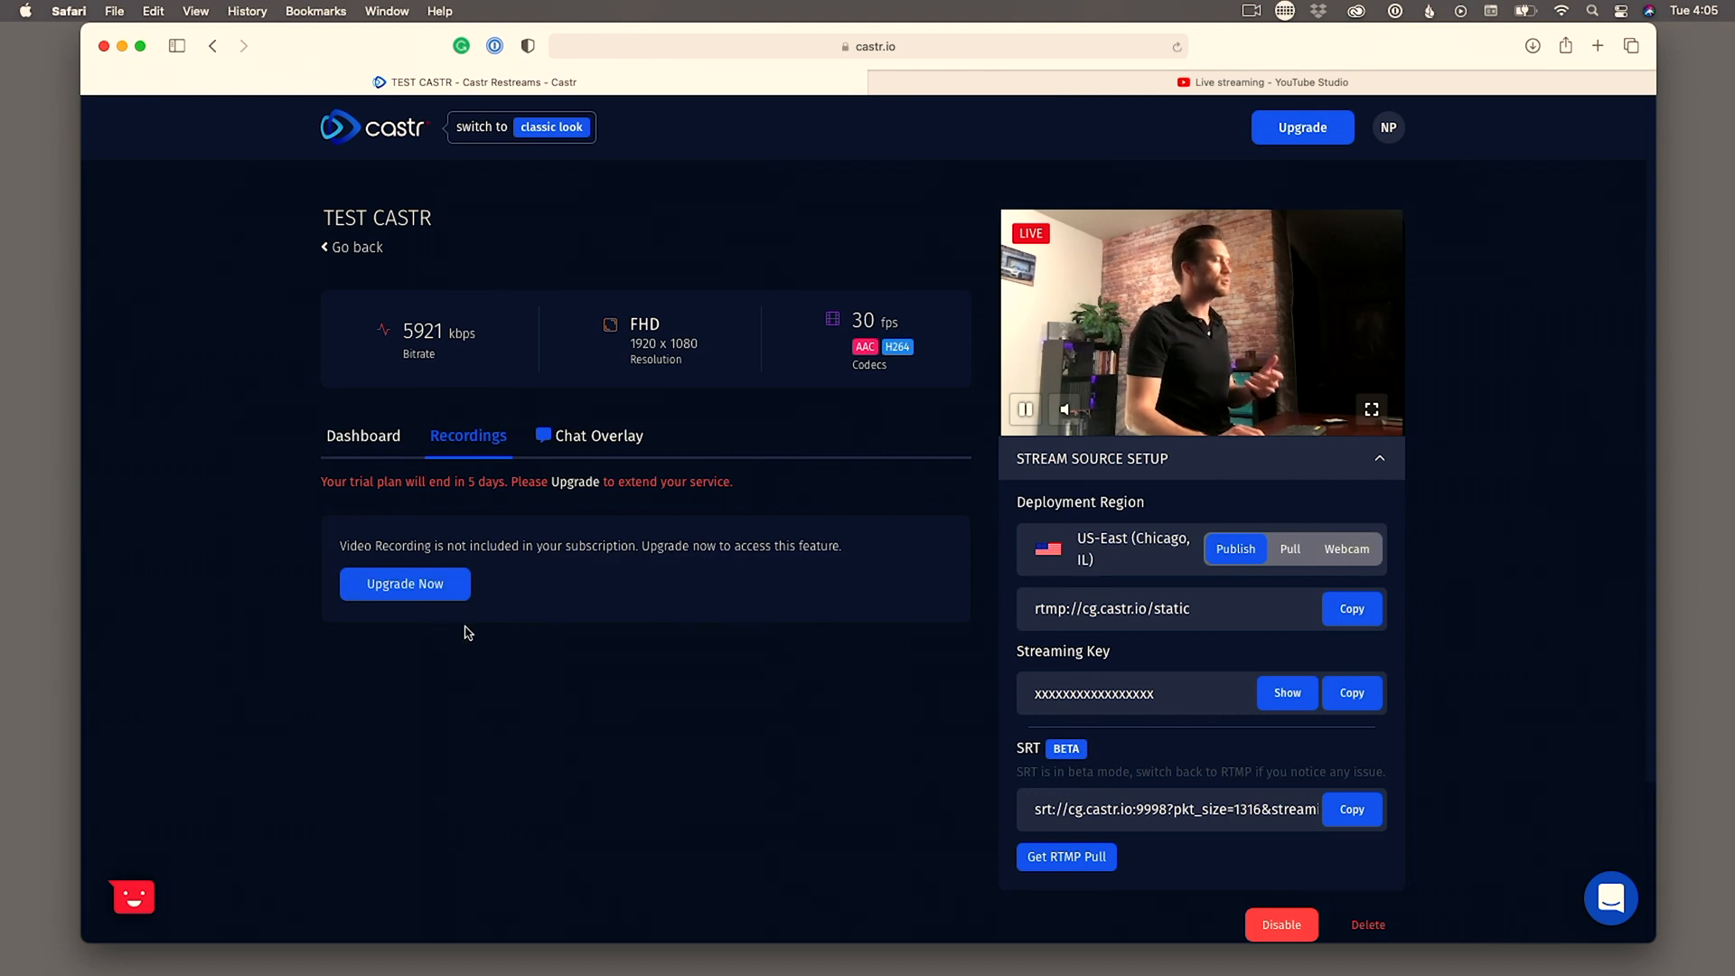
pyautogui.moveTo(603, 435)
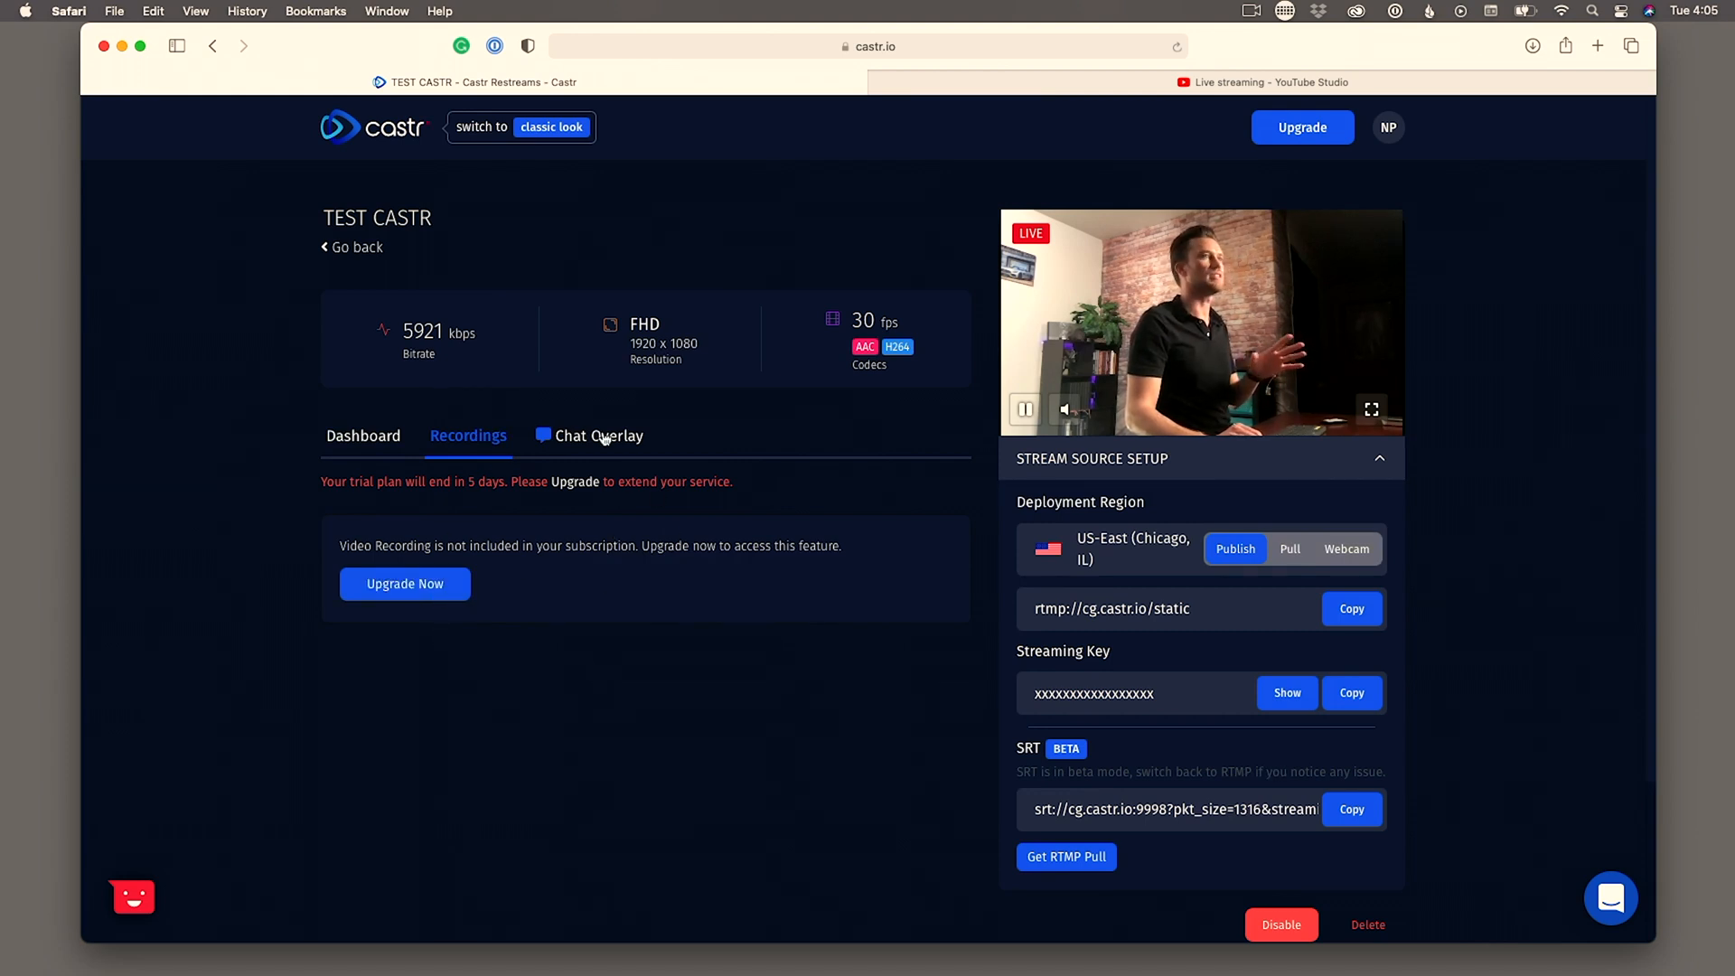
pyautogui.click(600, 436)
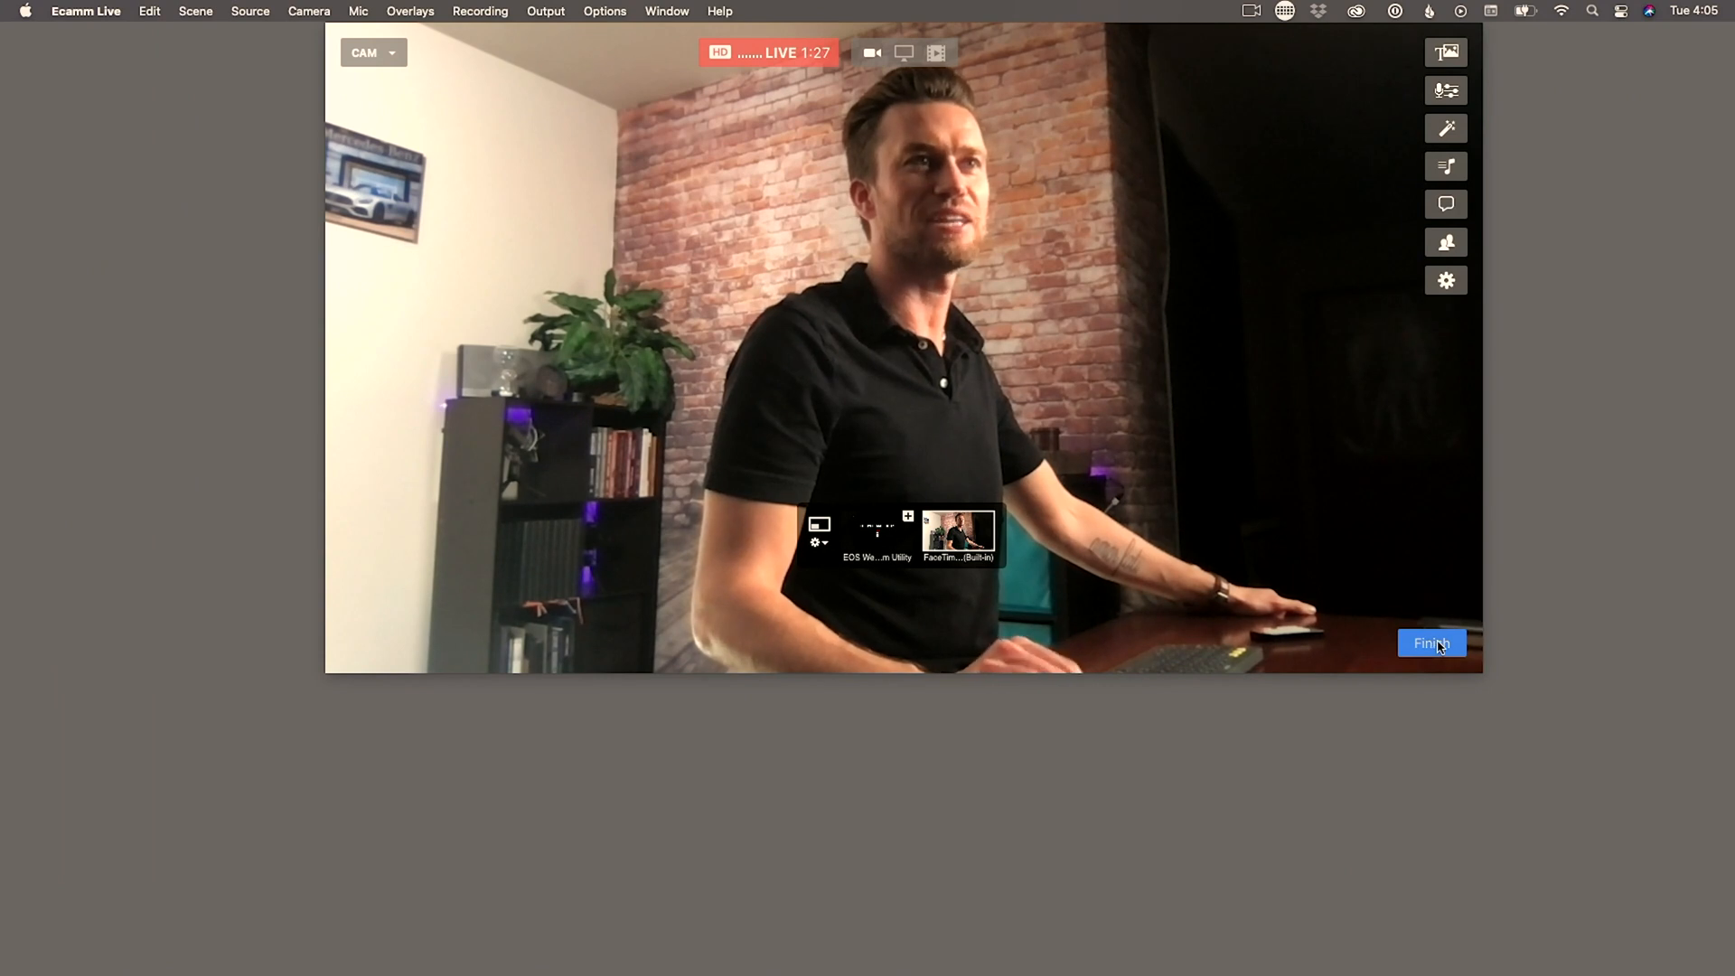
# - Finish the live broadcast in Ecamm Live
pyautogui.click(1430, 643)
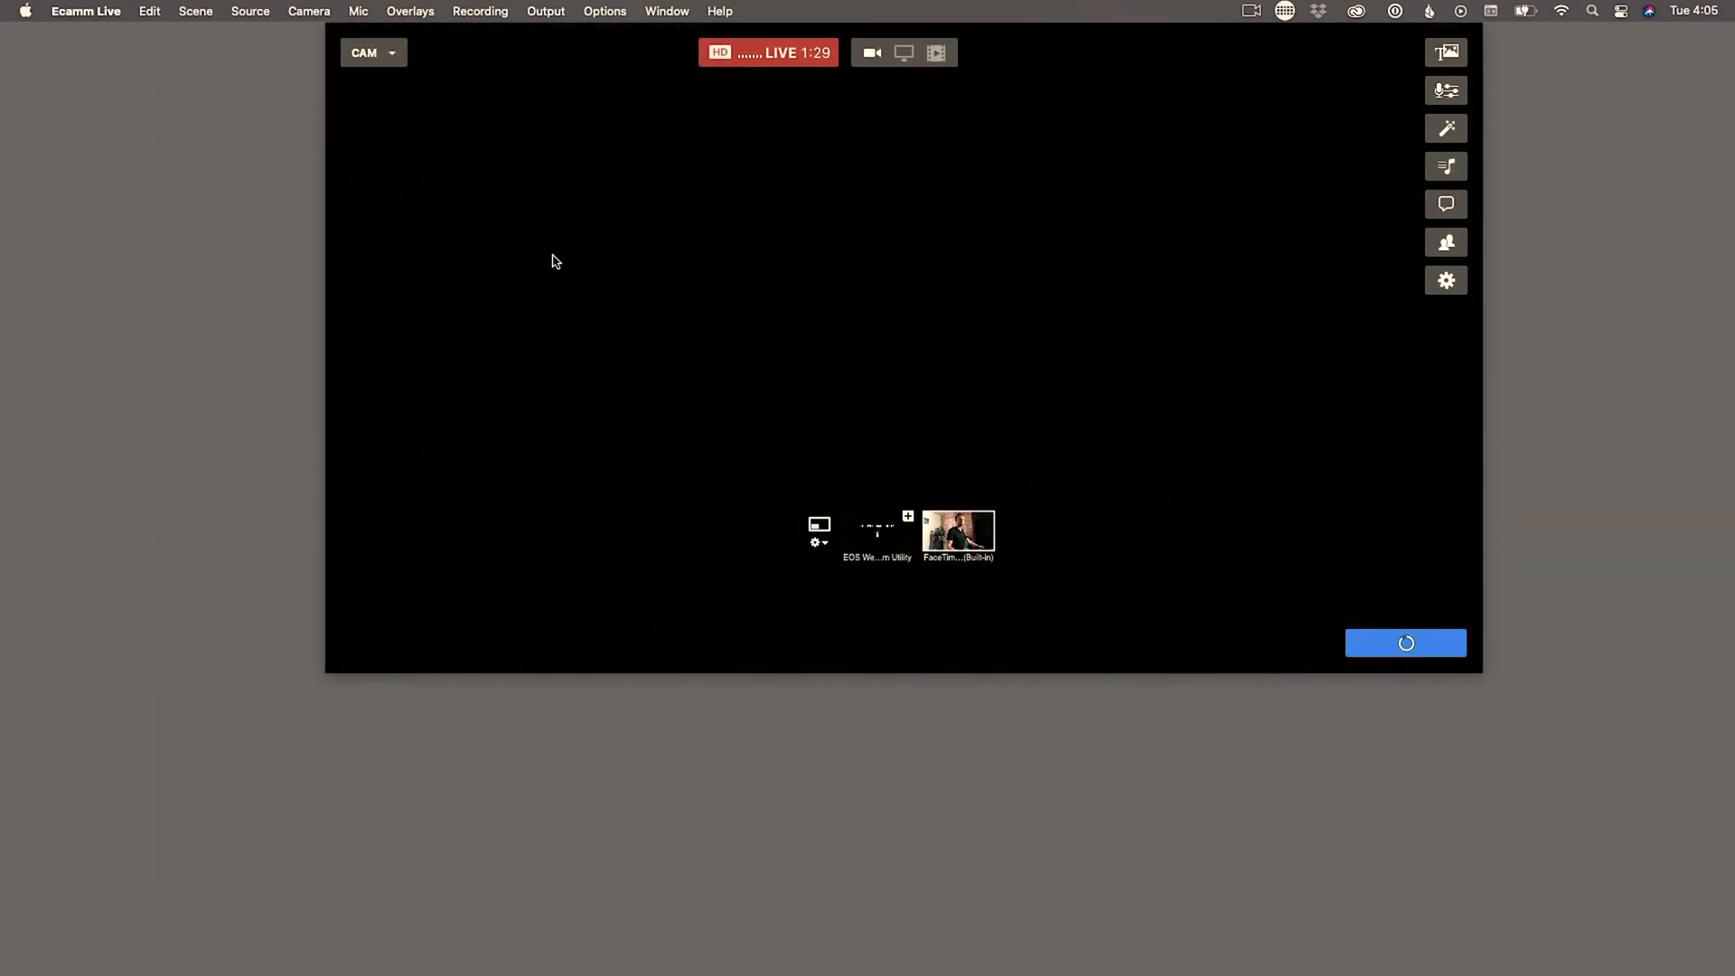
pyautogui.click(1405, 644)
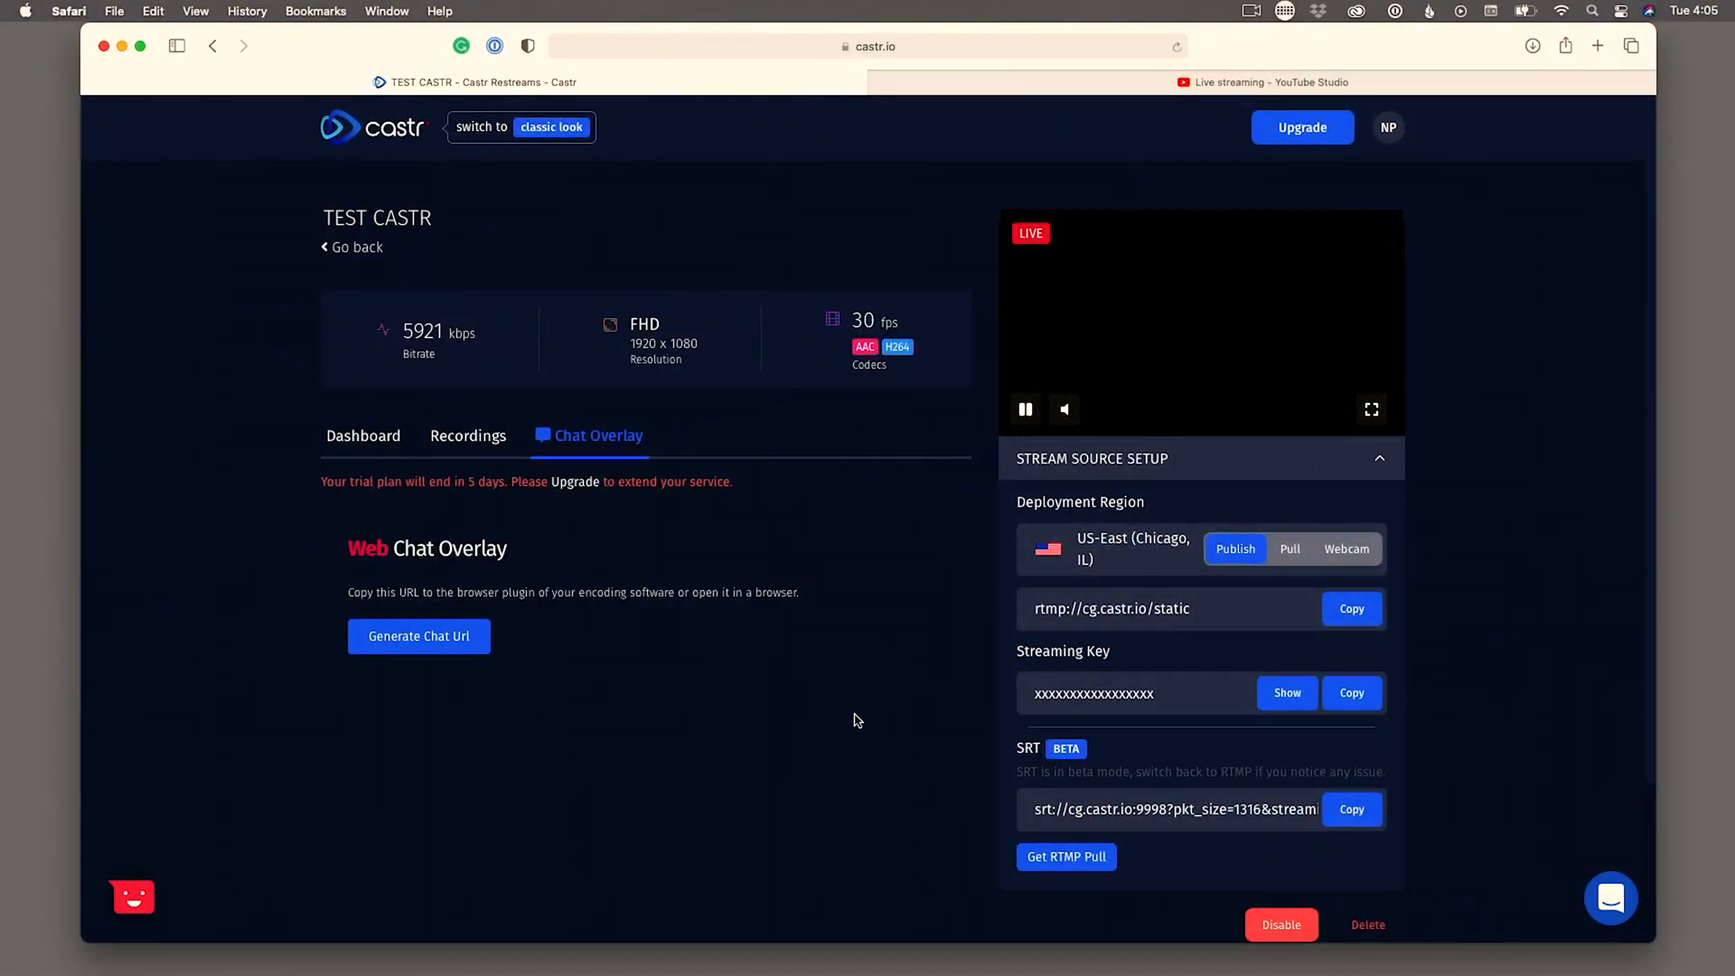
pyautogui.moveTo(1180, 332)
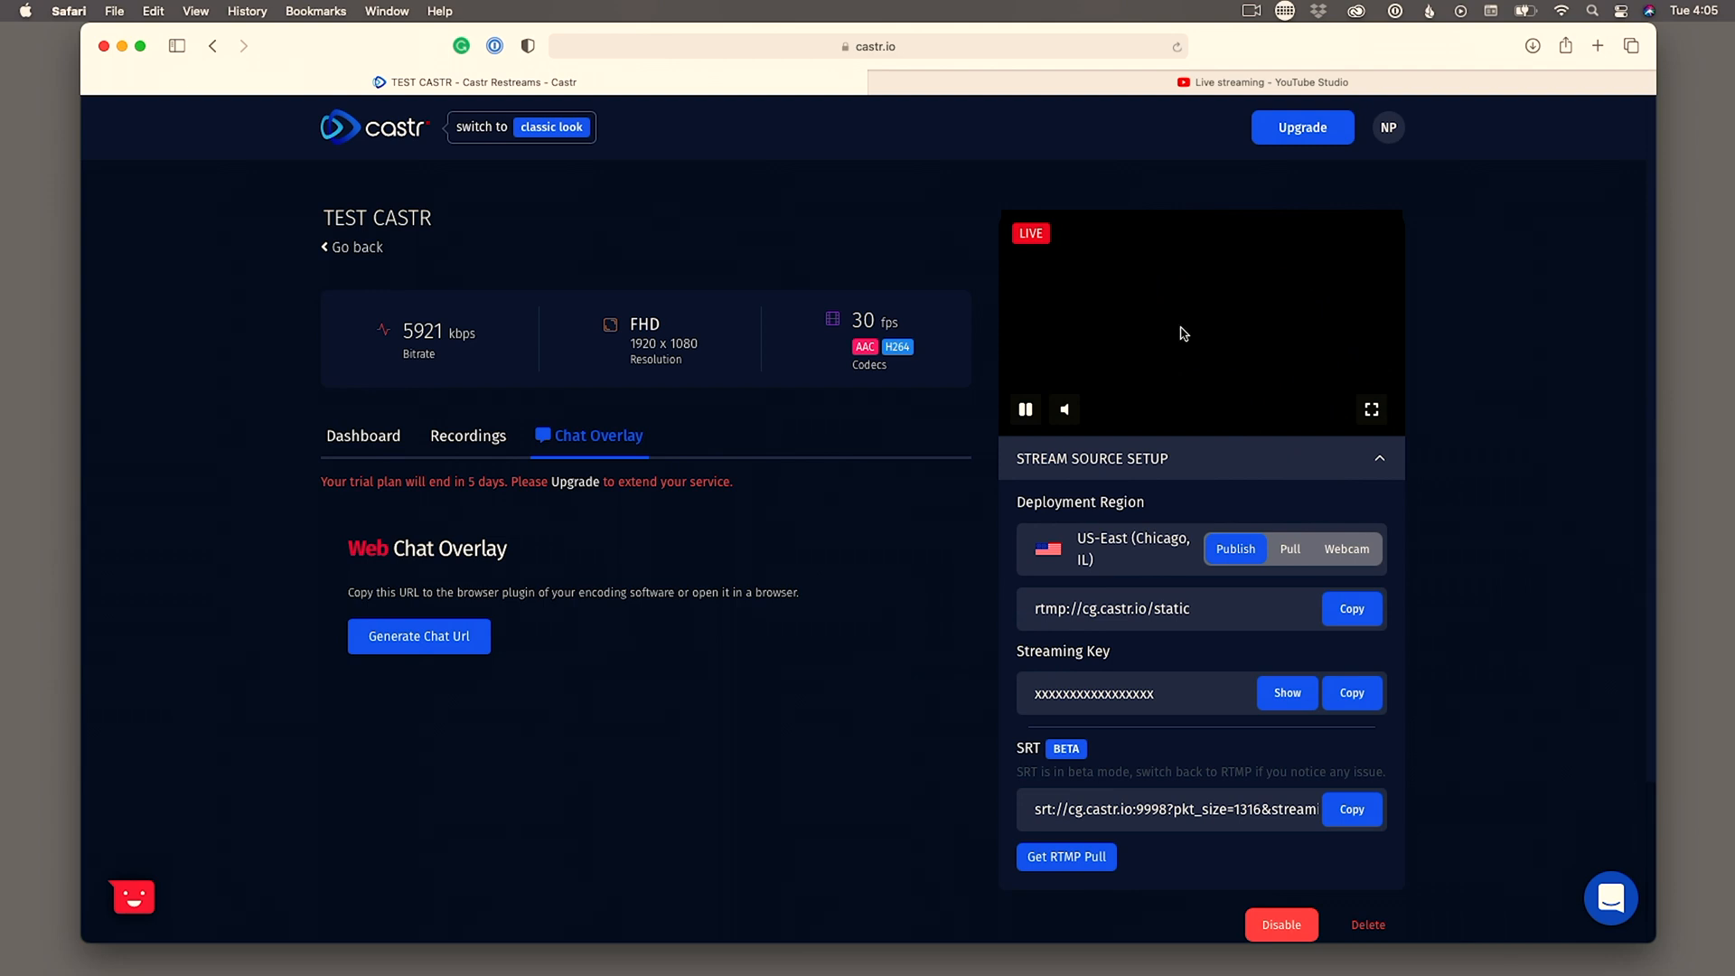
pyautogui.moveTo(963, 416)
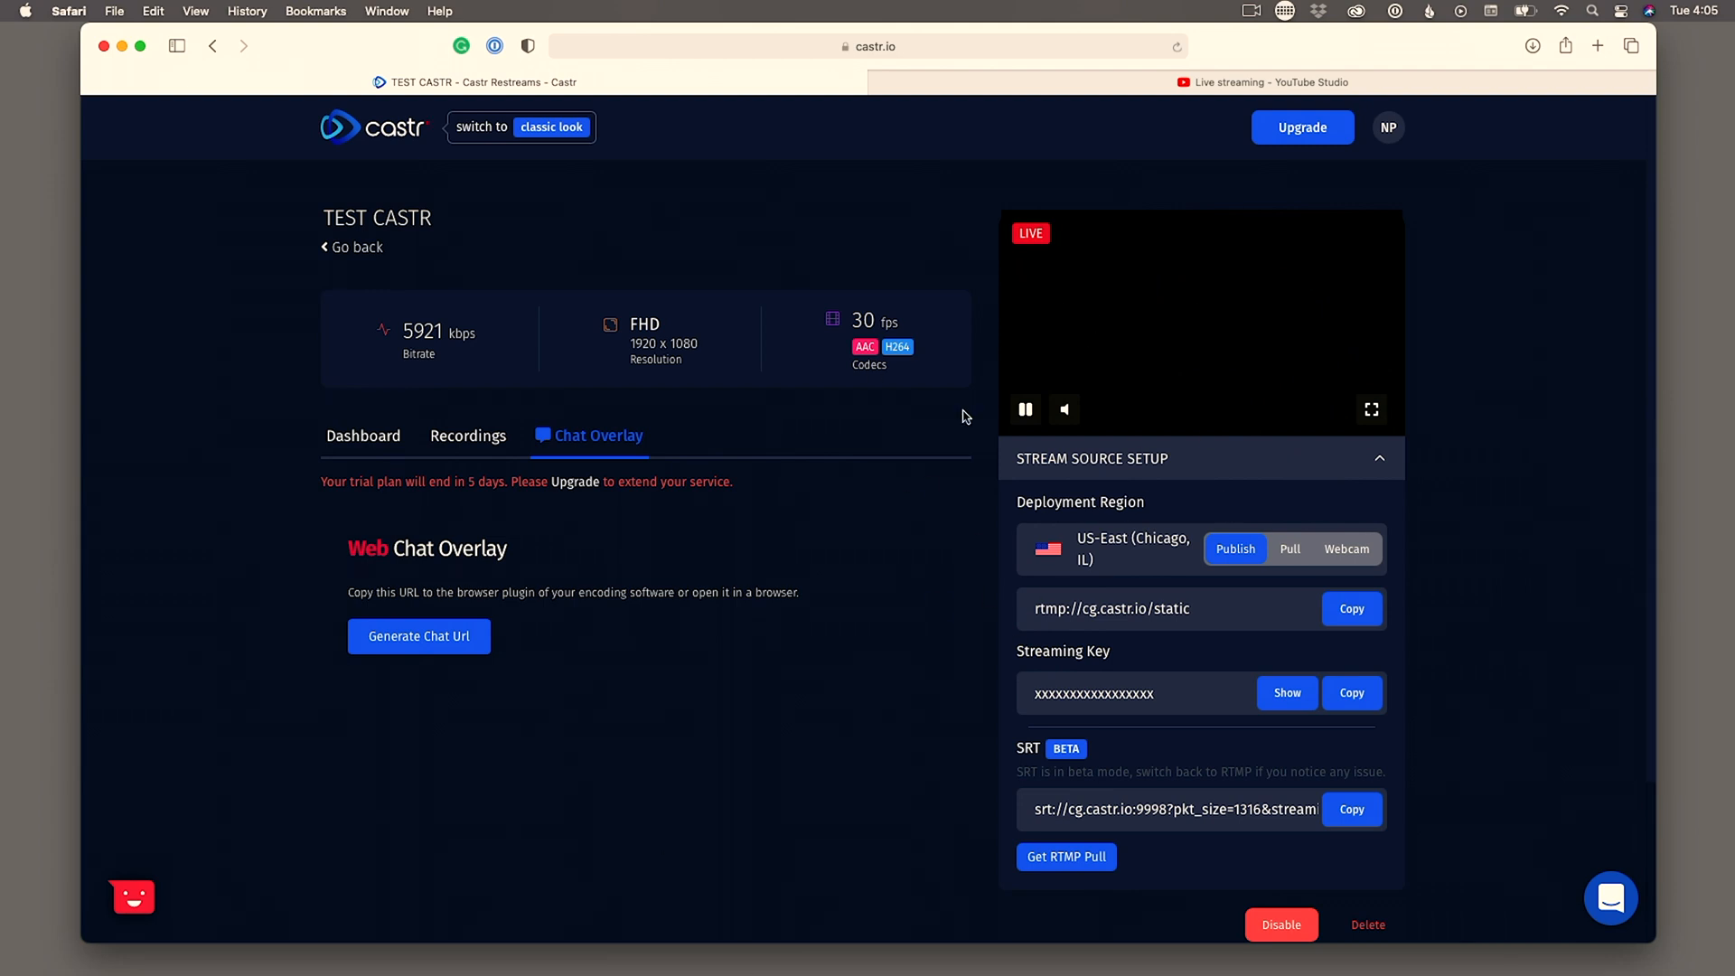
pyautogui.moveTo(549, 741)
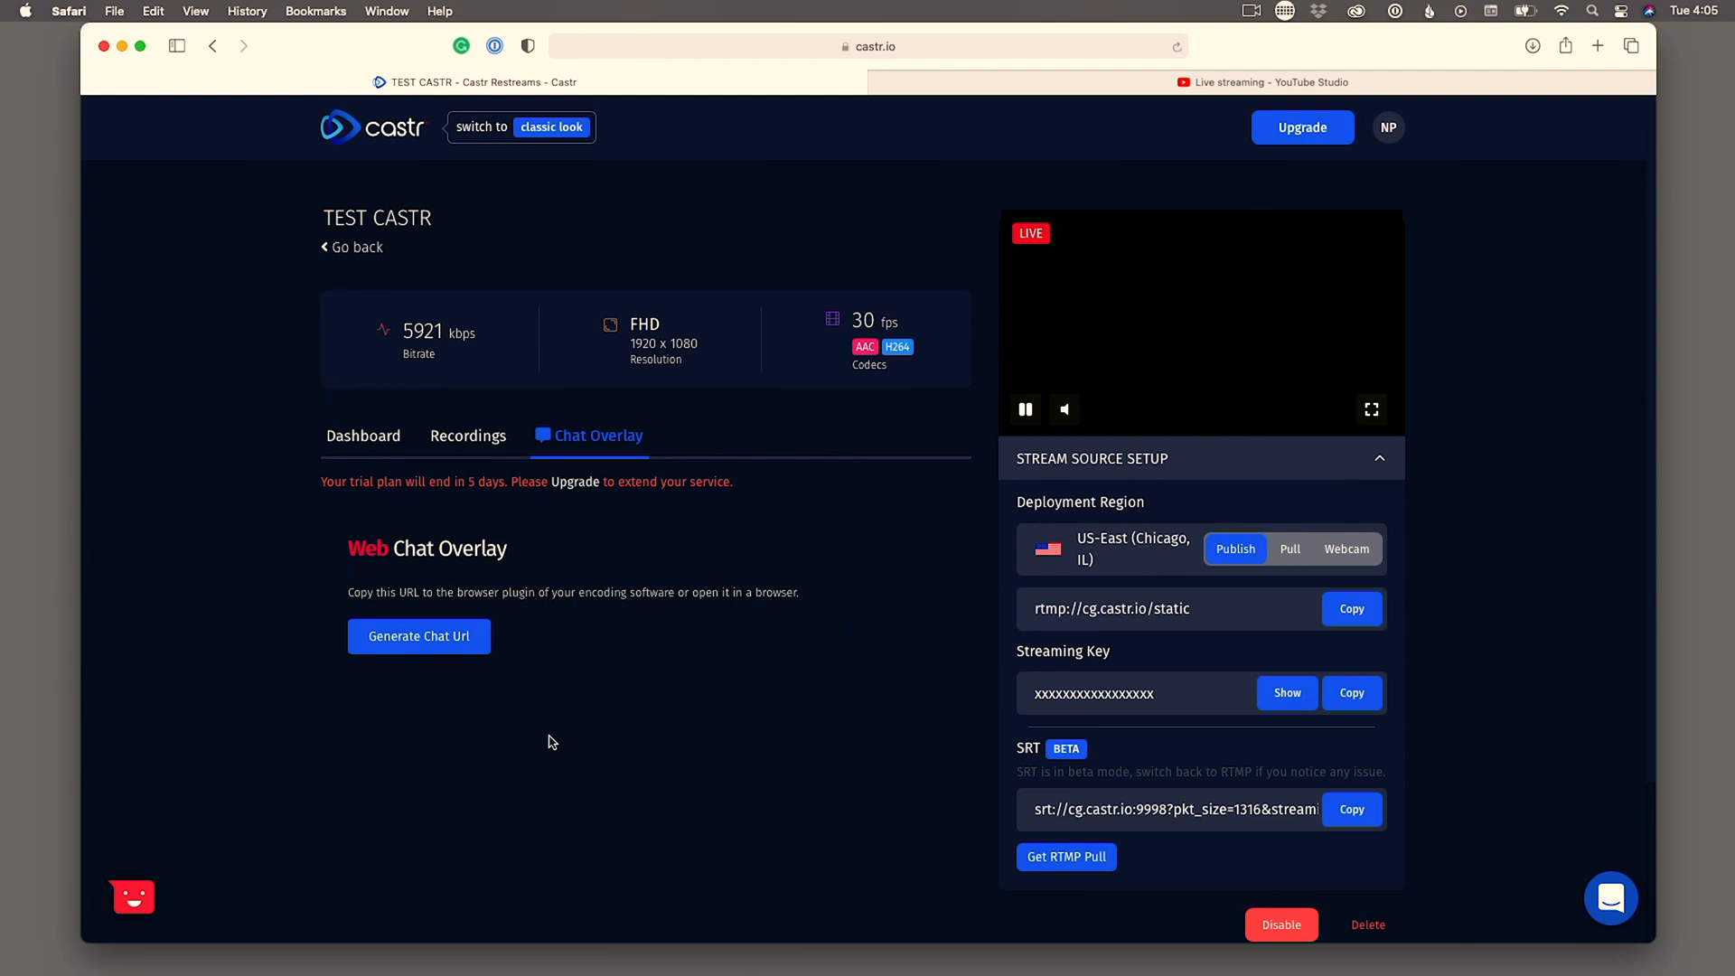
# - Scroll the Castr dashboard down and back up, confirming the preview shows 'Waiting for stream'
pyautogui.scroll(-3)
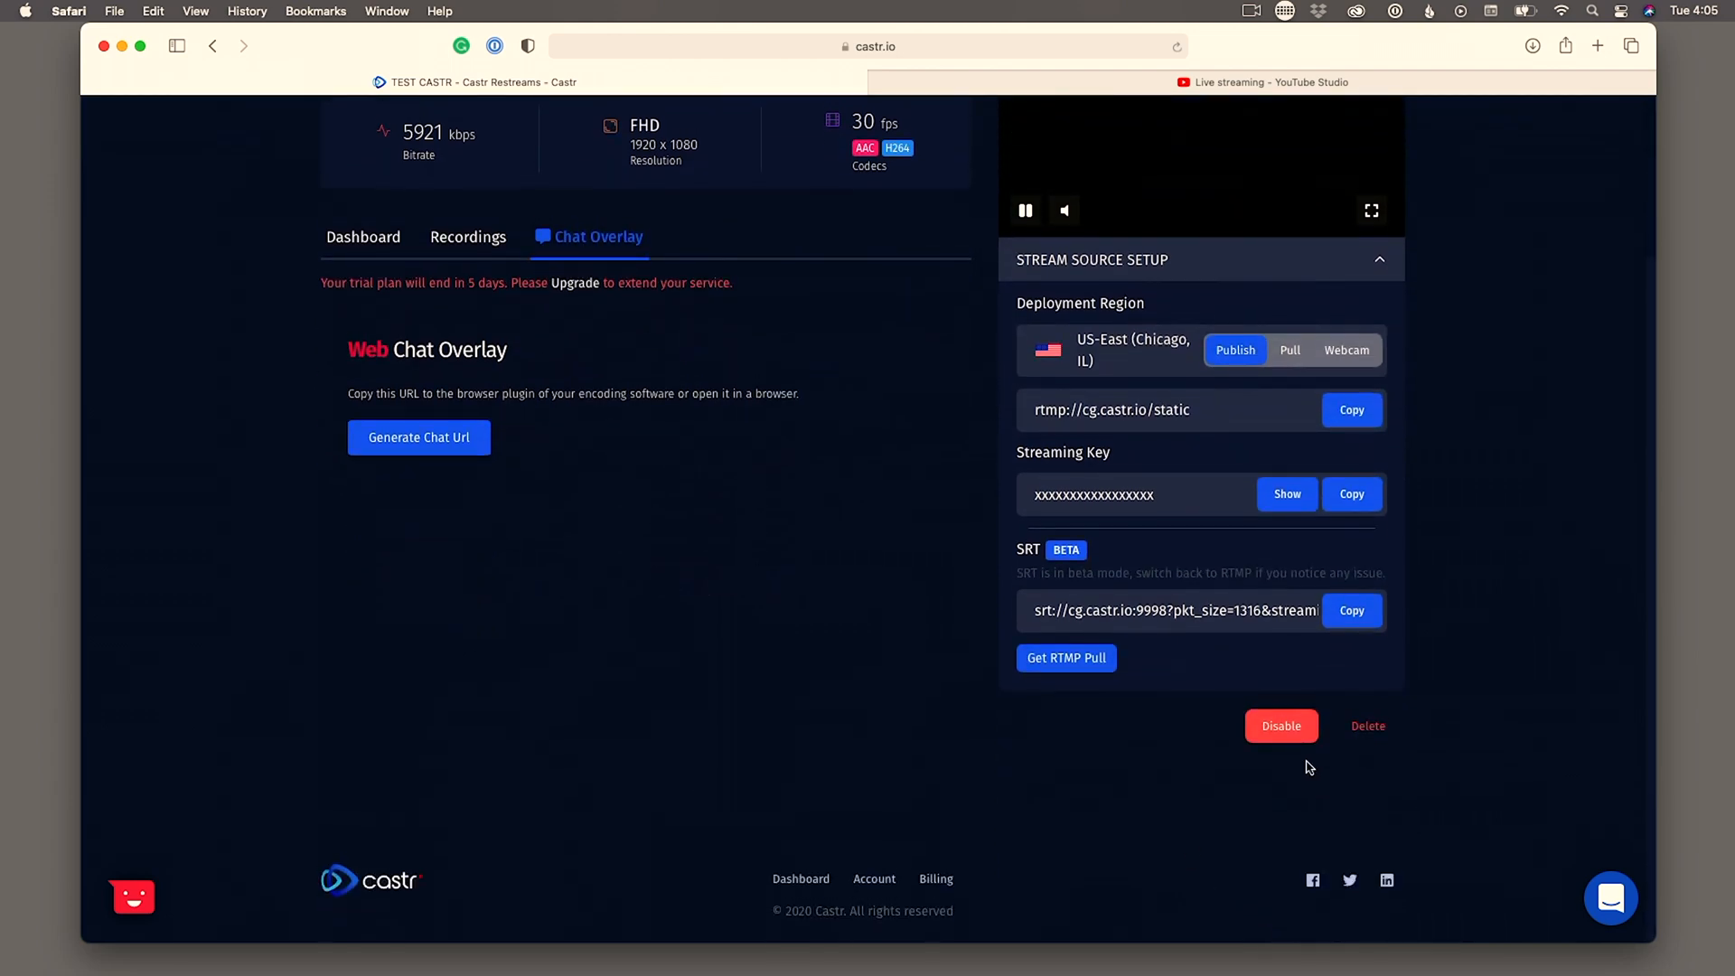
pyautogui.moveTo(1158, 672)
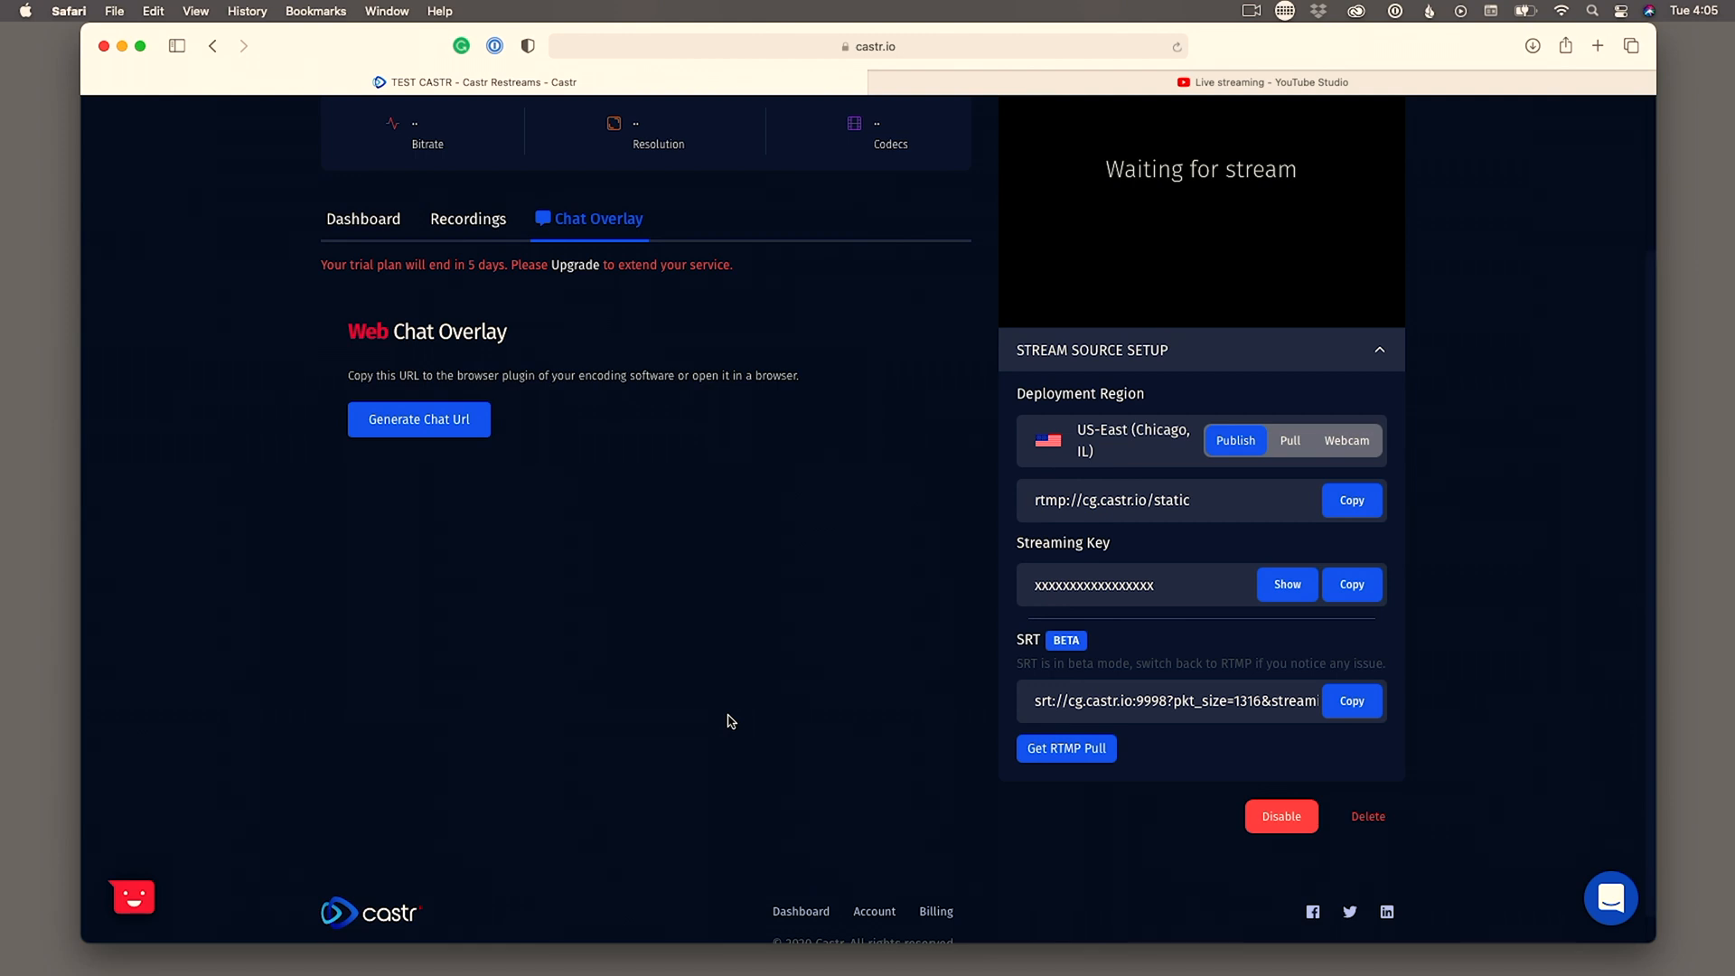
pyautogui.scroll(3)
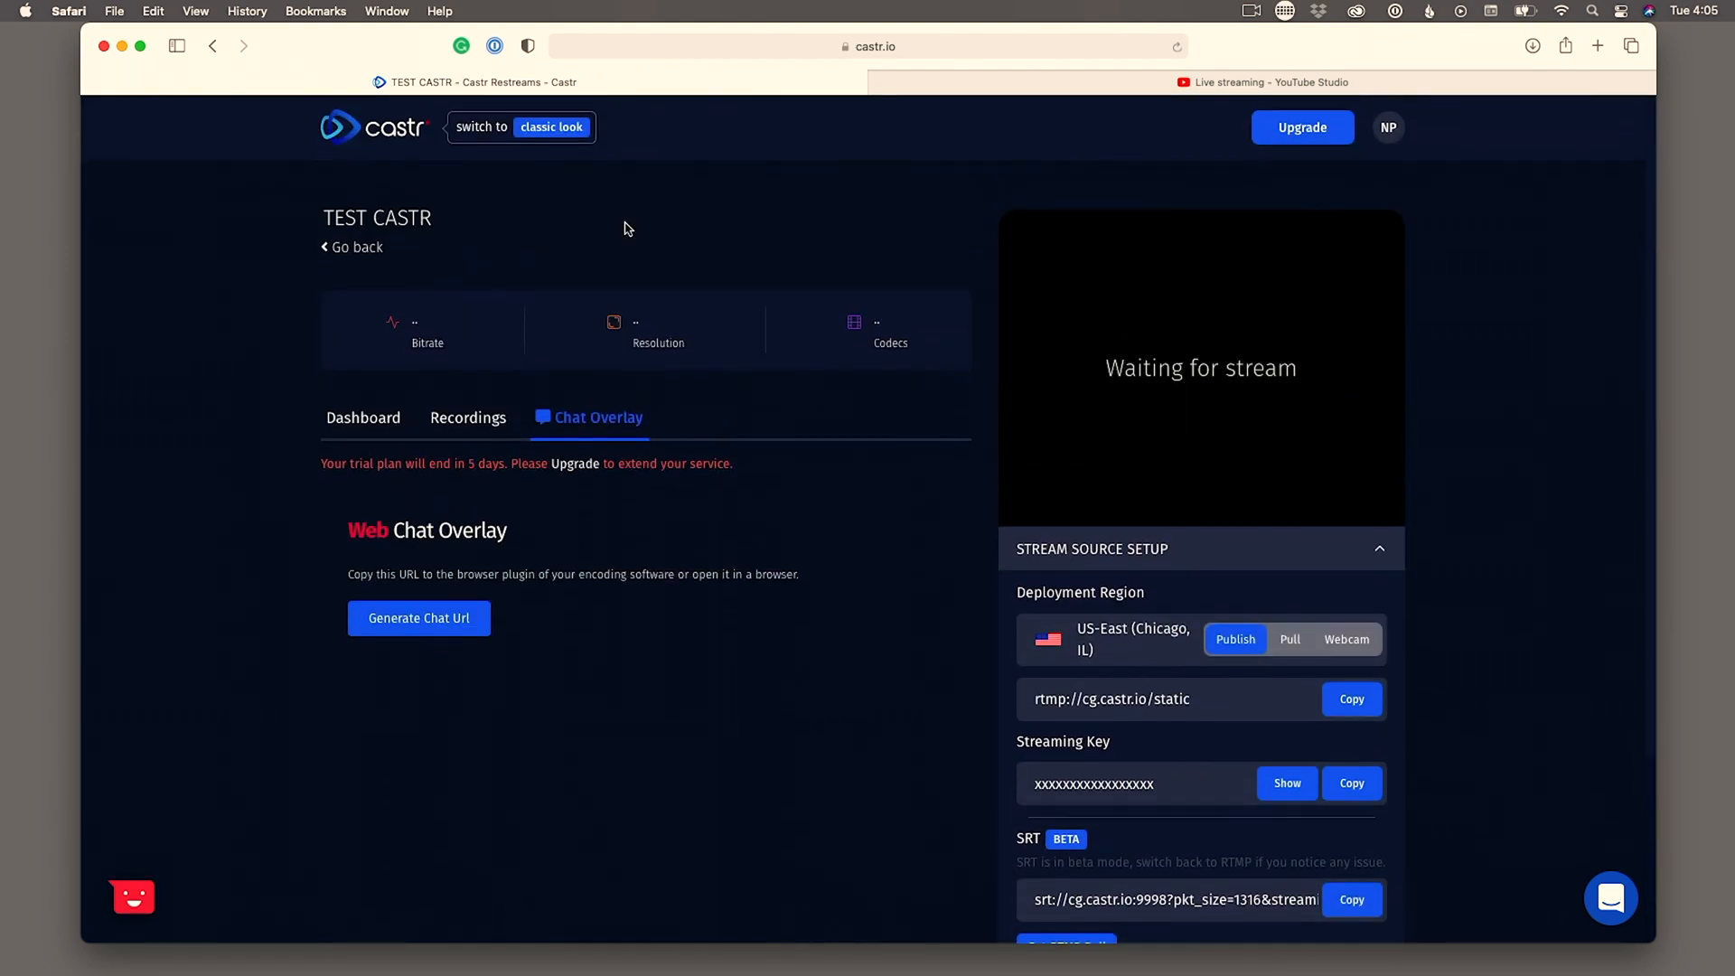
pyautogui.moveTo(715, 492)
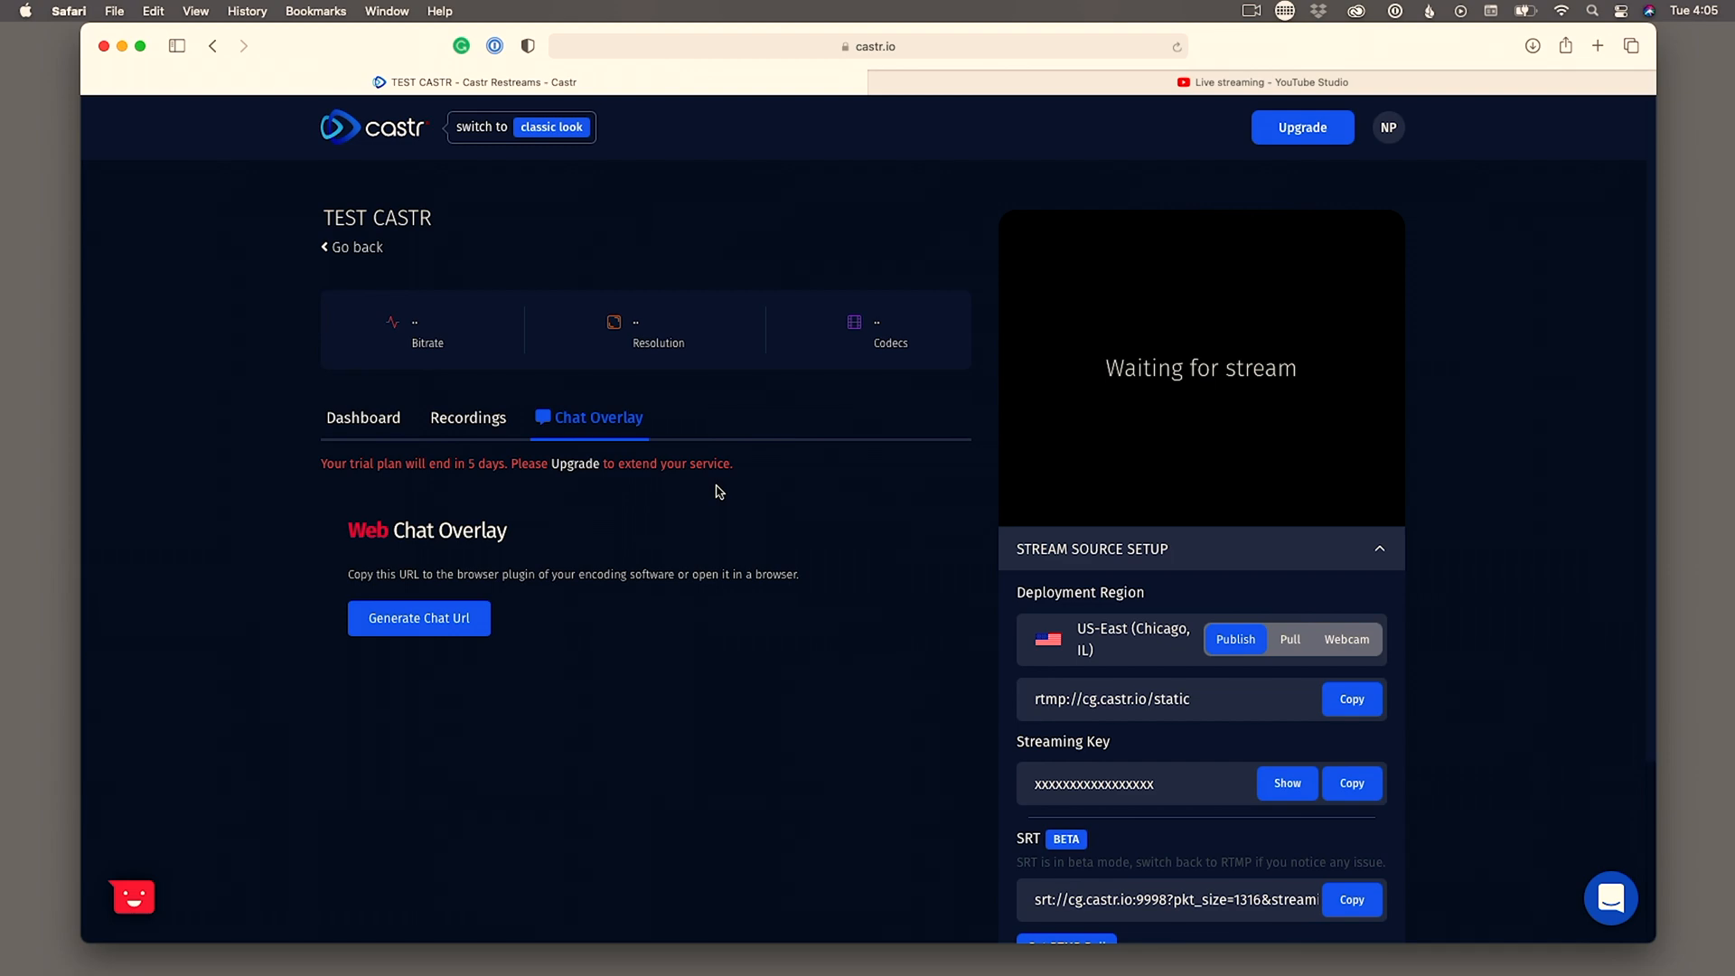